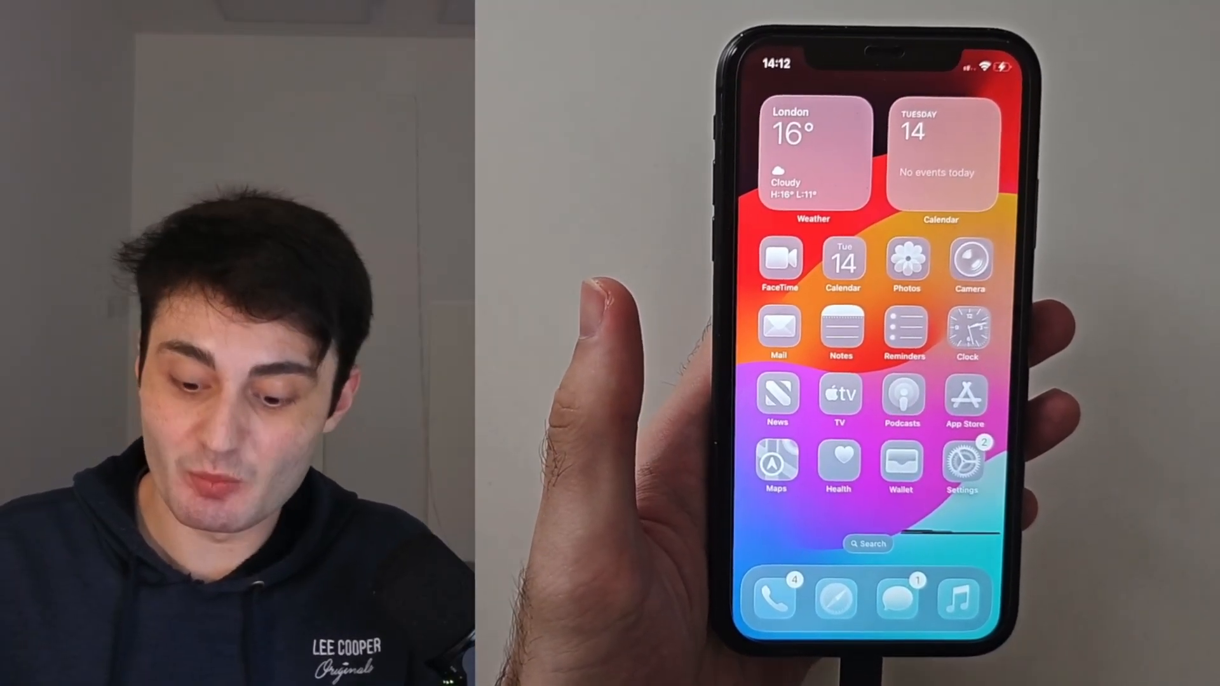
Go from the home screen into Settings > Accessibility, showing VoiceOver, Zoom and Display & Text Size
left_click(962, 464)
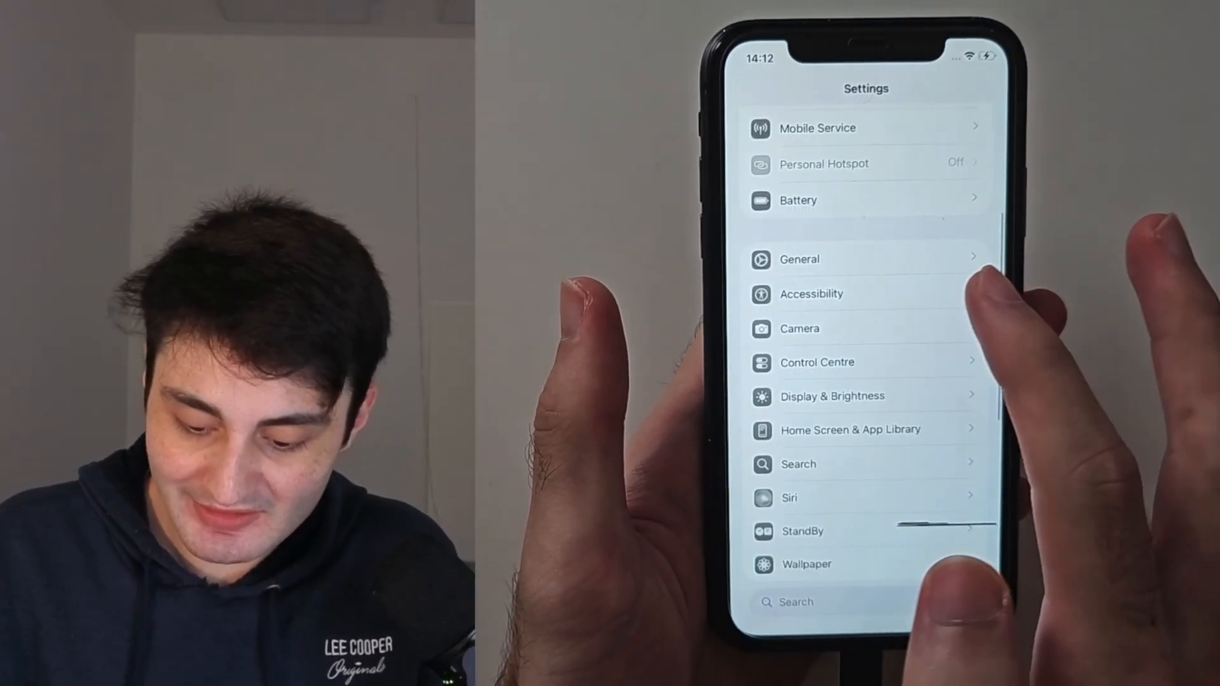
left_click(810, 295)
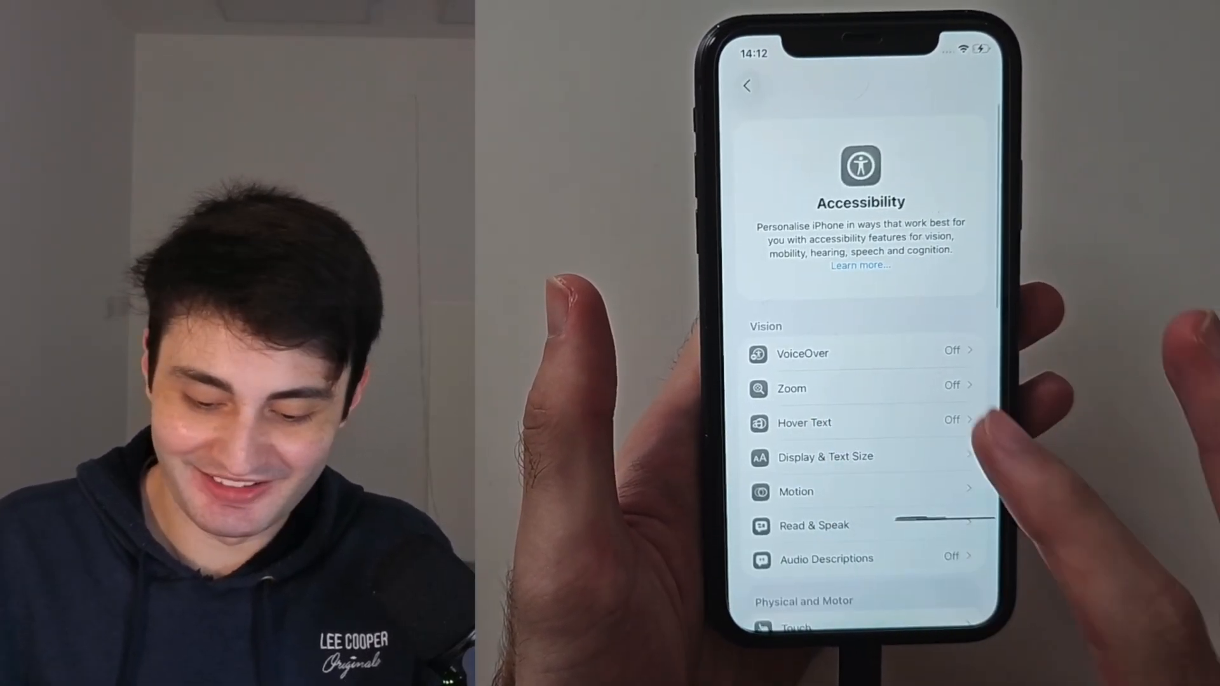
left_click(826, 456)
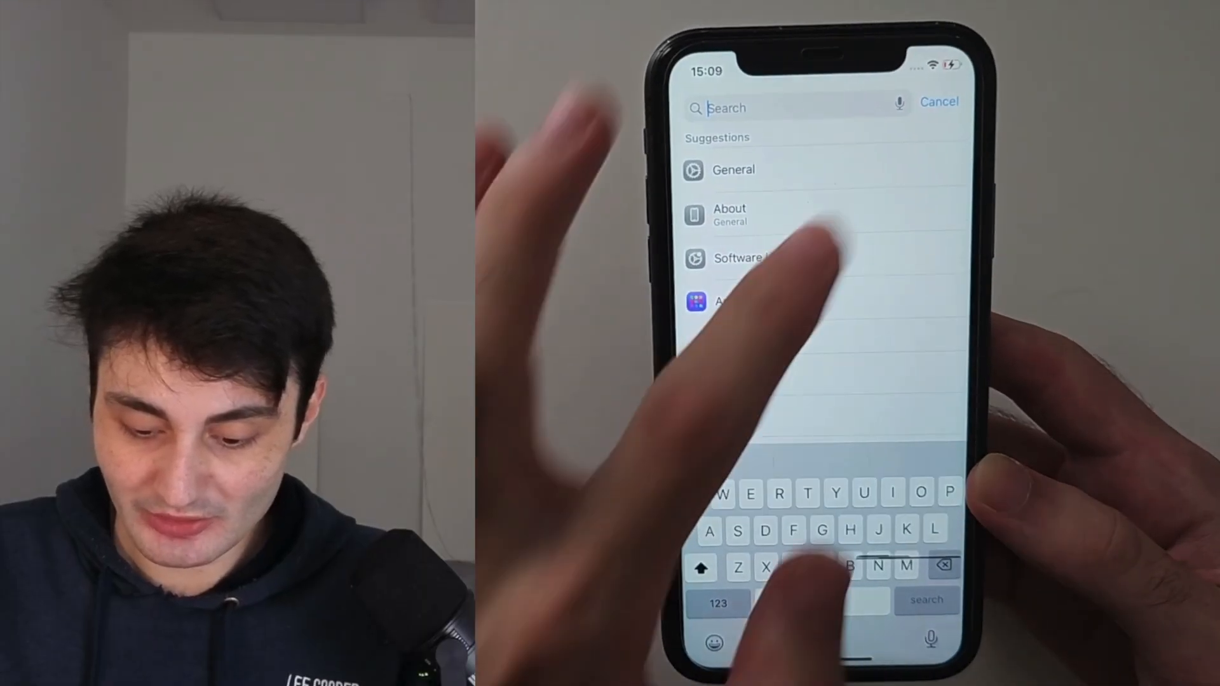
Activate the Settings search field to show suggestions like General and About
left_click(939, 102)
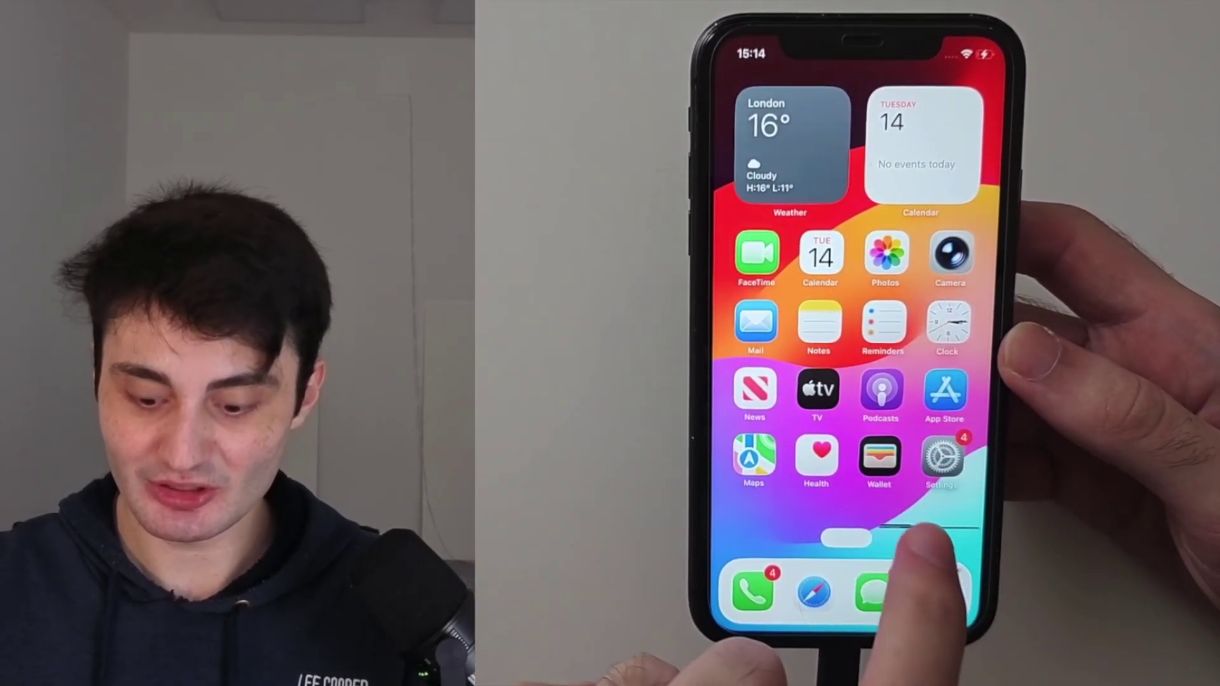
Launch Settings from the home screen and enter its main settings list
left_click(941, 459)
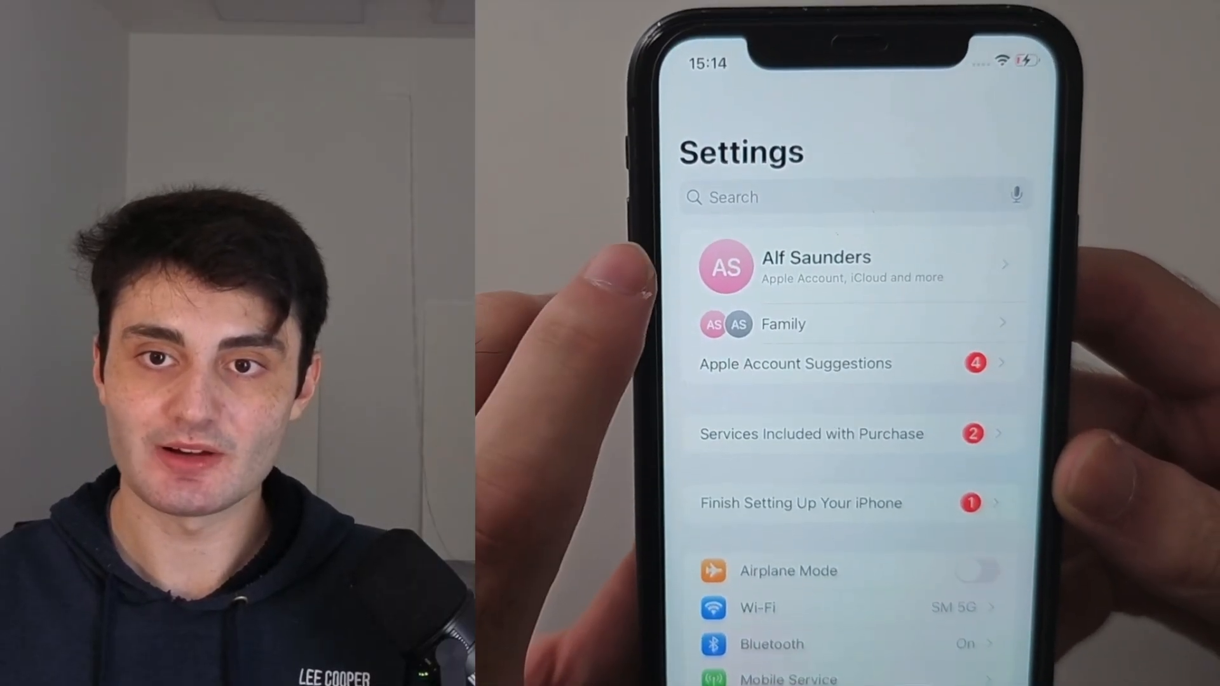
left_click(841, 266)
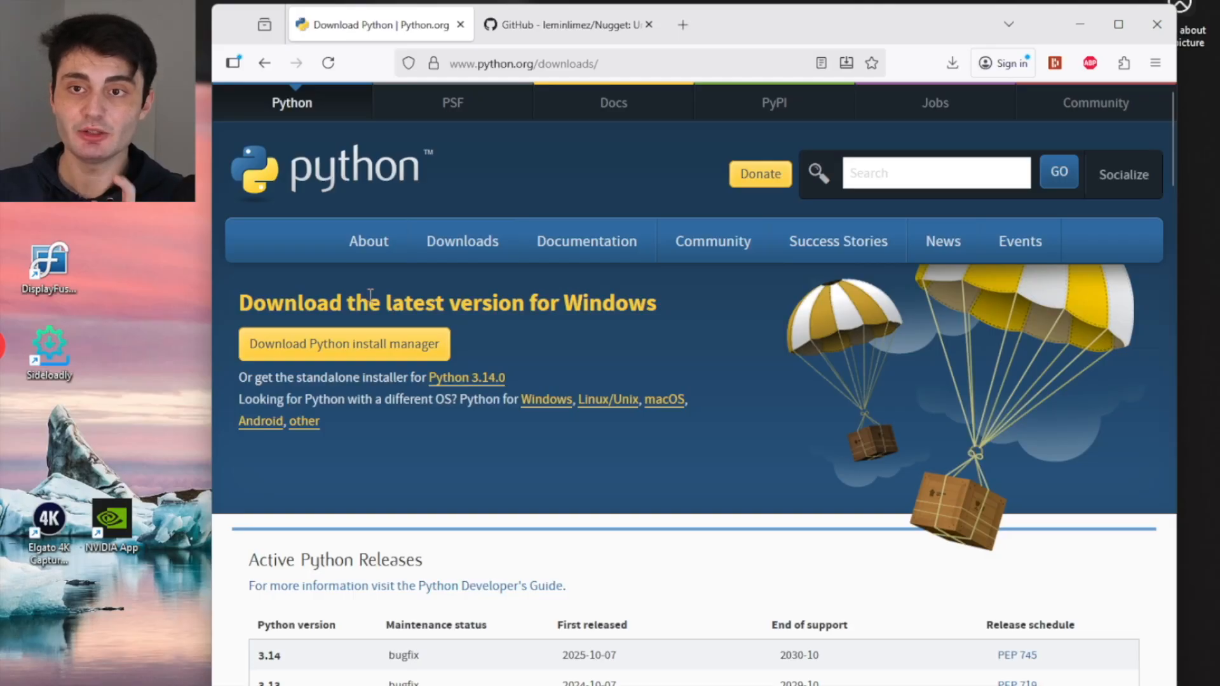
mouse_move(350, 295)
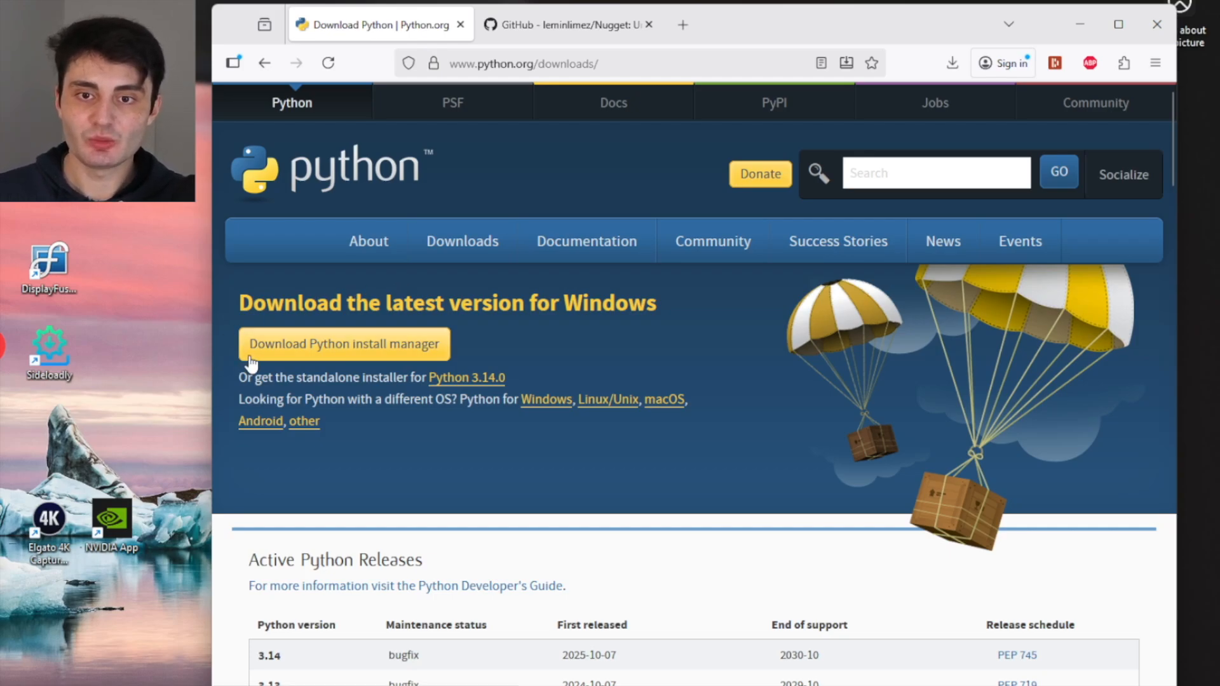
Download the Python install manager for Windows from python.org
left_click(344, 343)
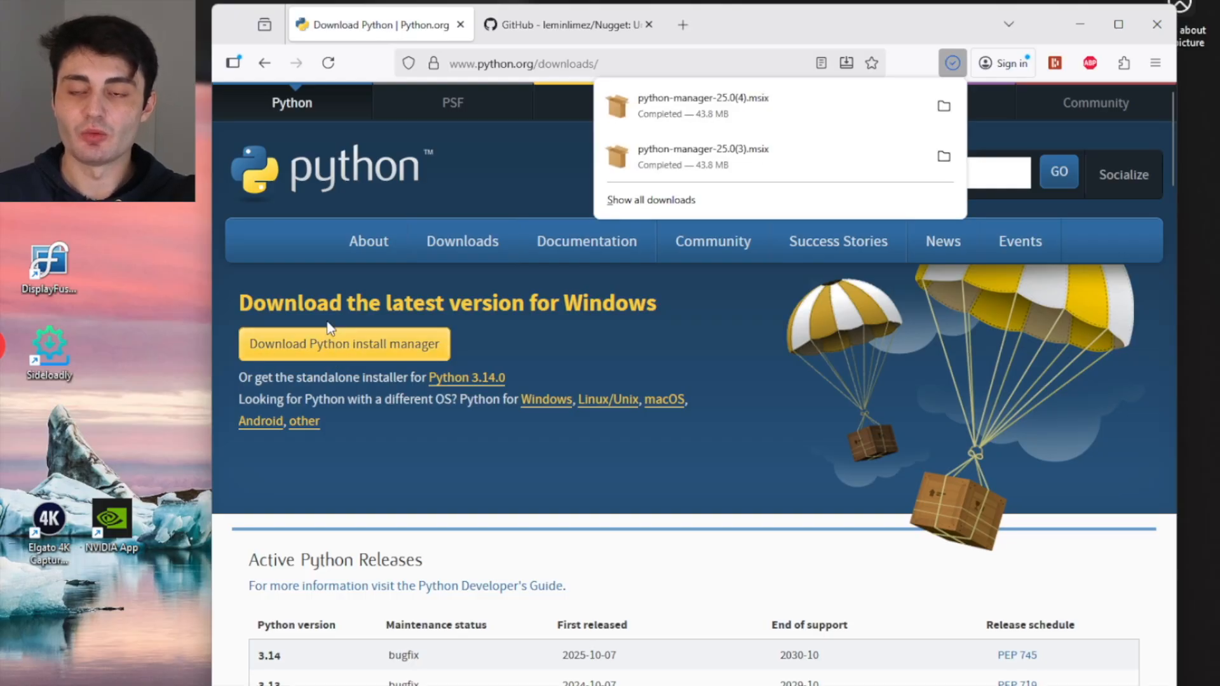
mouse_move(783, 114)
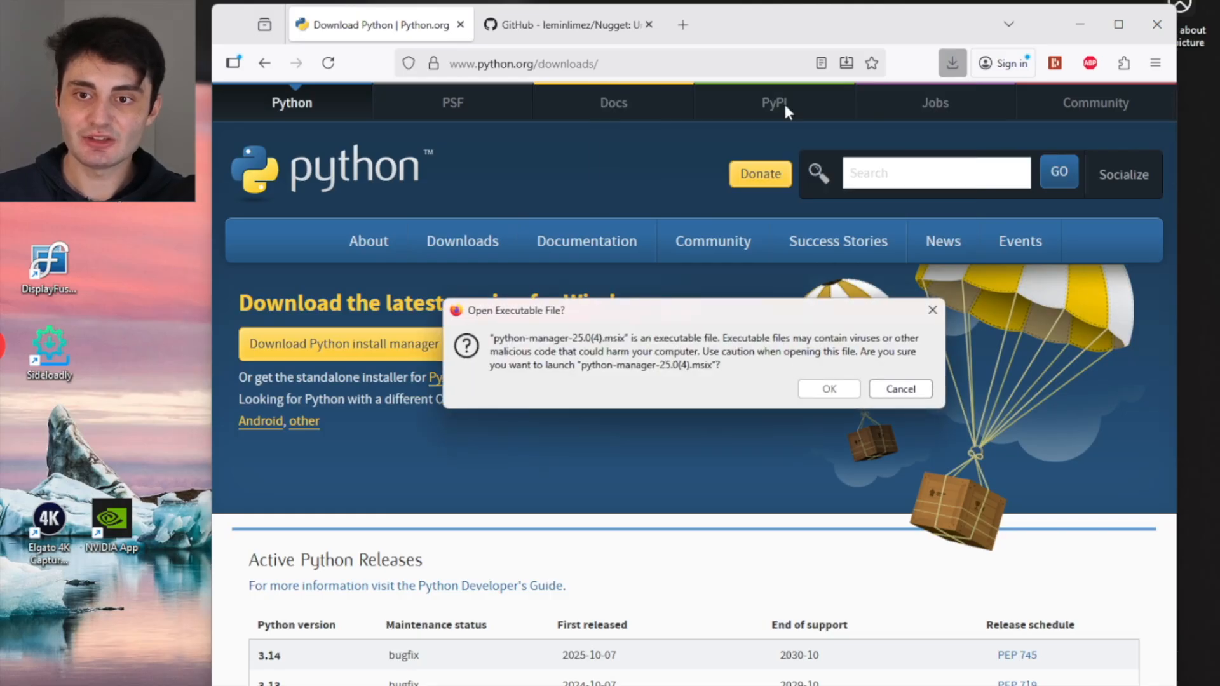
mouse_move(469, 312)
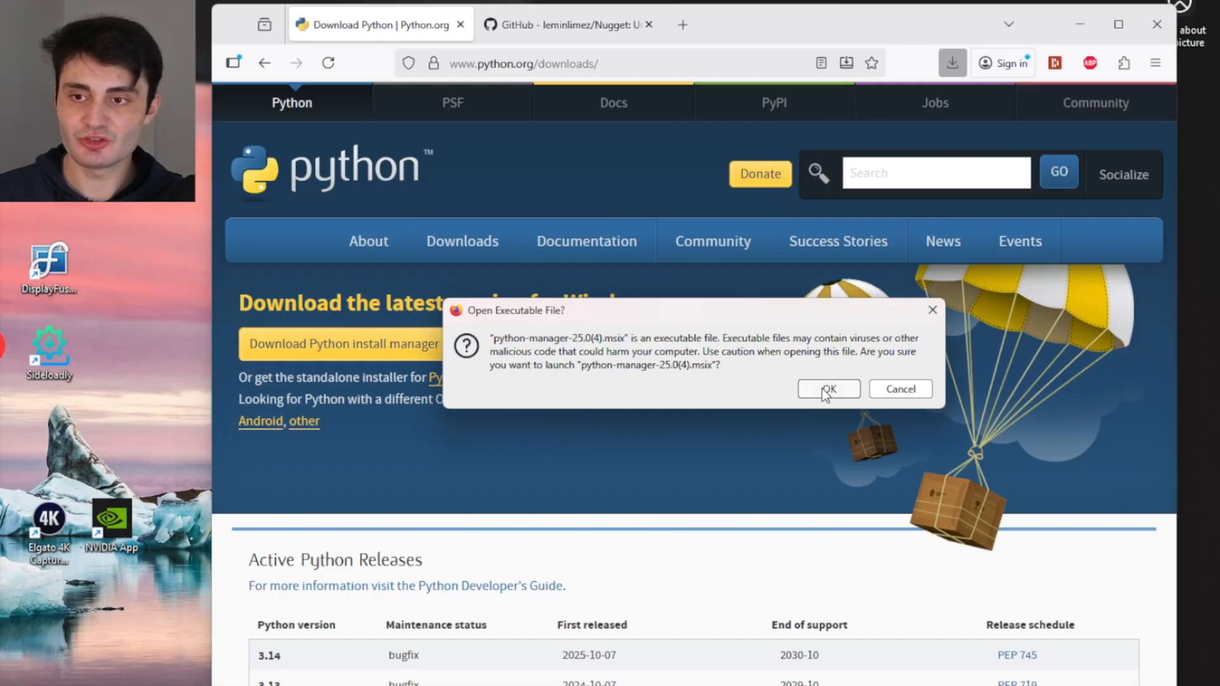
Install the Python Install Manager with 'Launch when ready' unticked until it reports ready
left_click(829, 389)
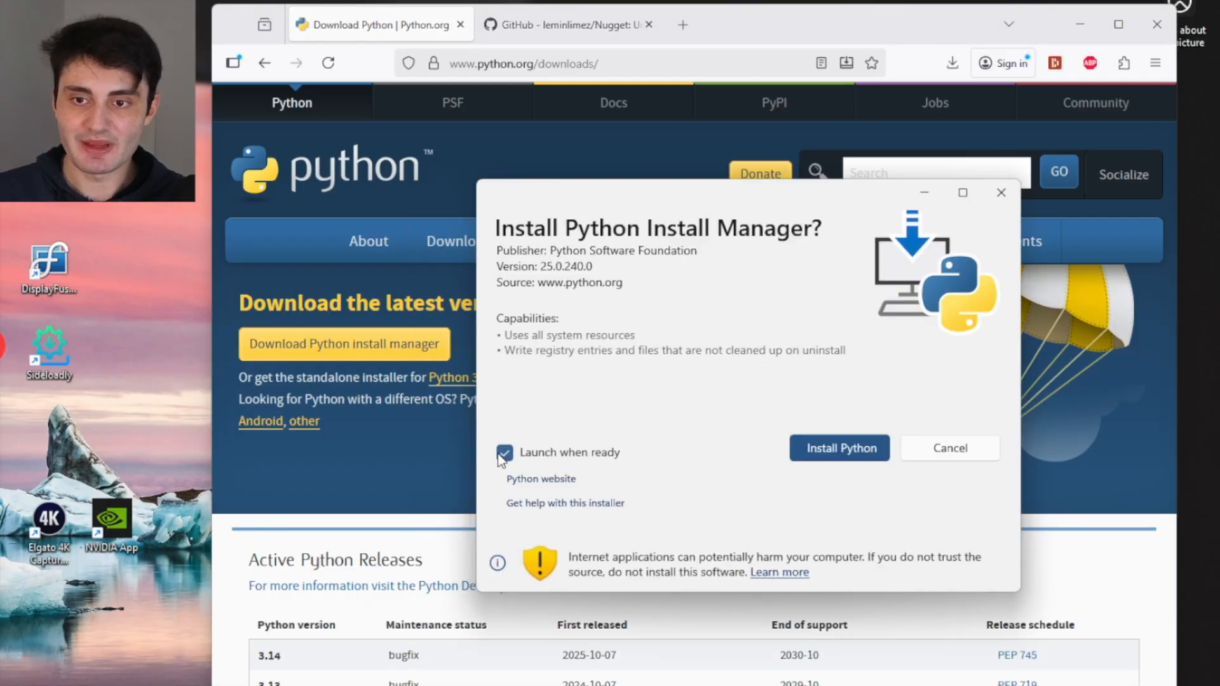
left_click(503, 453)
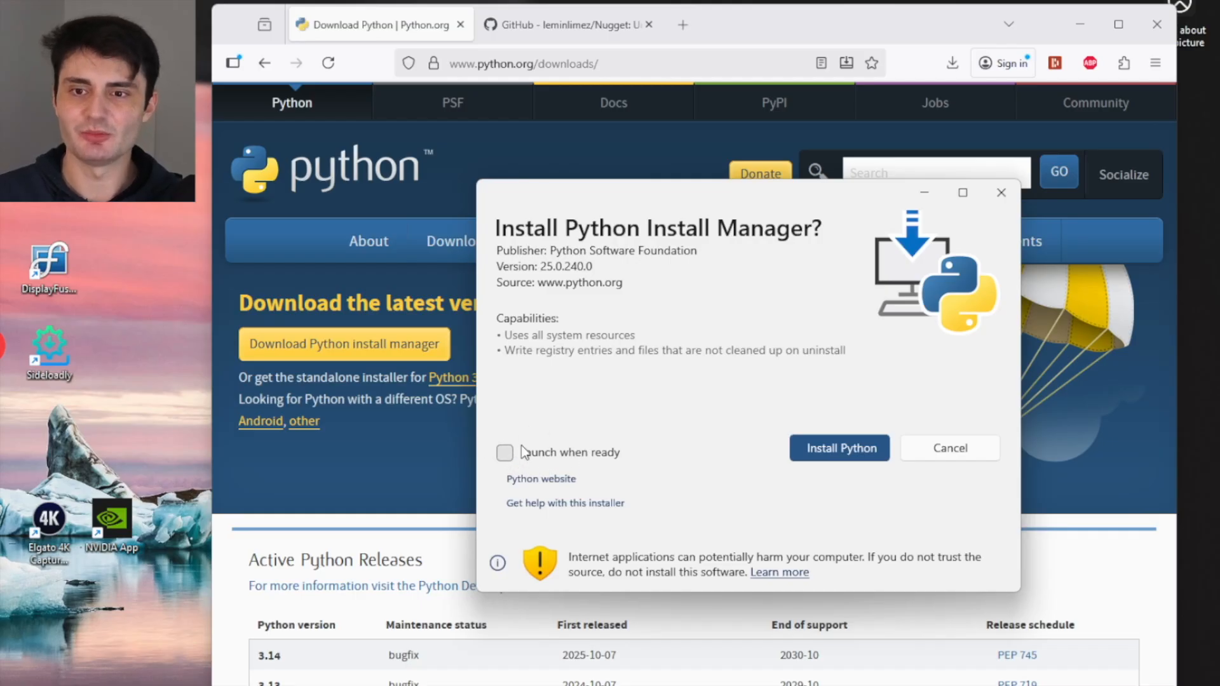
left_click(839, 447)
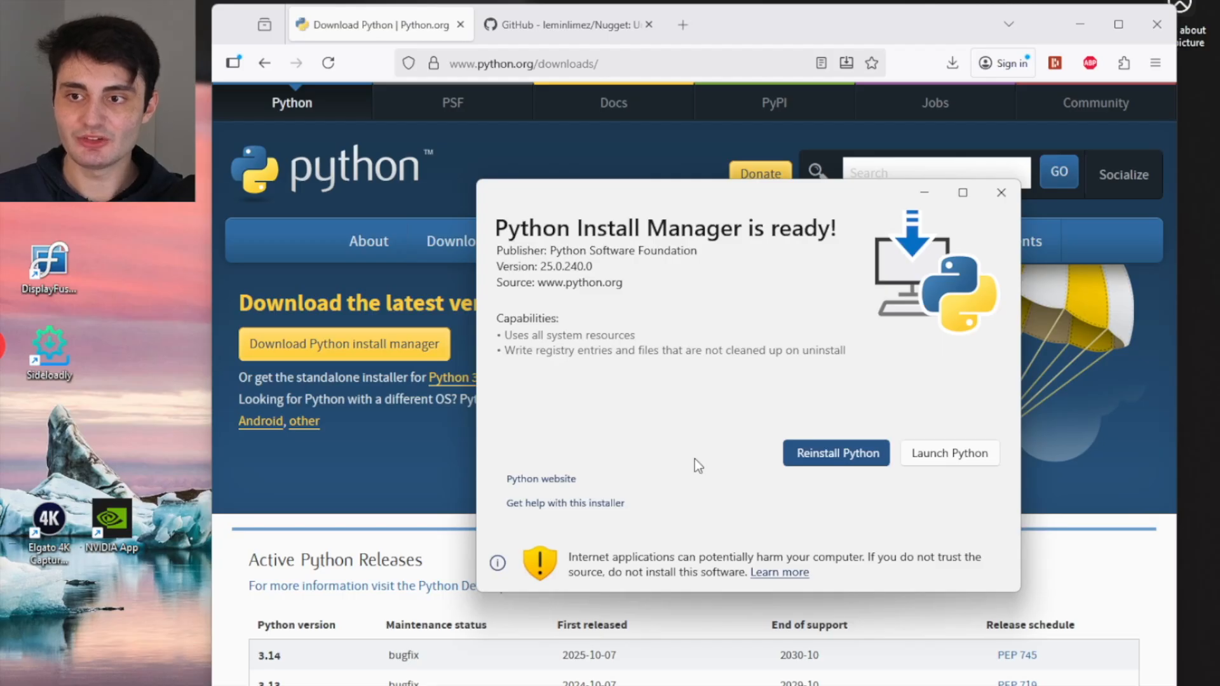
left_click(1001, 191)
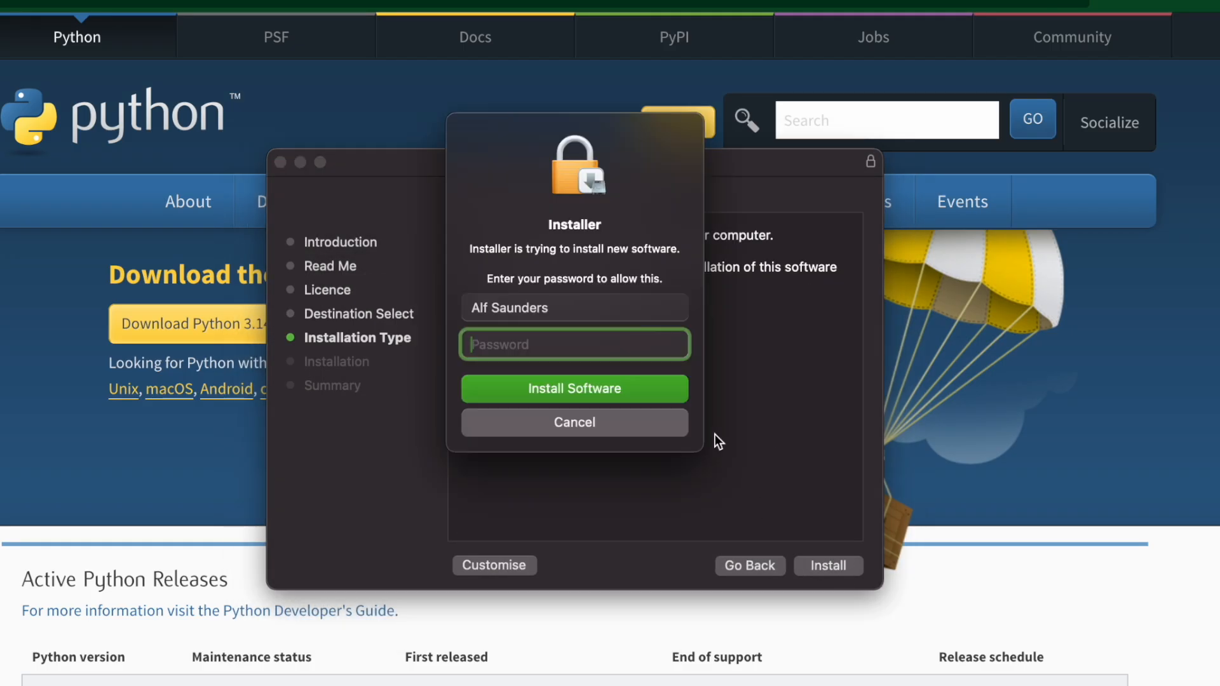
left_click(574, 389)
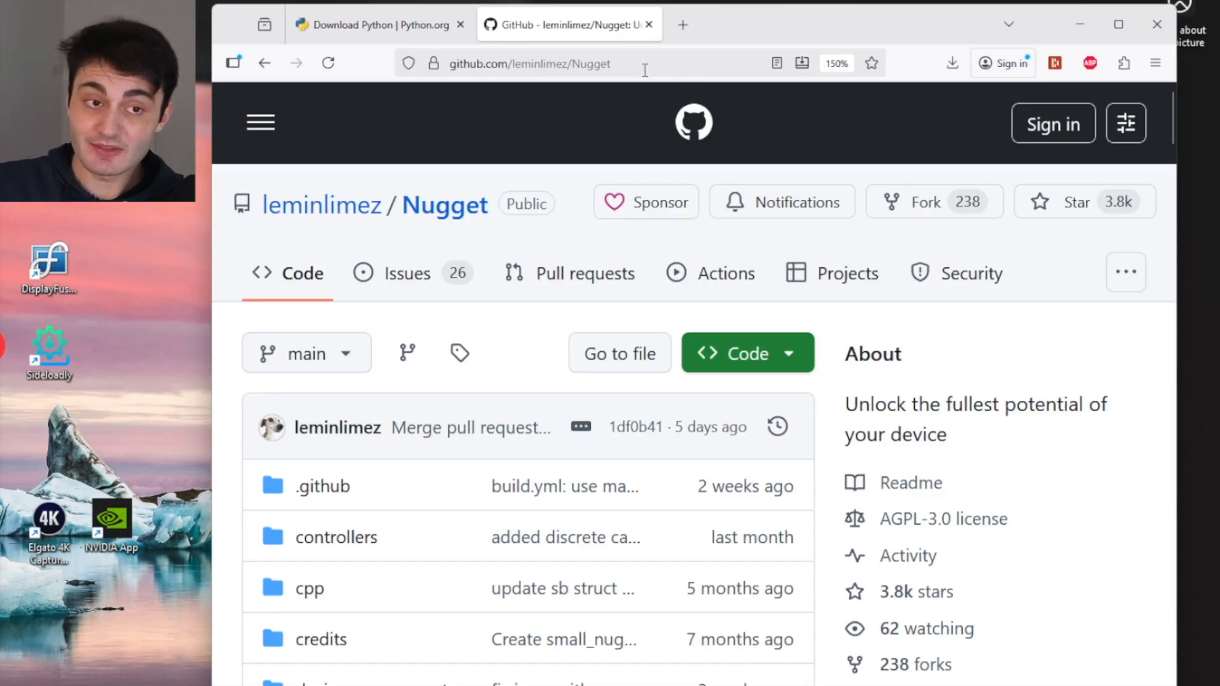
mouse_move(564, 315)
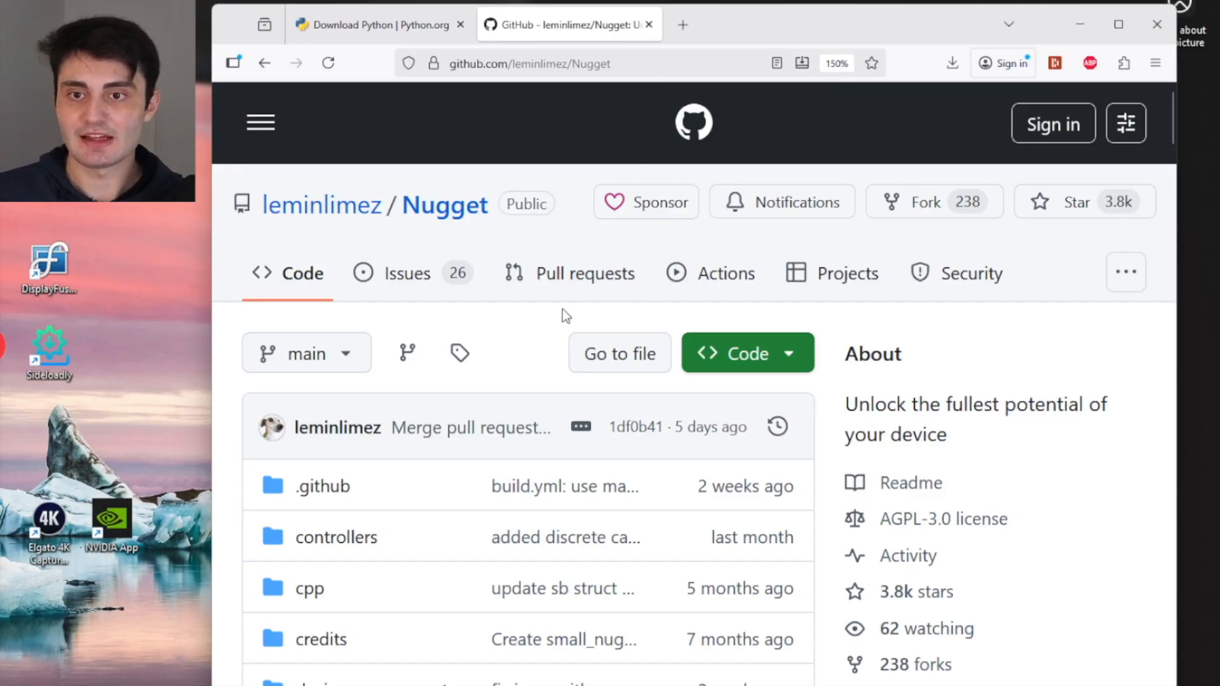
scroll("down", 3)
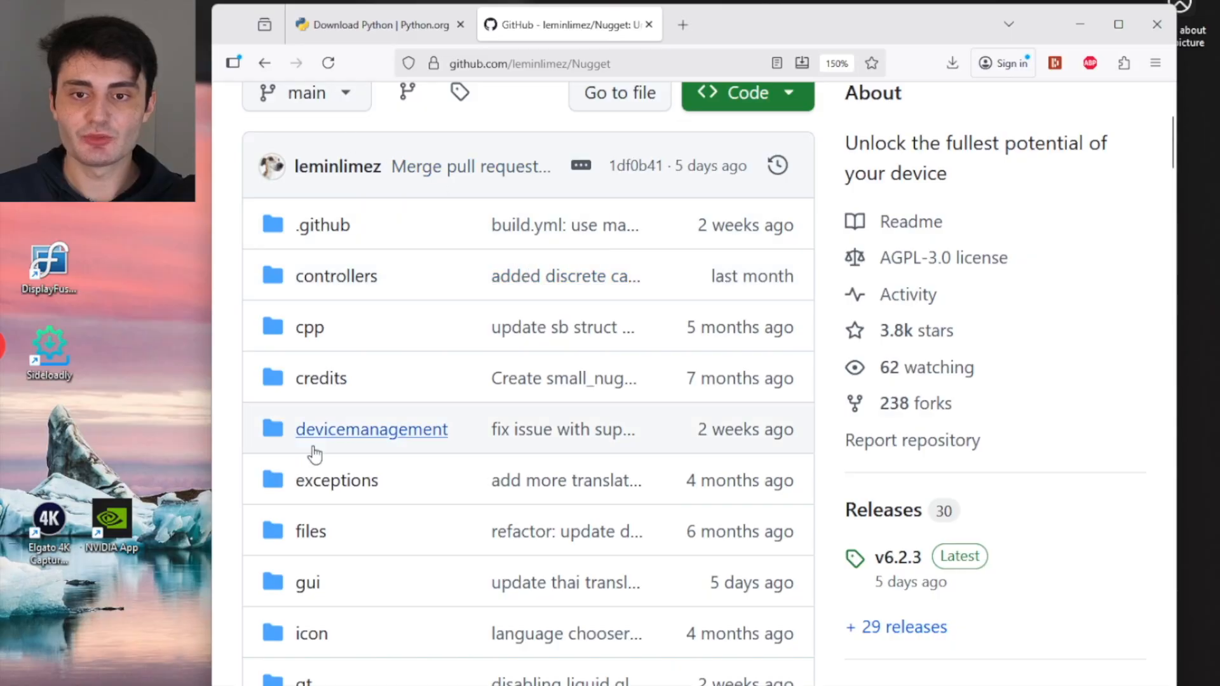
mouse_move(460, 353)
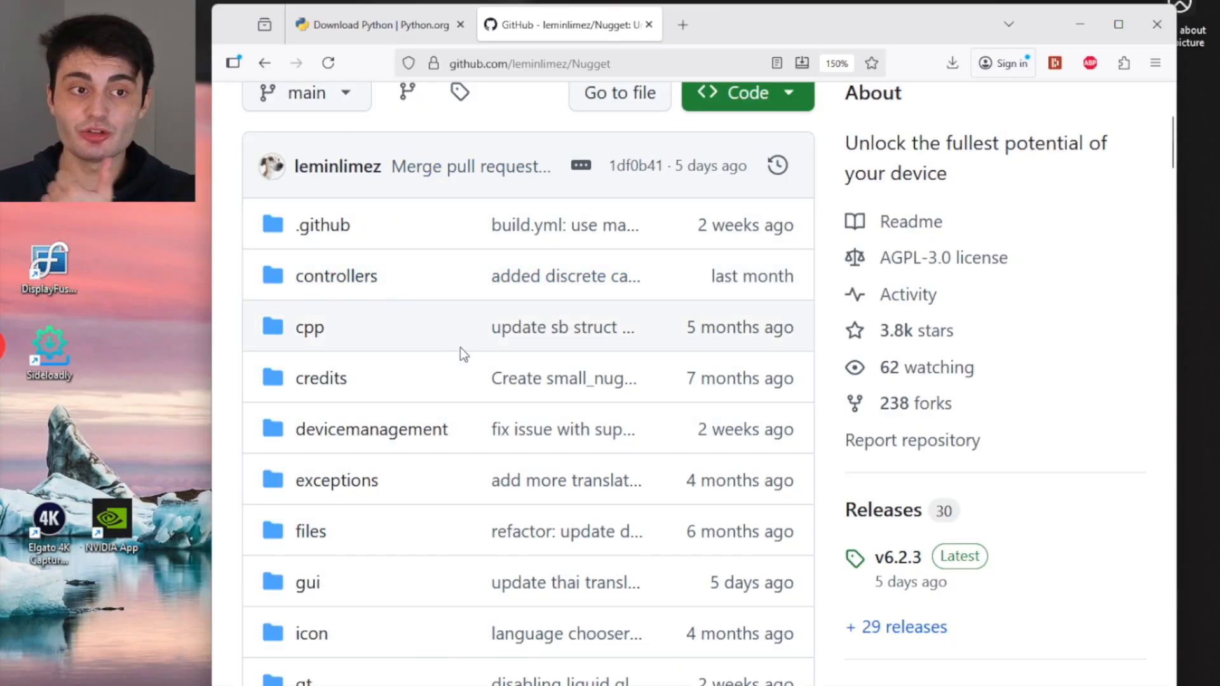
scroll("down", 3)
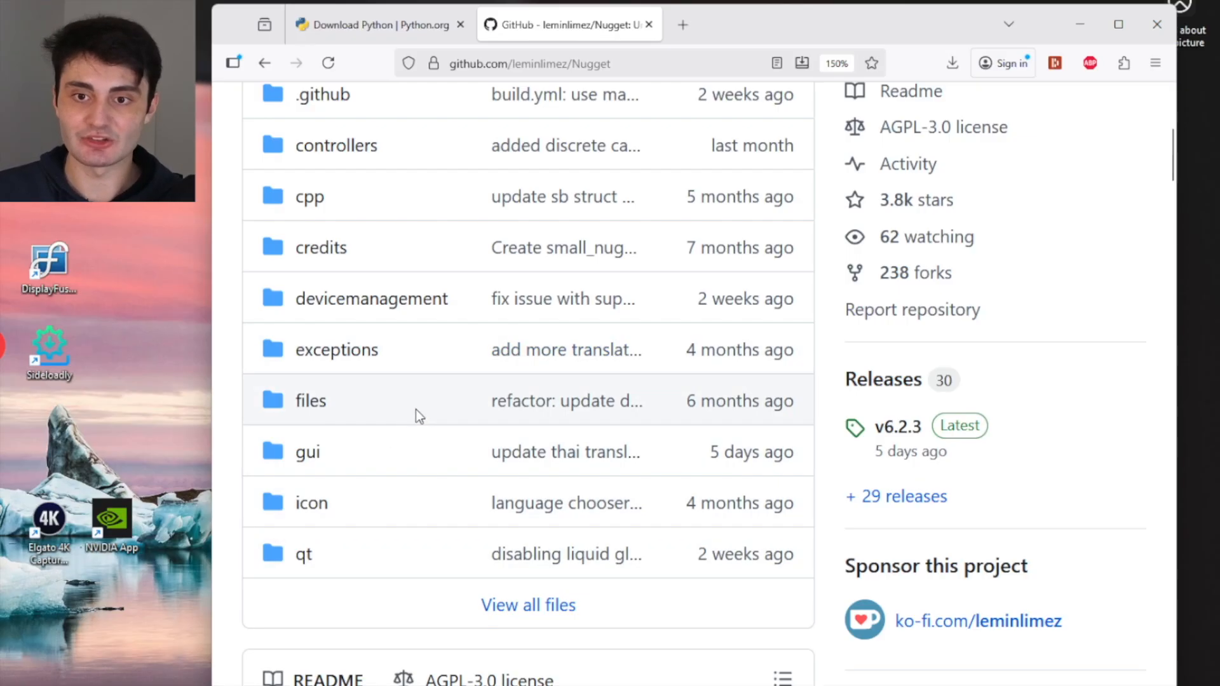
scroll("down", 3)
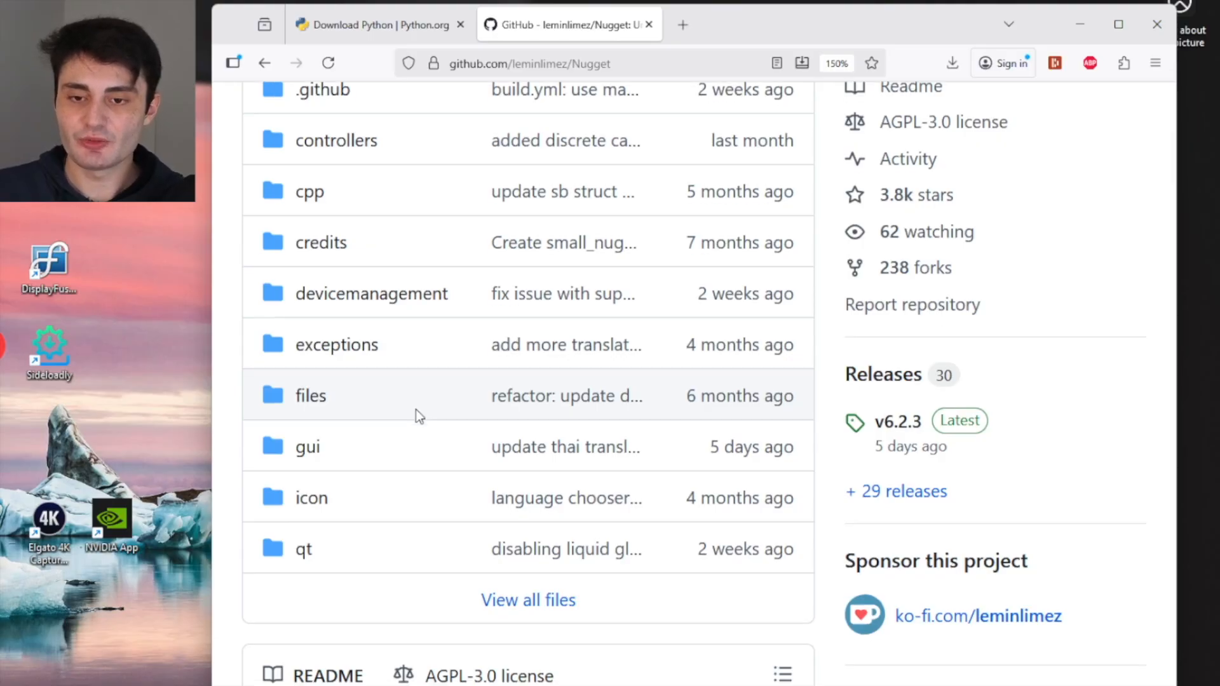
scroll("down", 3)
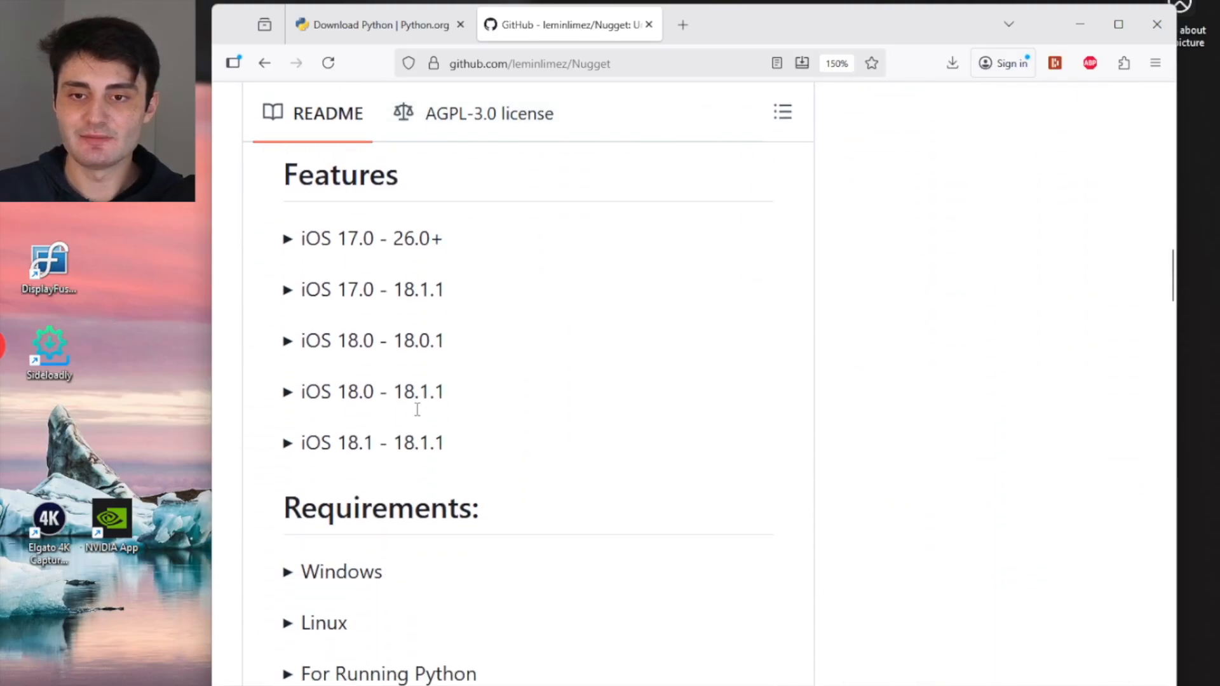
scroll("down", 3)
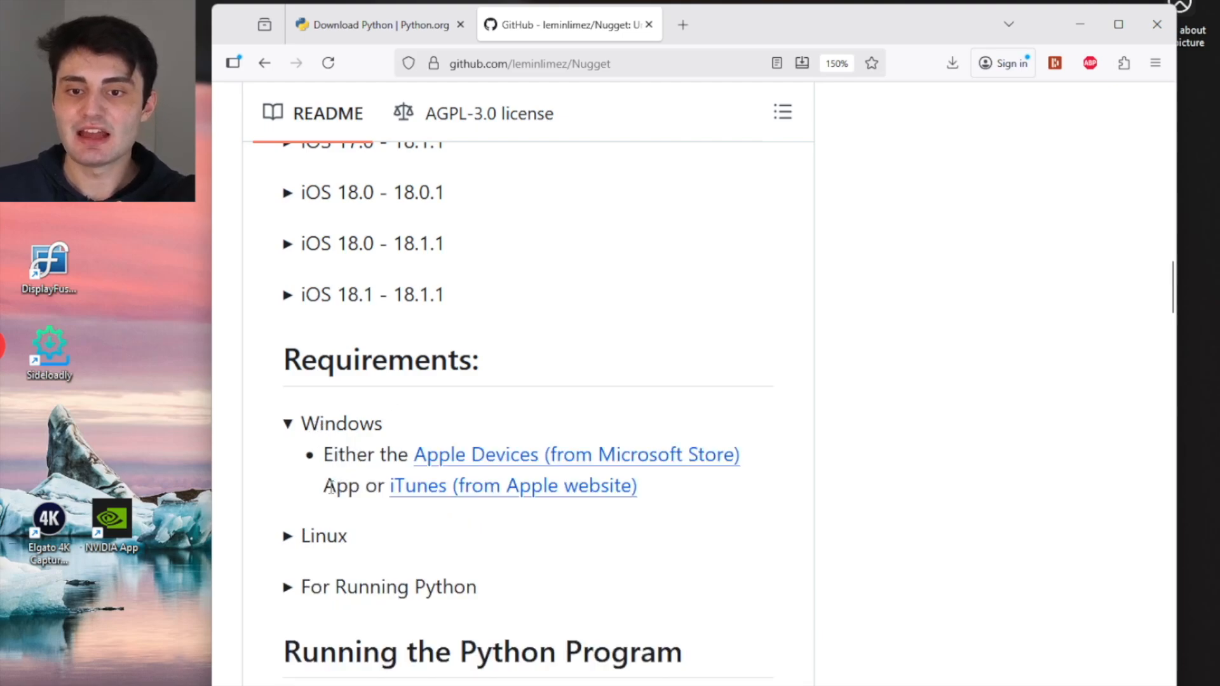
mouse_move(552, 502)
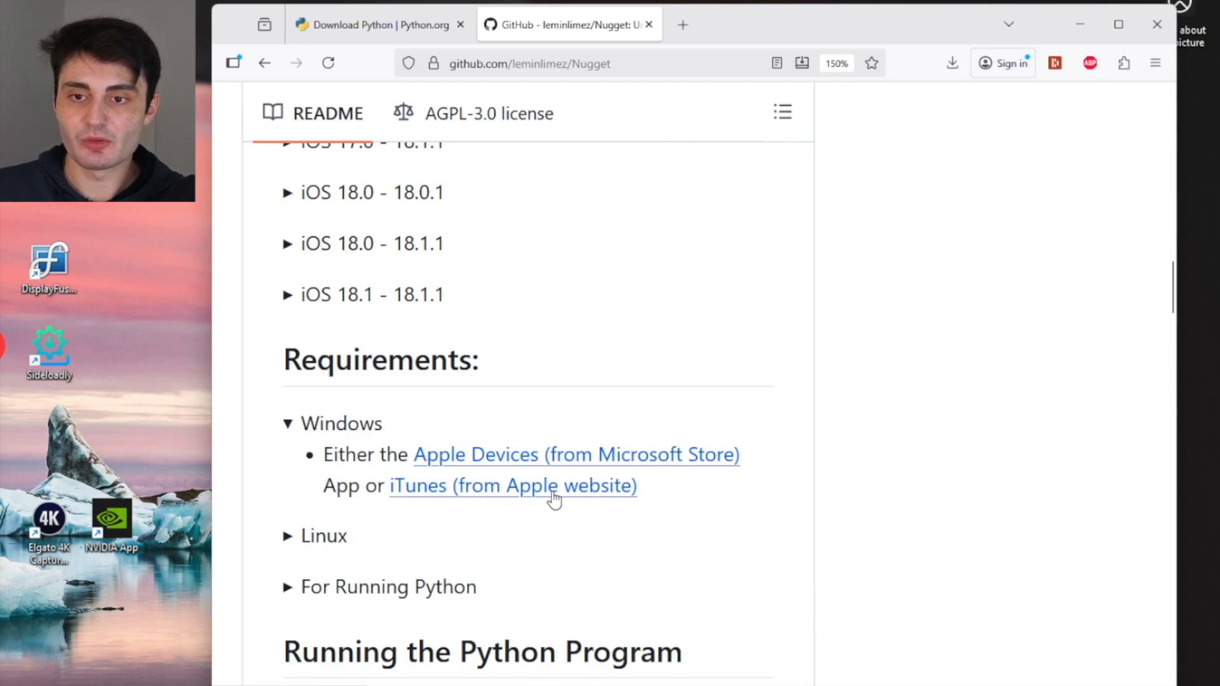
left_click(513, 486)
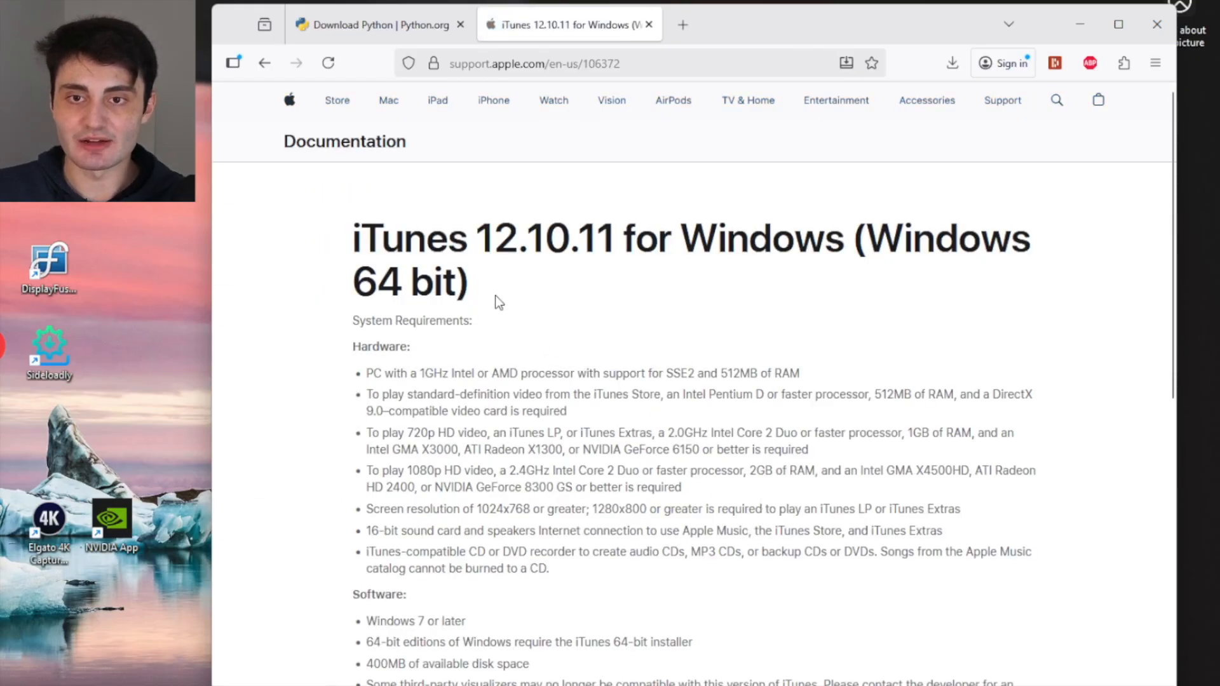
left_click(402, 287)
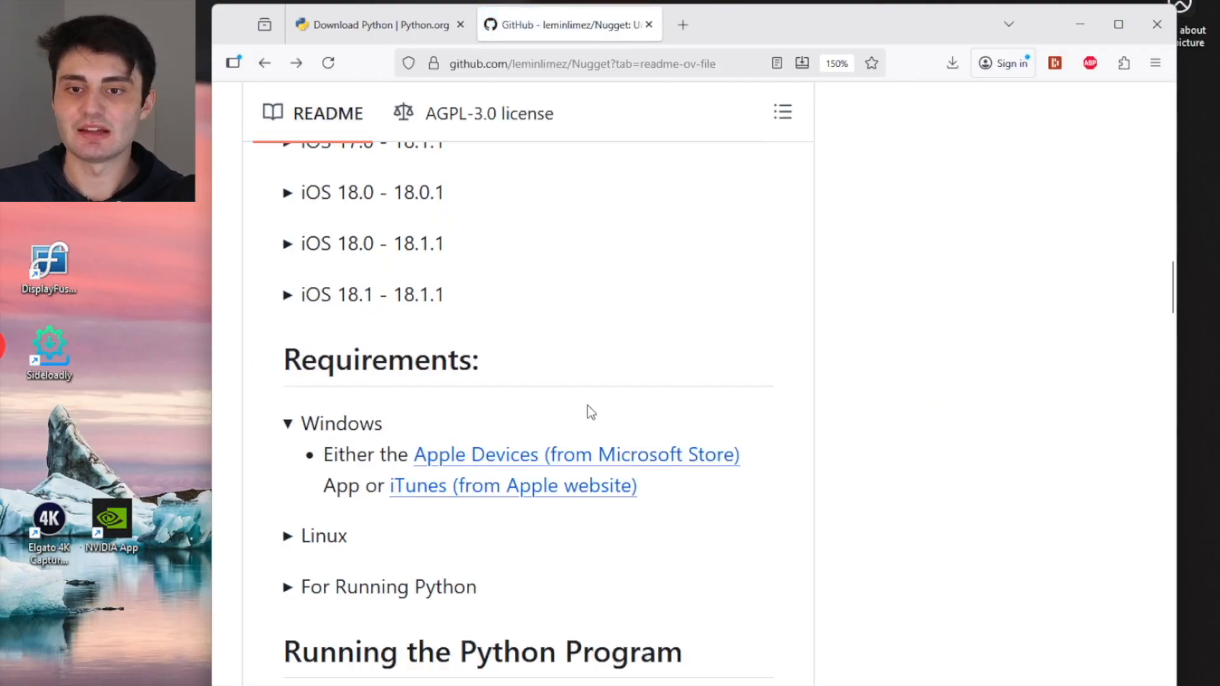
scroll("up", 3)
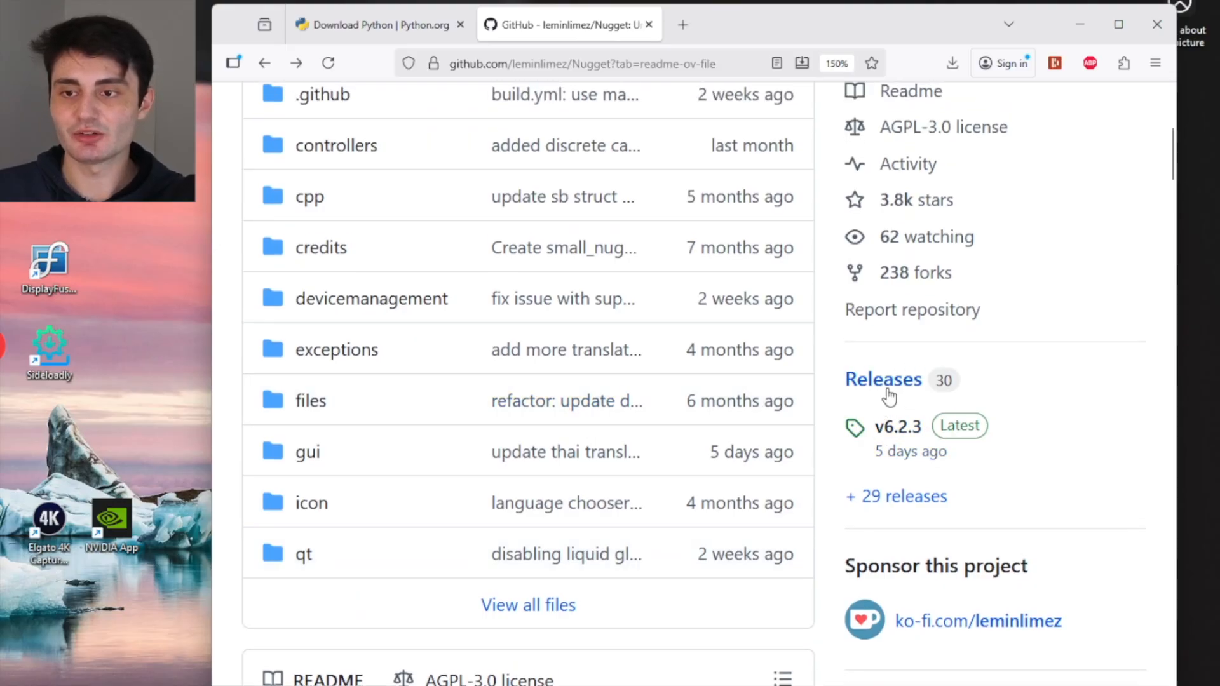
Download Nugget_Windows.zip from the v6.2.3 release assets on GitHub
left_click(883, 379)
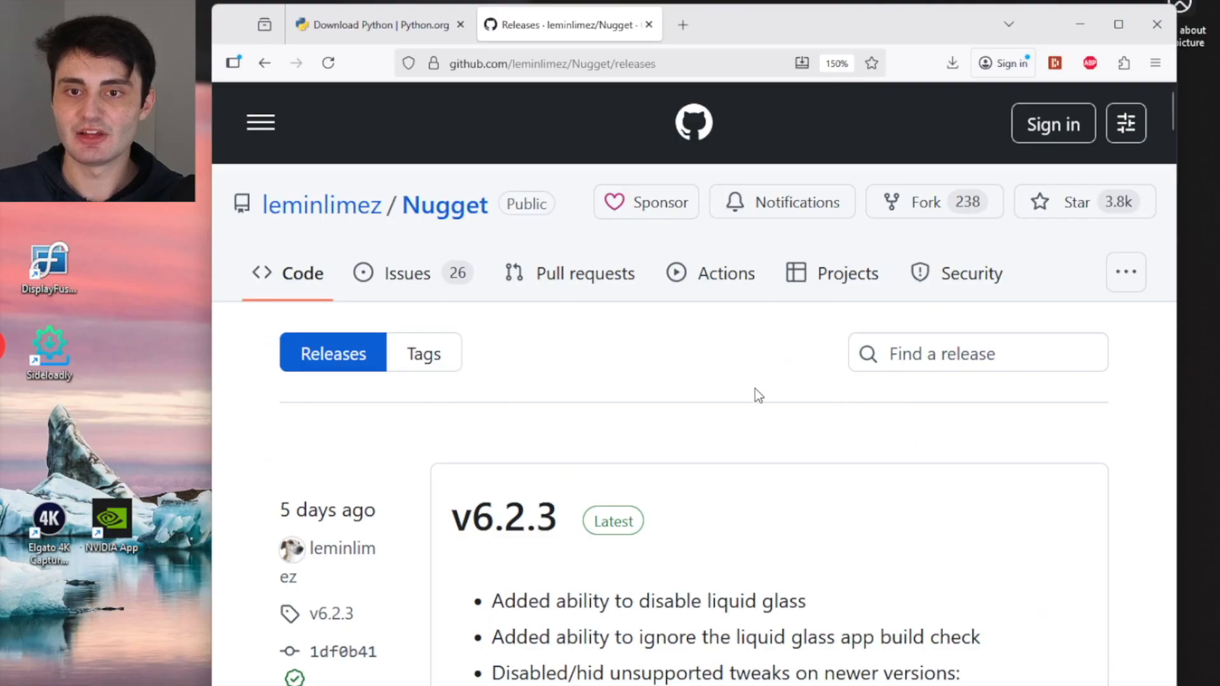
scroll("down", 3)
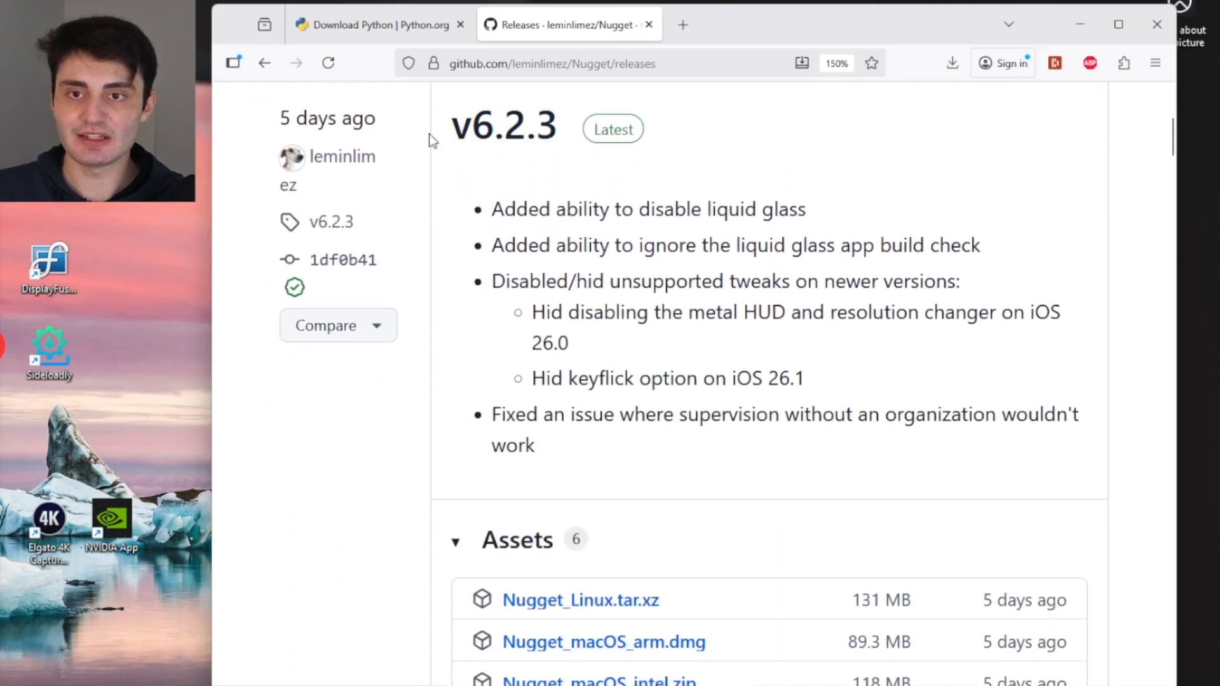
mouse_move(769, 272)
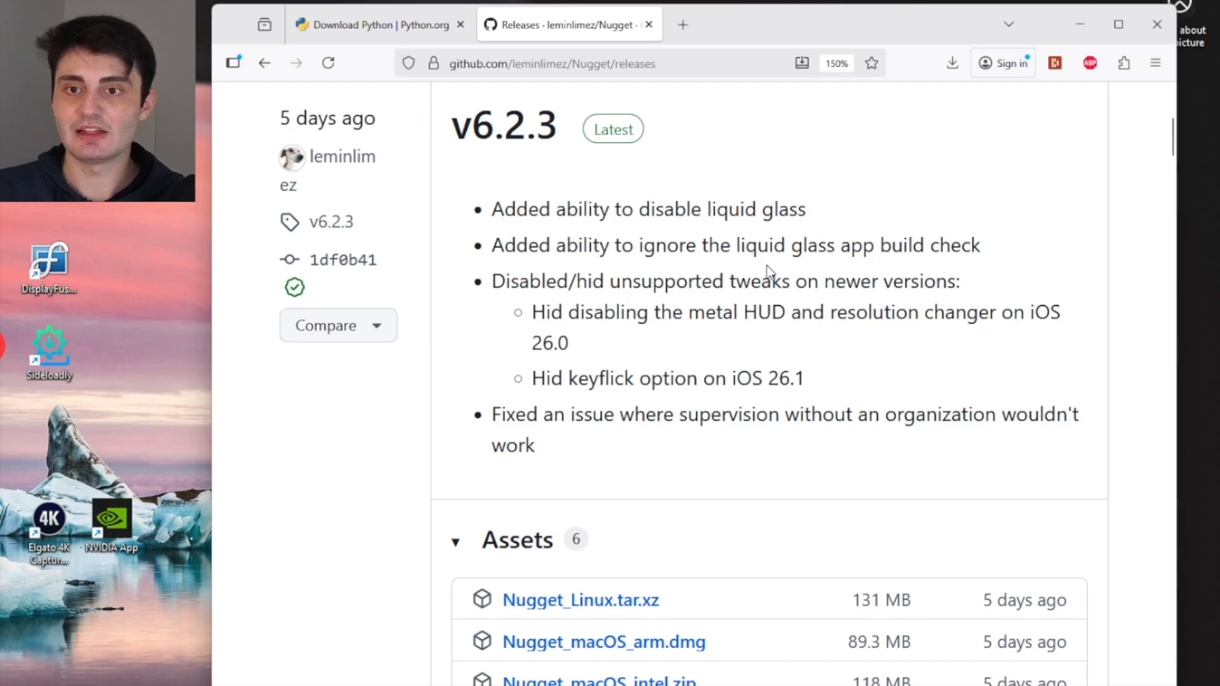
scroll("down", 3)
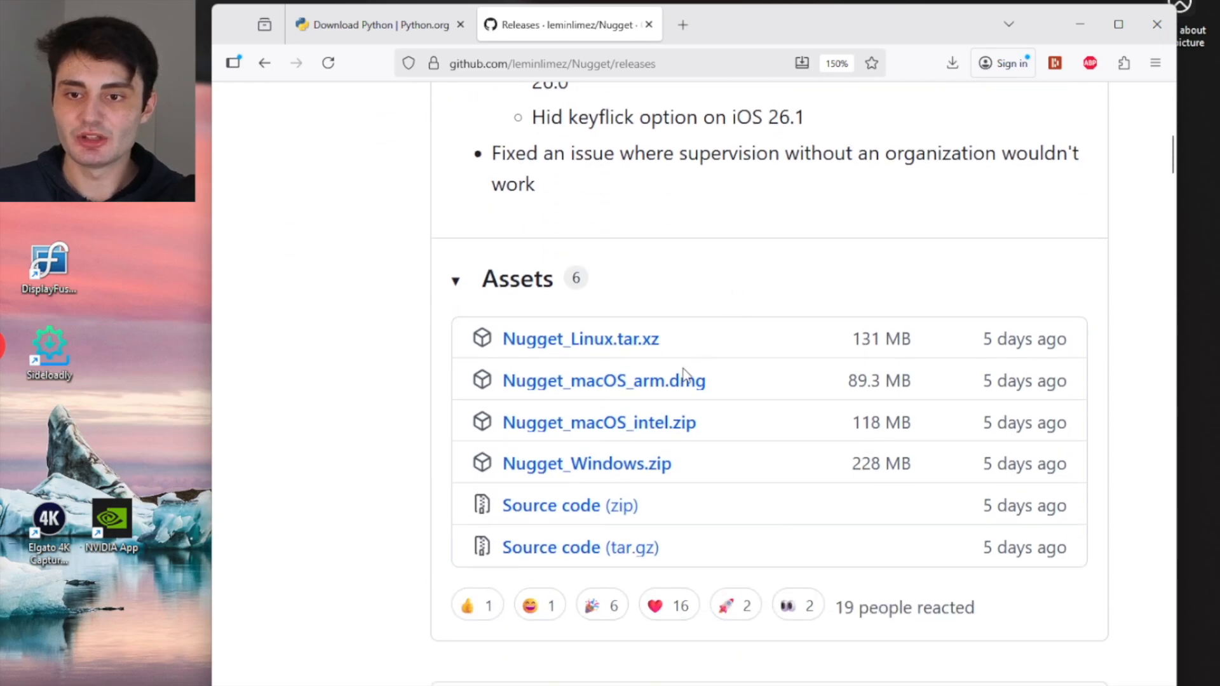
mouse_move(660, 429)
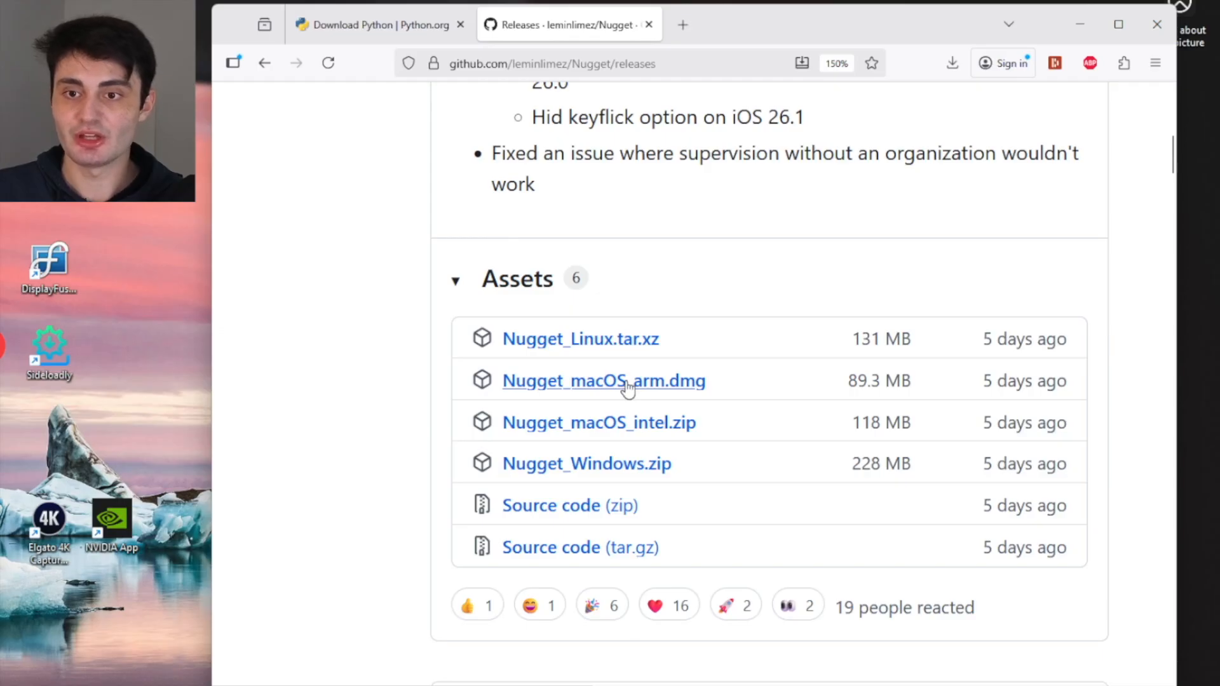
mouse_move(664, 427)
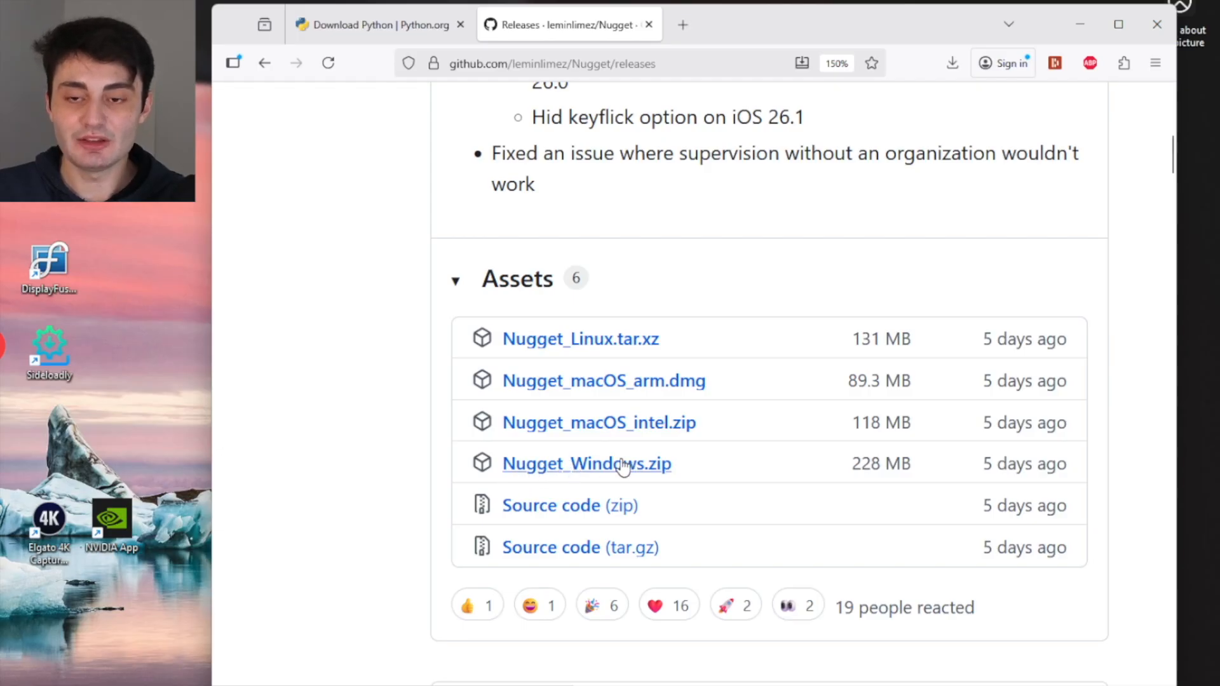
left_click(567, 463)
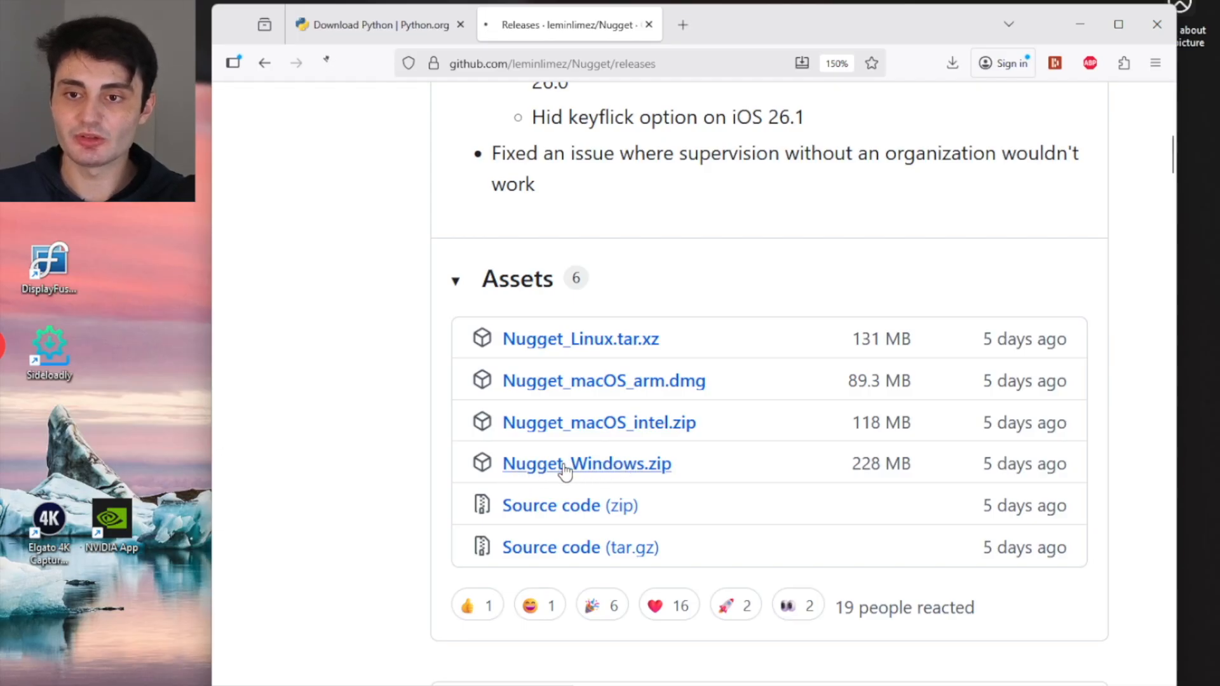
left_click(587, 464)
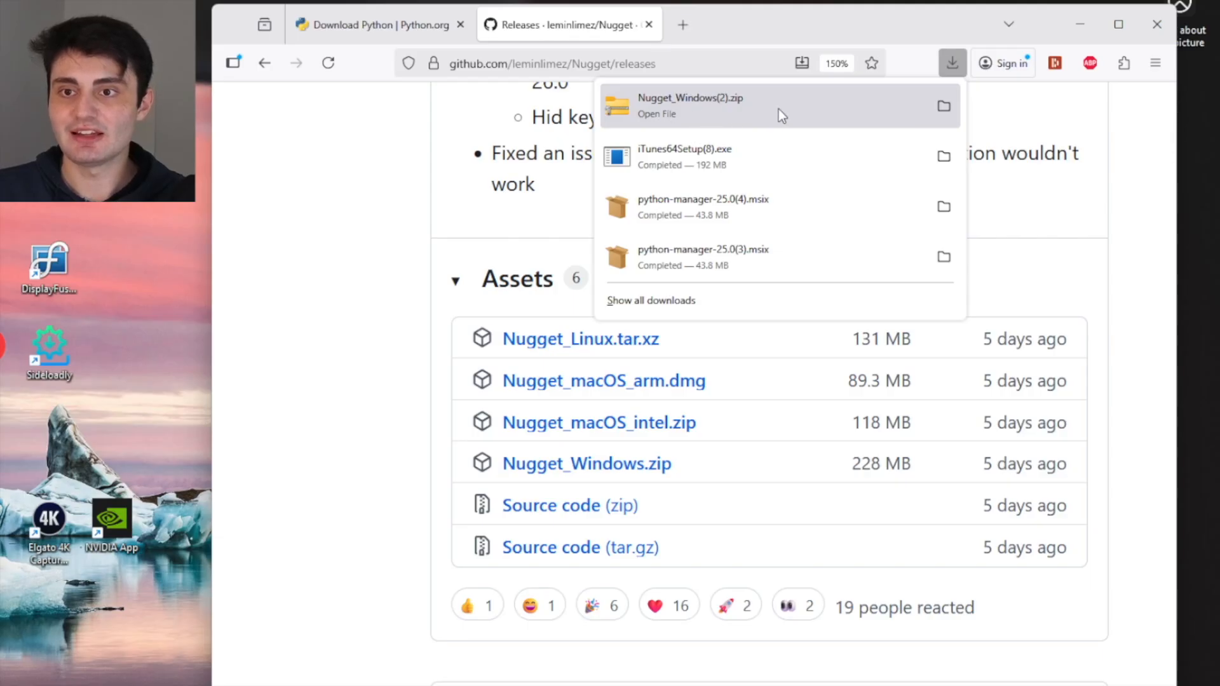
Extract the downloaded Nugget zip's folder into the Downloads folder
left_click(657, 114)
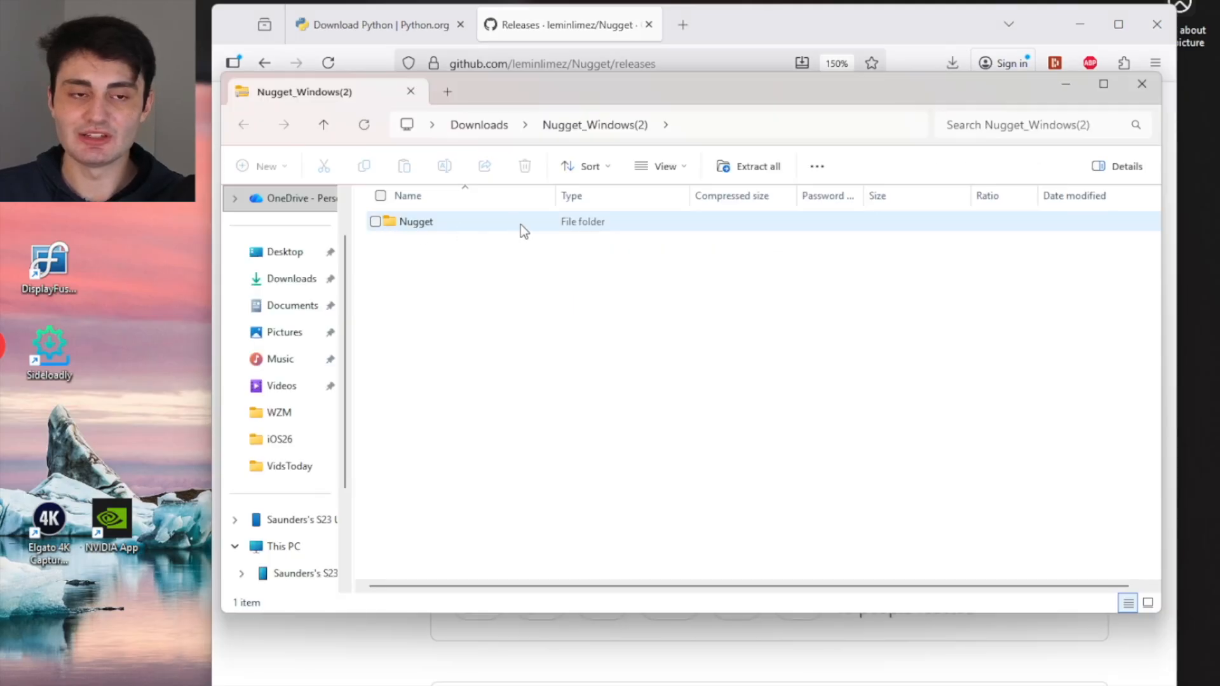
left_click(416, 221)
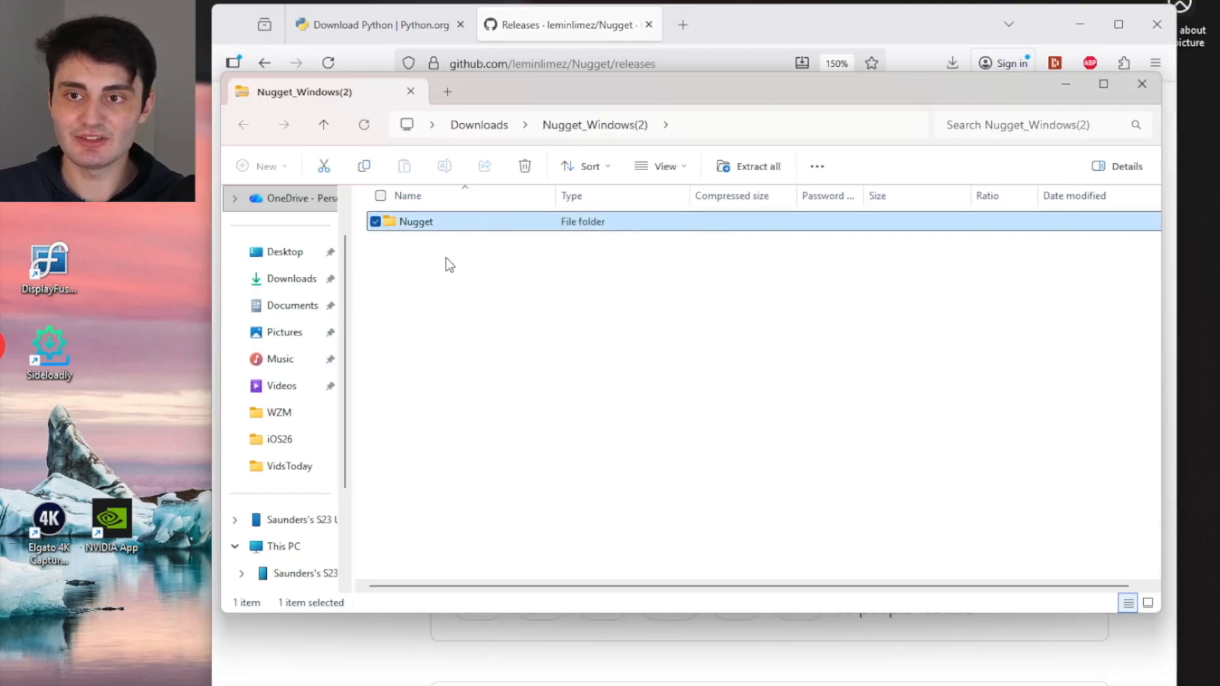
mouse_move(742, 173)
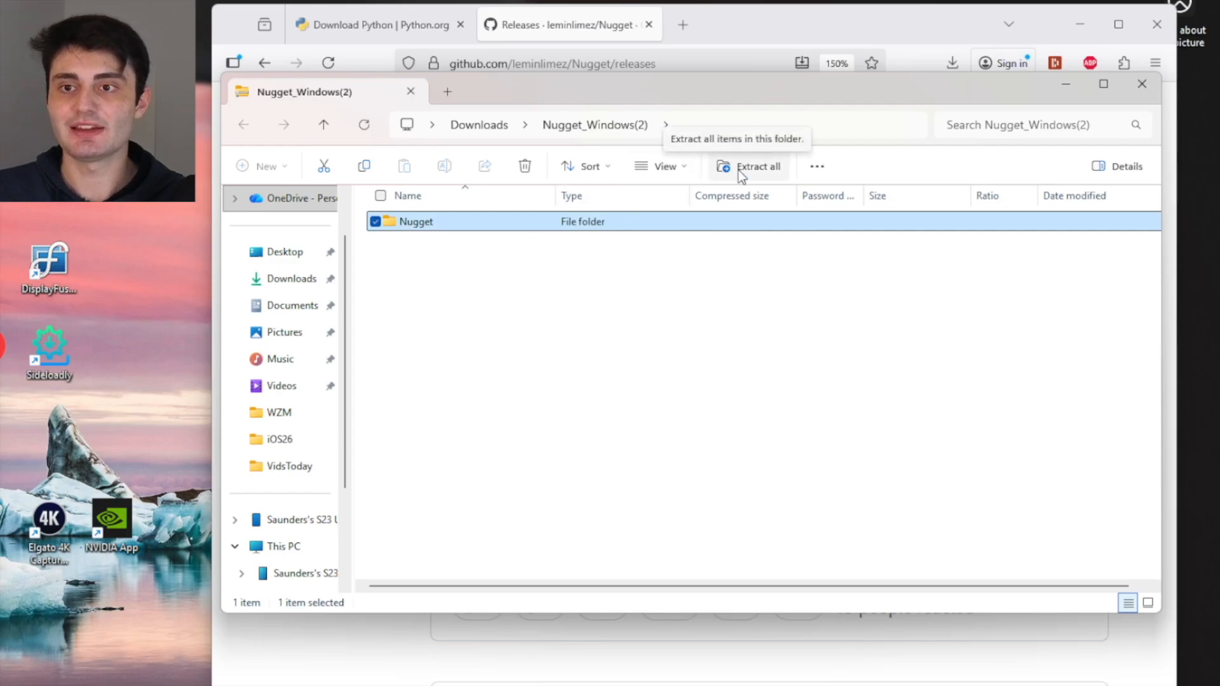
left_click(750, 166)
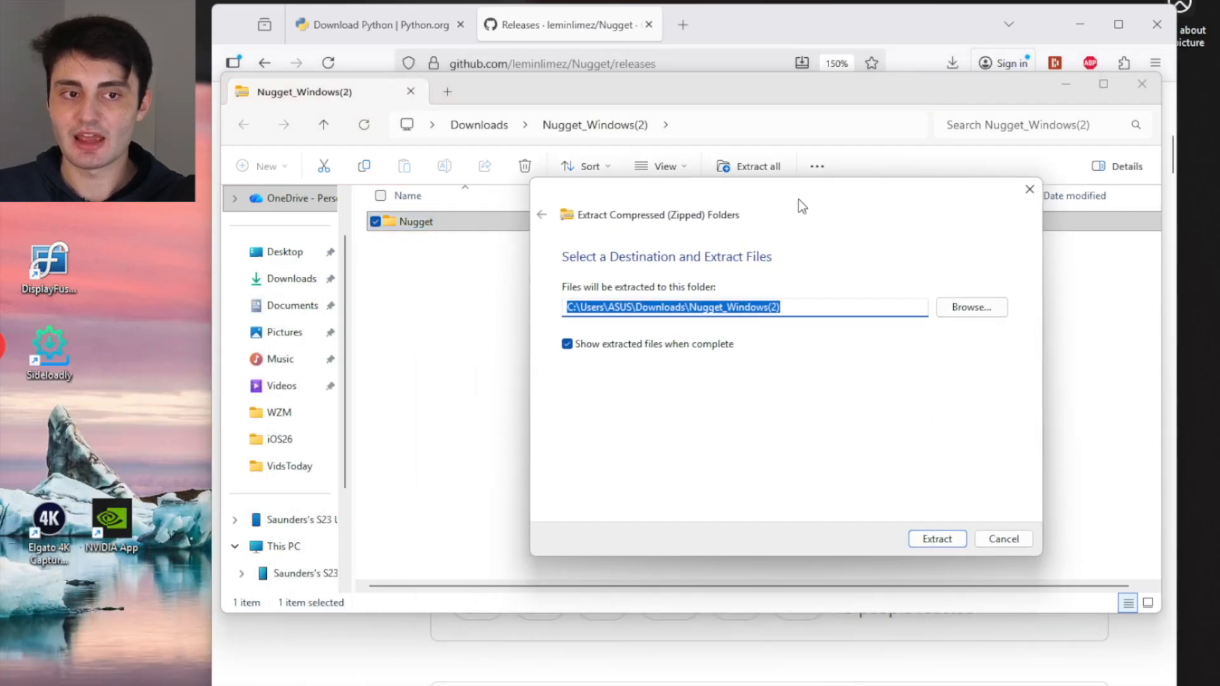
left_click(936, 539)
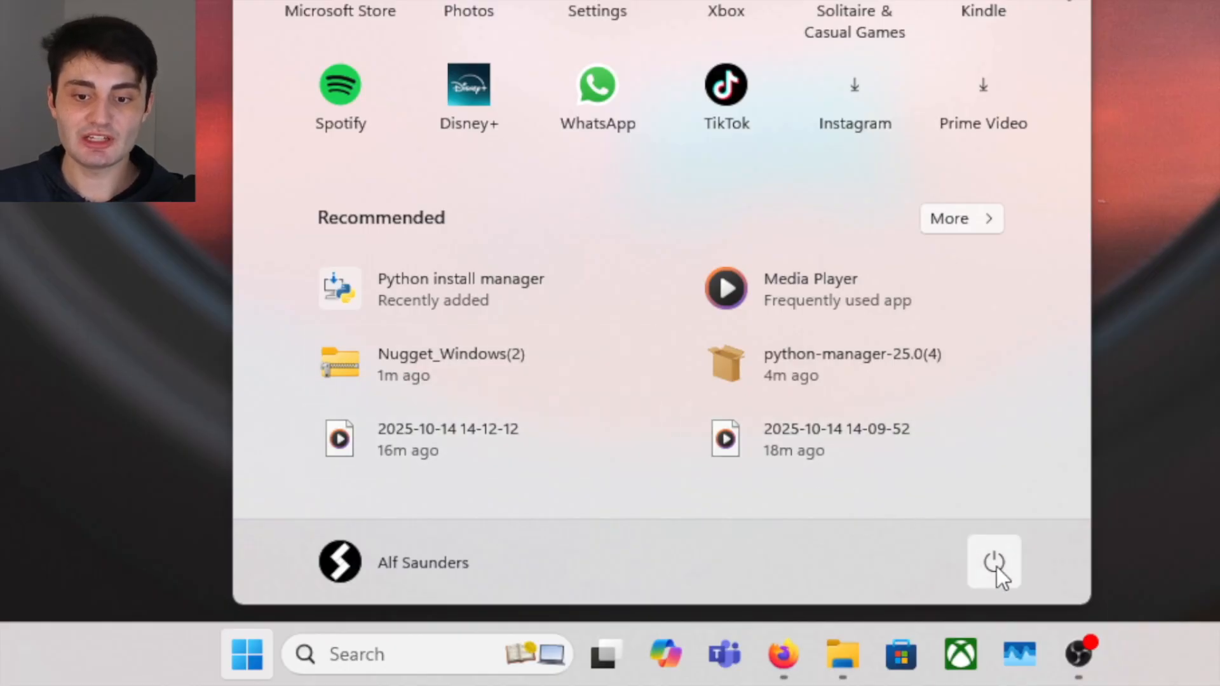
Bring up the Start menu power options to restart the computer
left_click(994, 563)
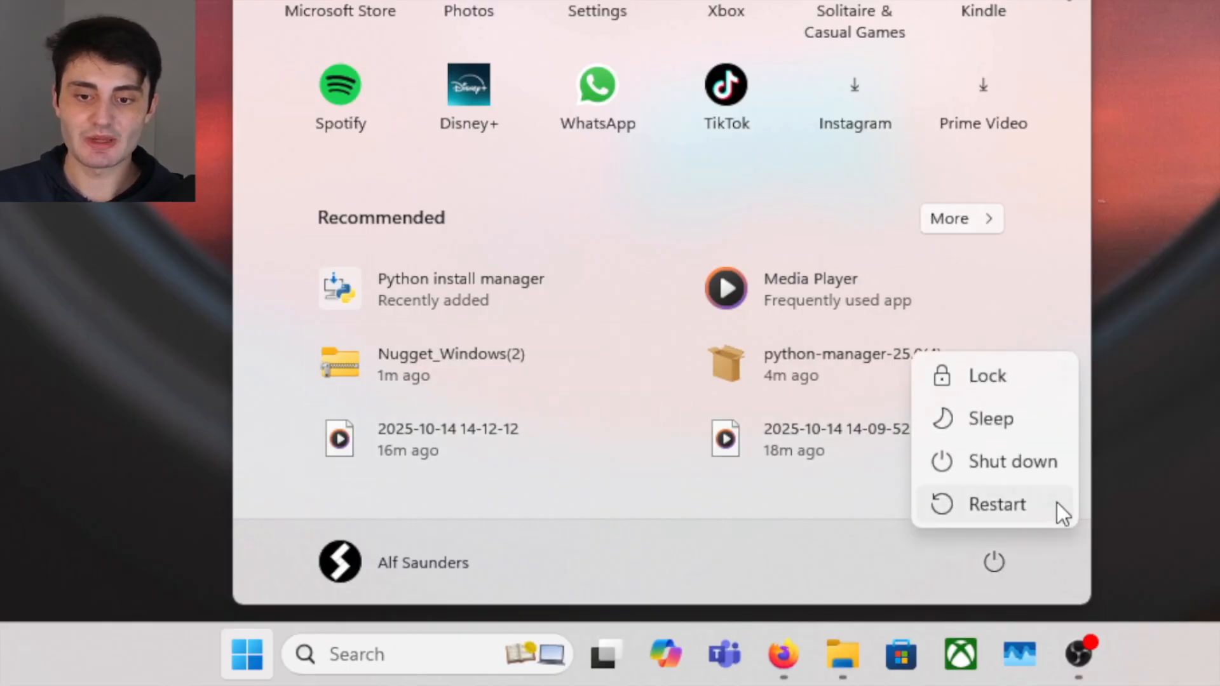
mouse_move(1001, 516)
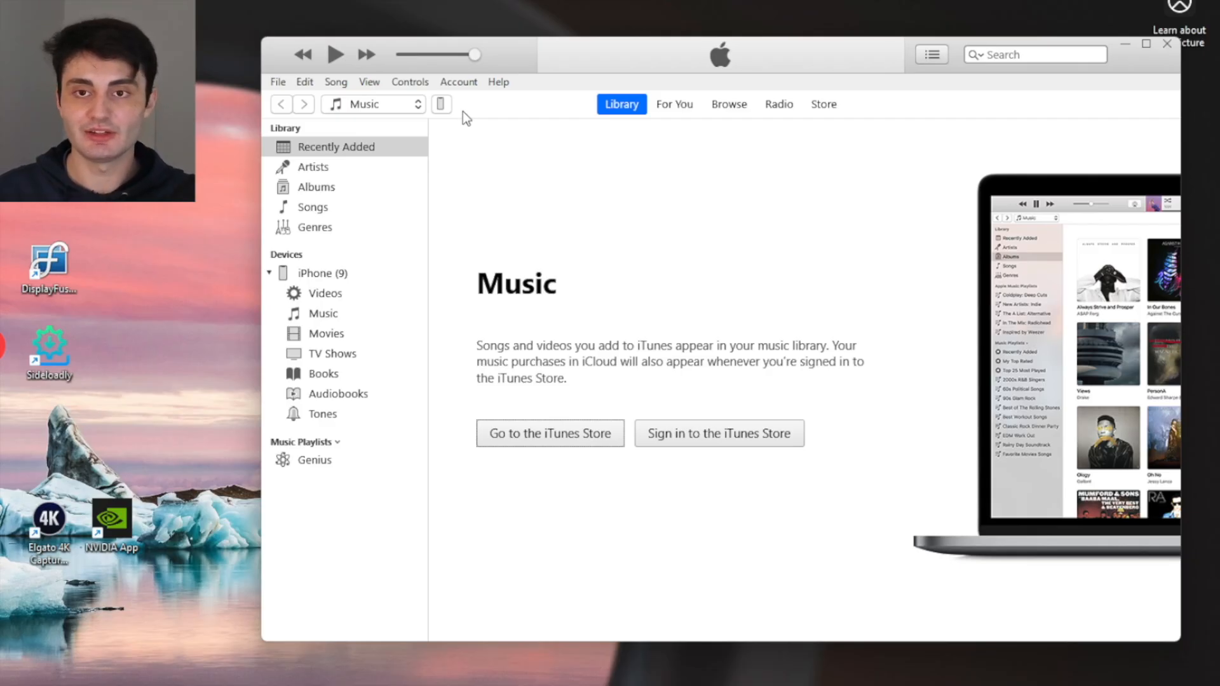
mouse_move(367, 168)
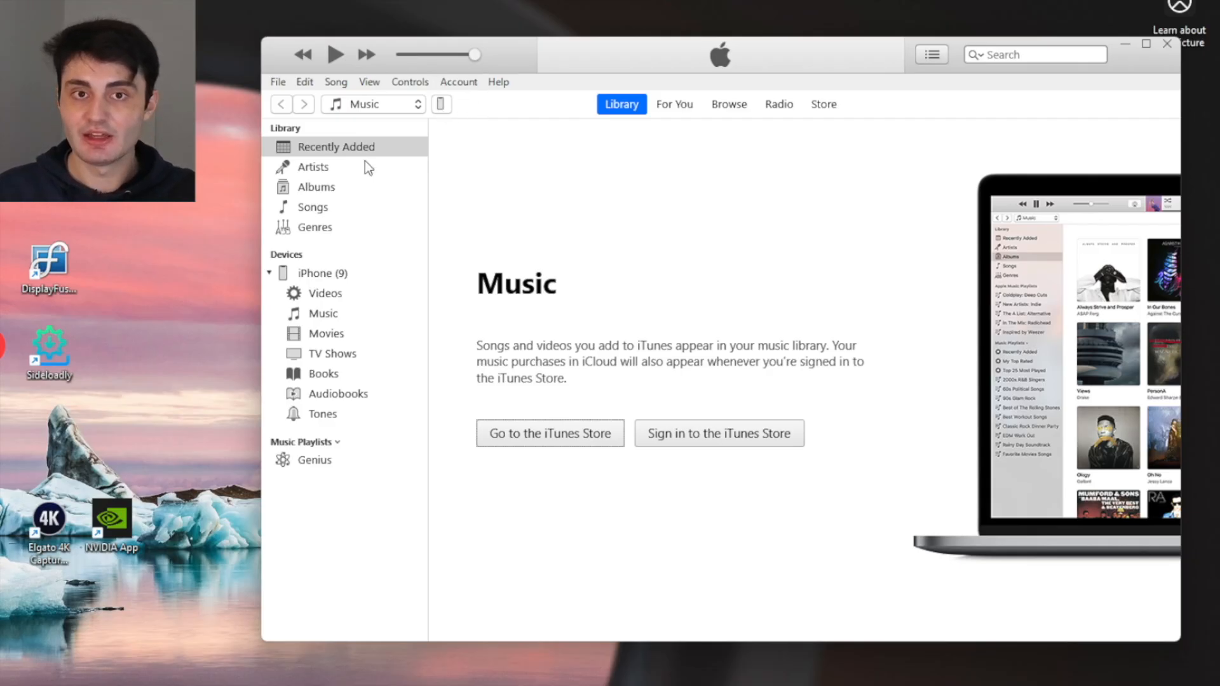
mouse_move(619, 176)
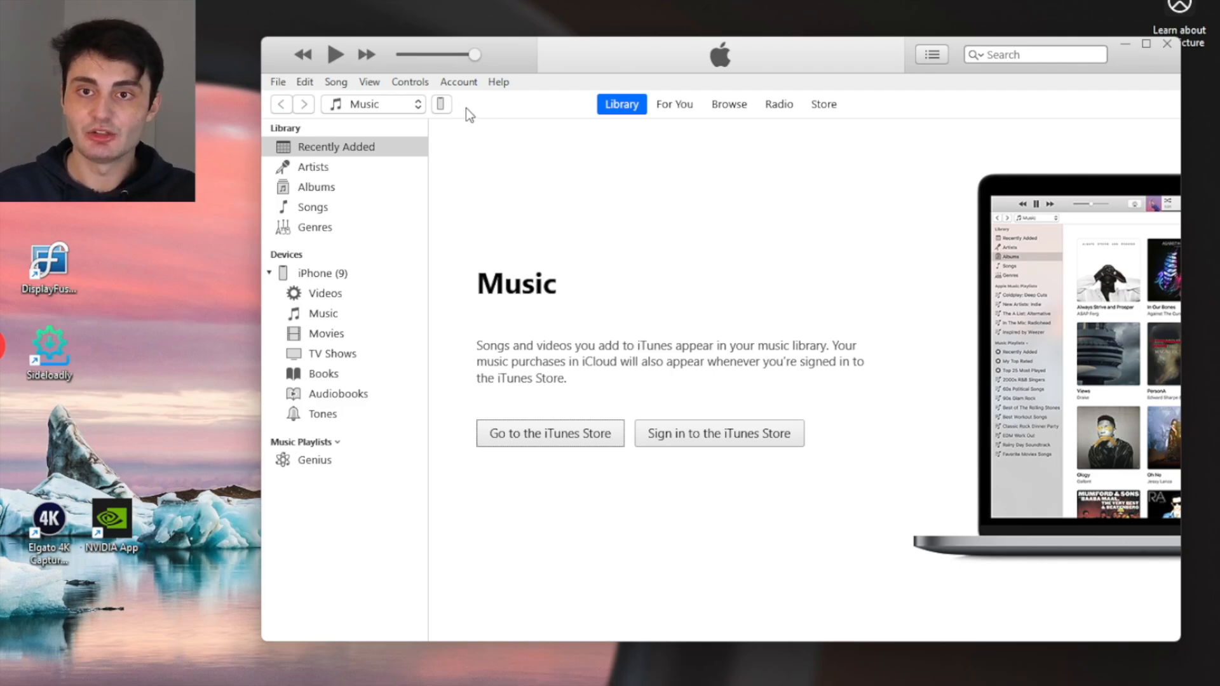
Back up the connected iPhone 11 to this computer from its iTunes summary
left_click(442, 104)
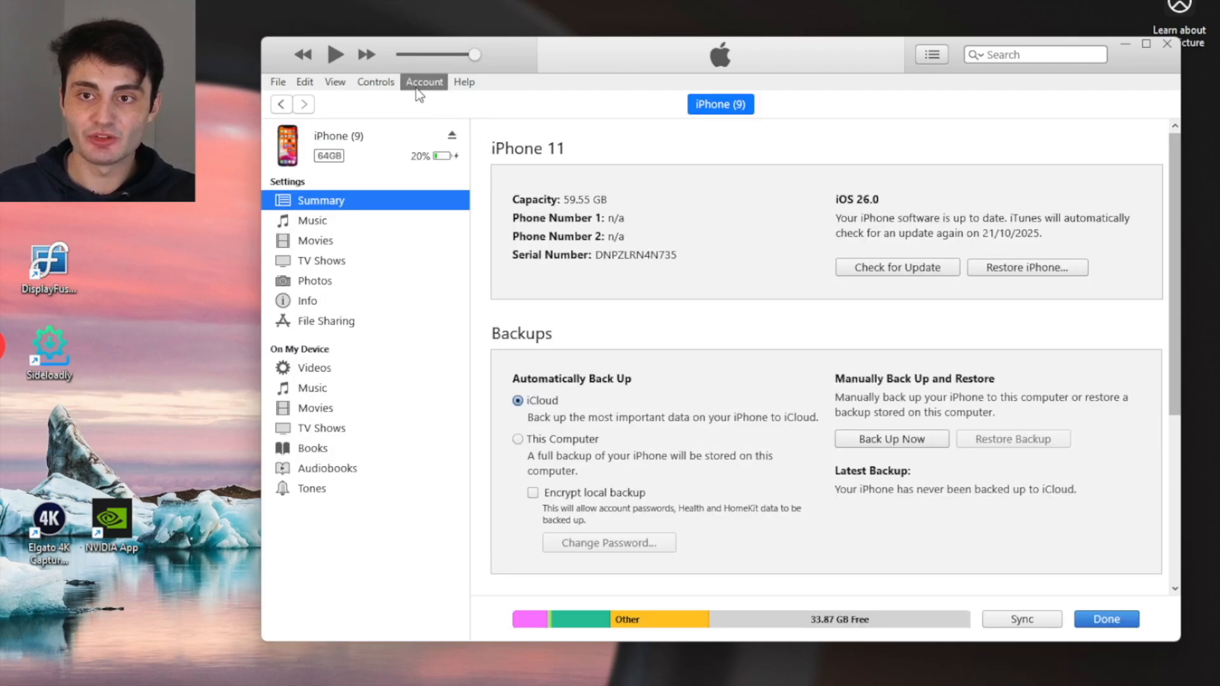
mouse_move(576, 142)
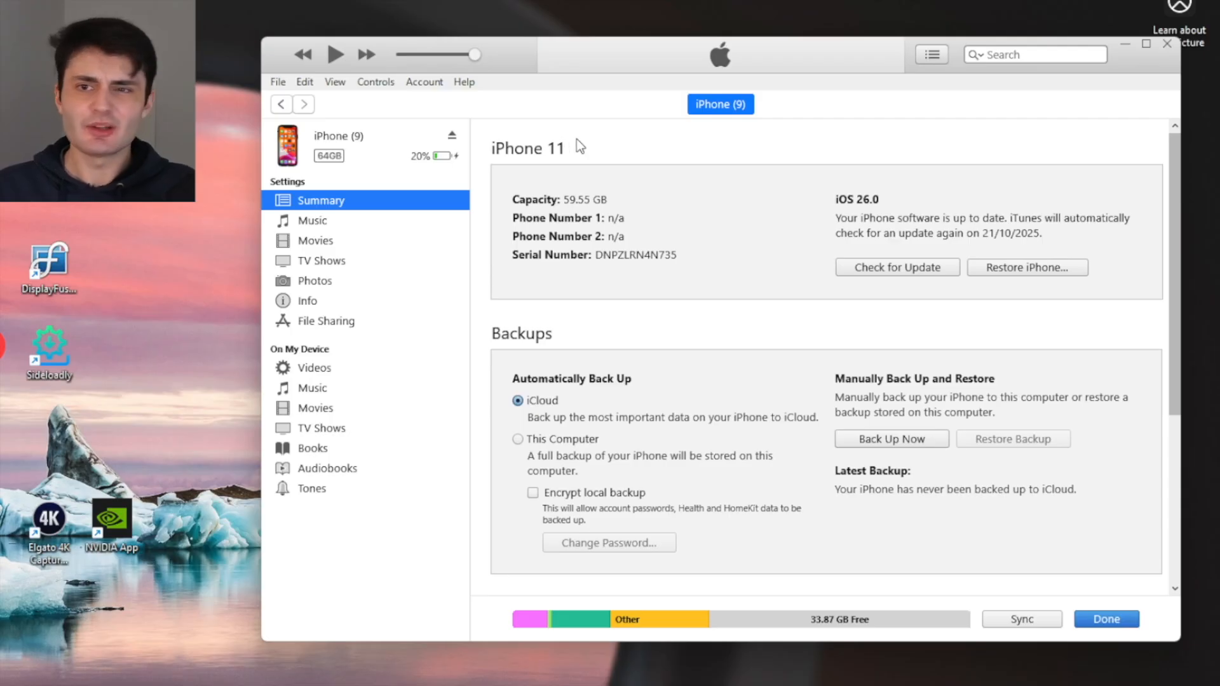
mouse_move(664, 94)
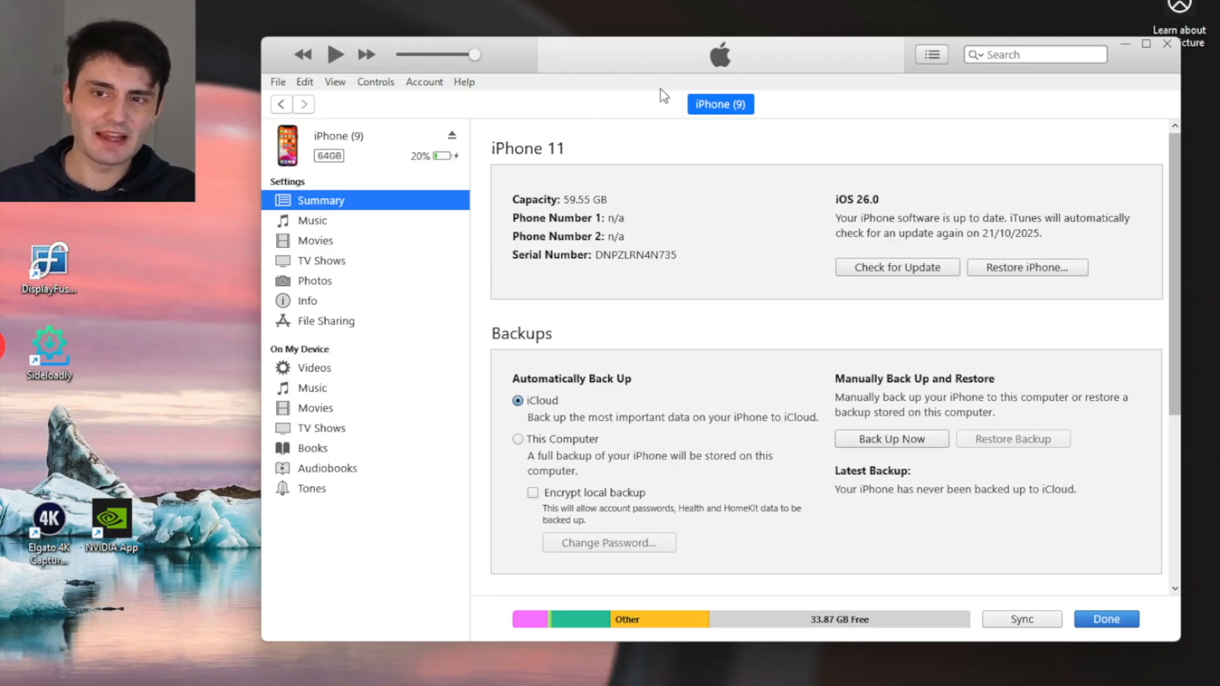
mouse_move(644, 84)
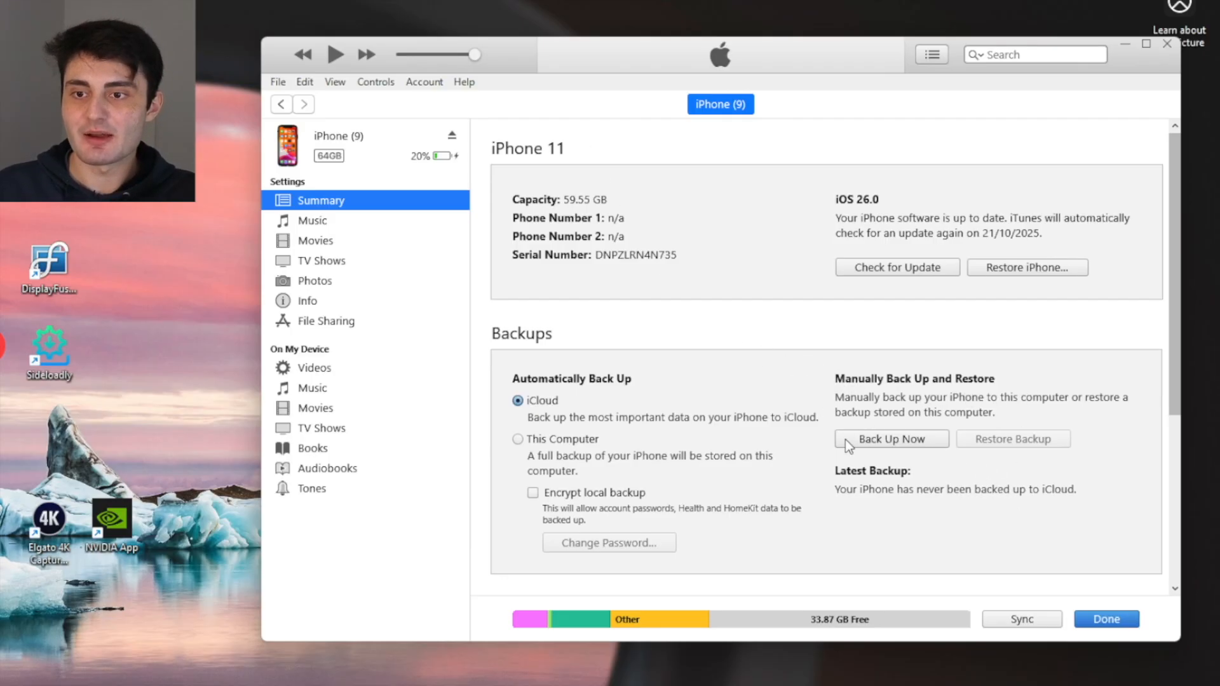
left_click(892, 438)
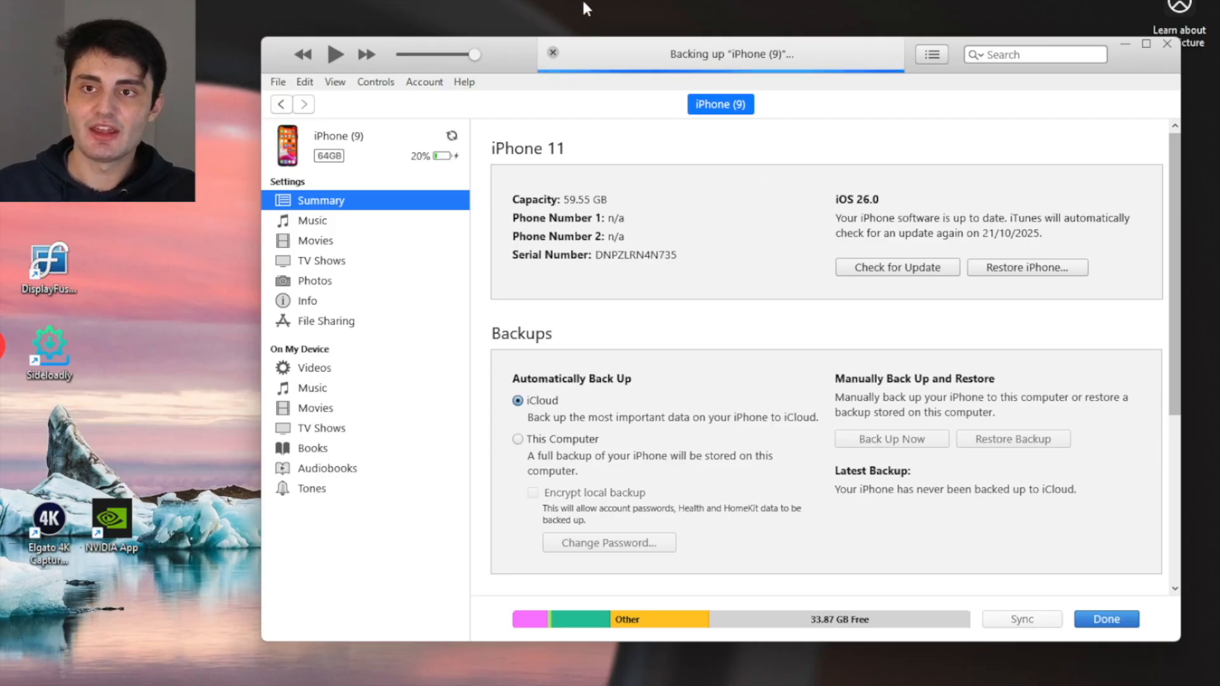
mouse_move(778, 86)
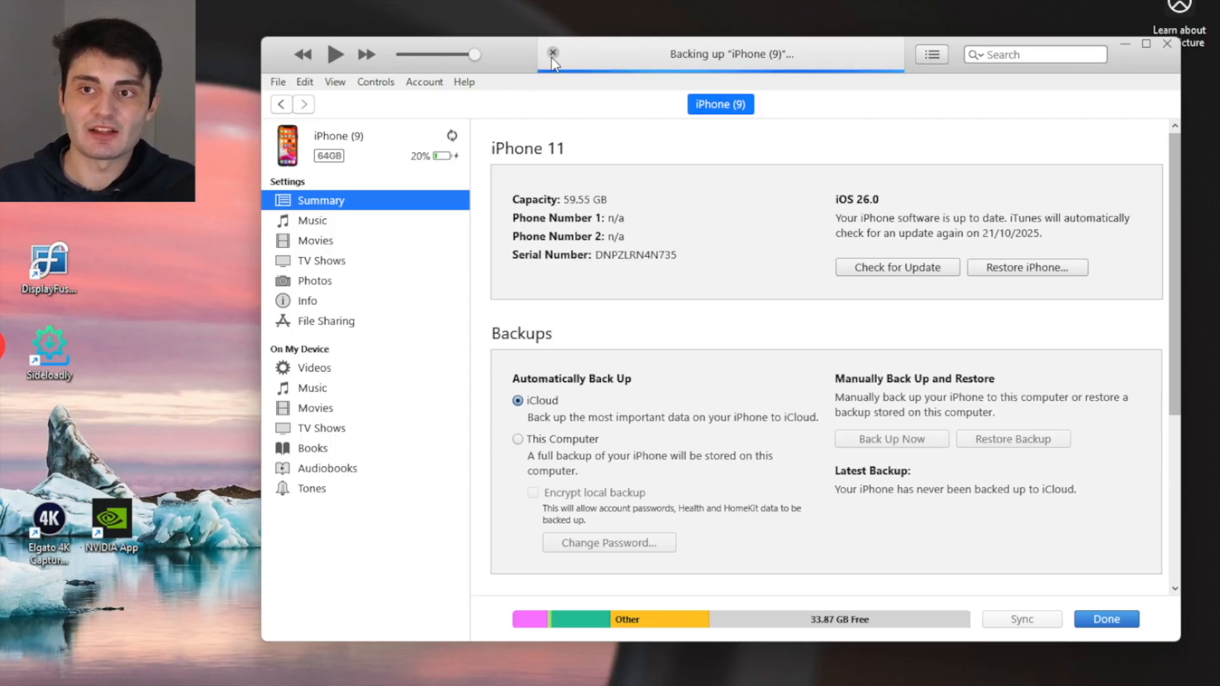
mouse_move(724, 34)
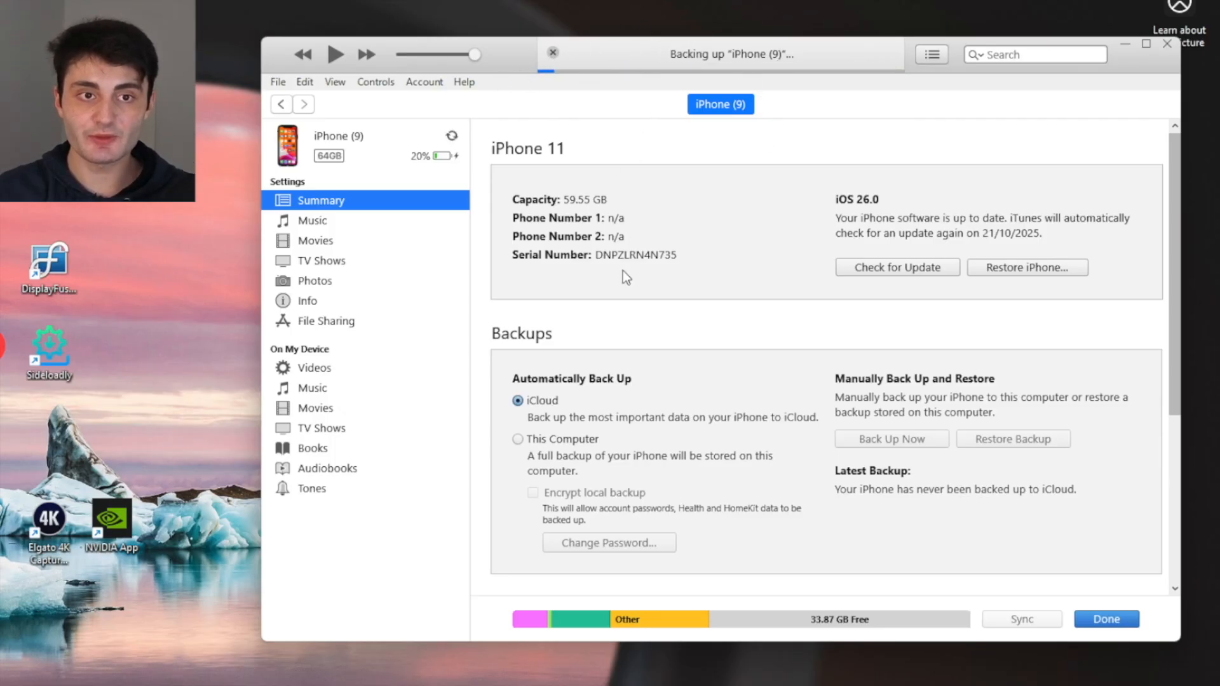
mouse_move(831, 266)
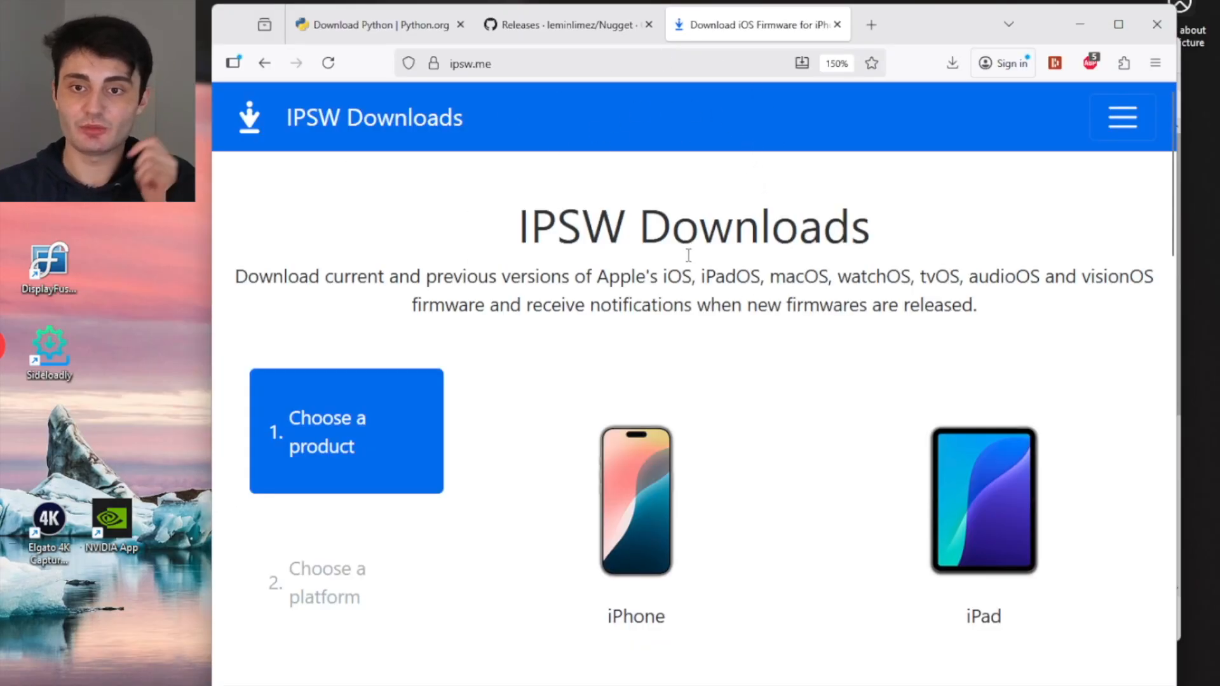
Download the signed iOS 26.0.1 (23A355) 9.36 GB IPSW for iPhone 11 from ipsw.me
left_click(635, 507)
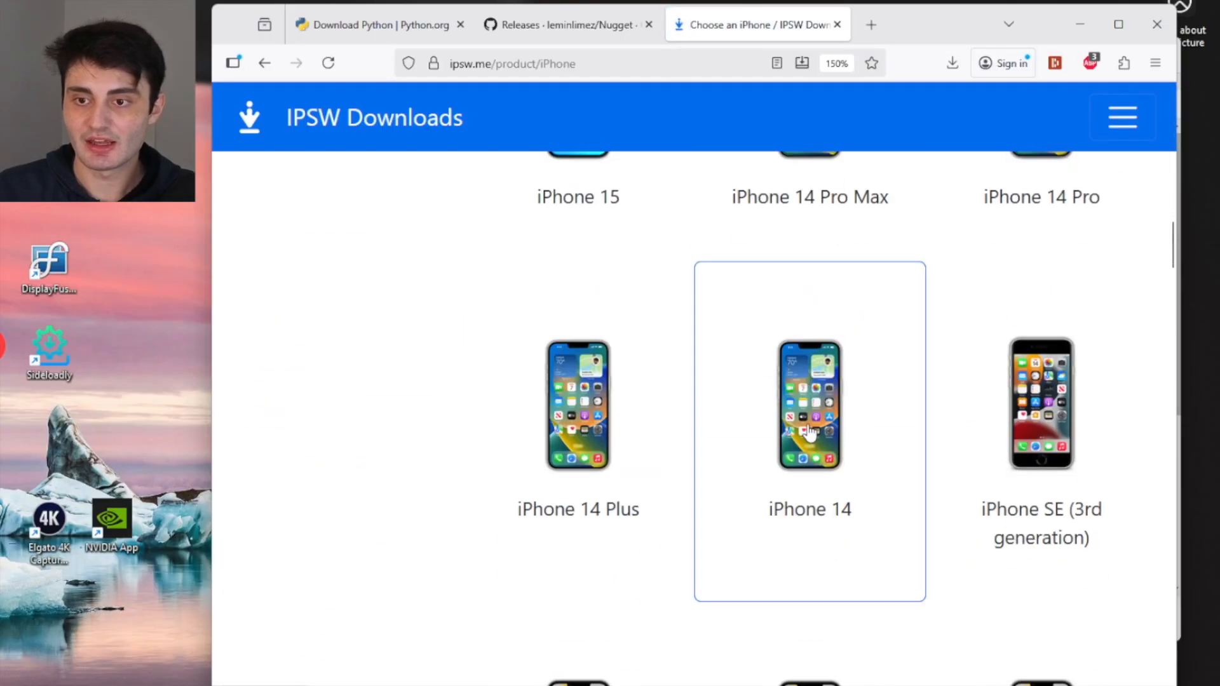
scroll("down", 3)
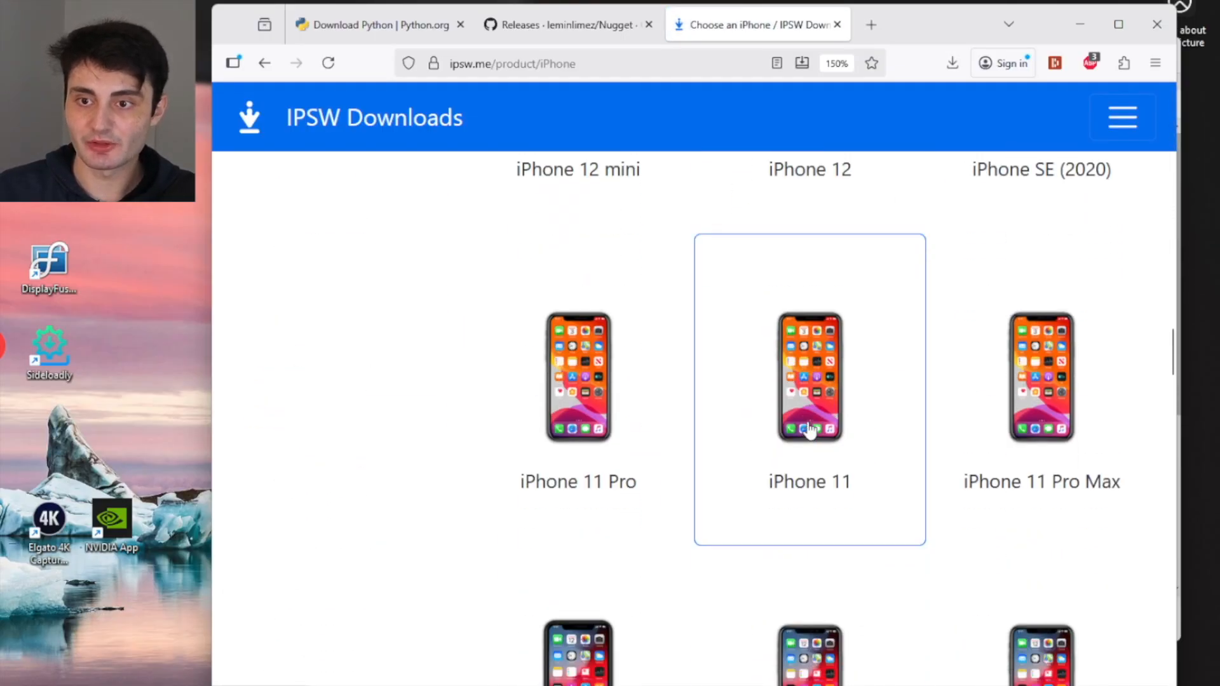
left_click(808, 376)
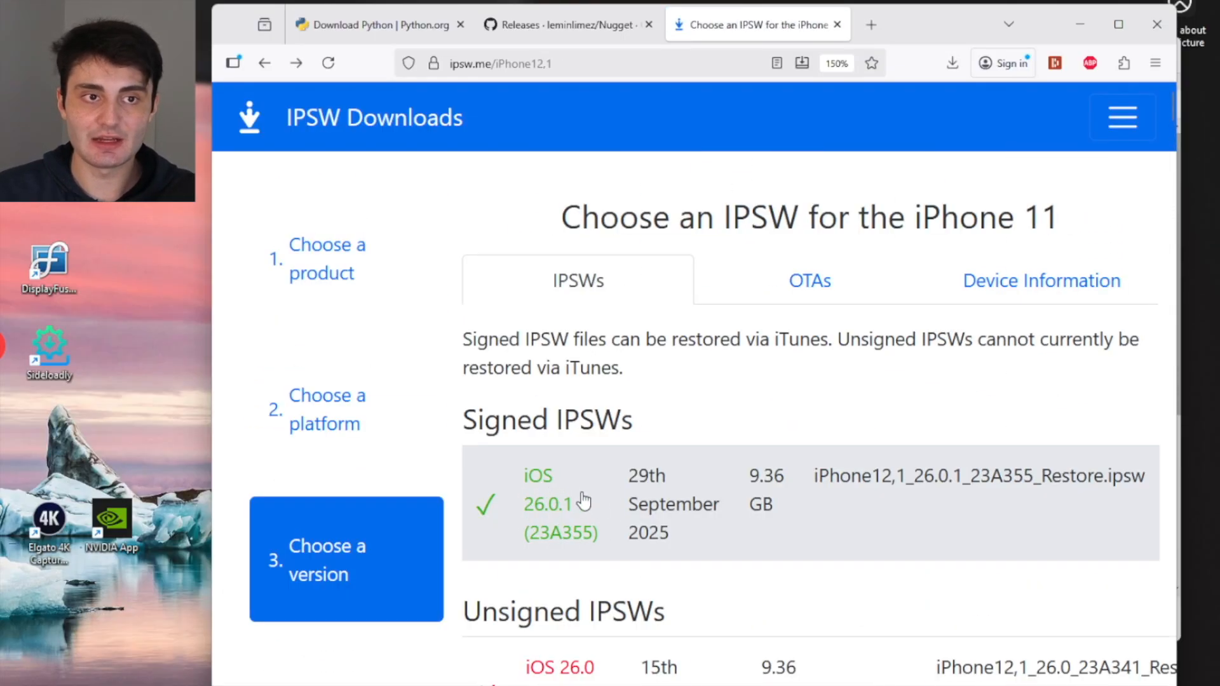
left_click(546, 503)
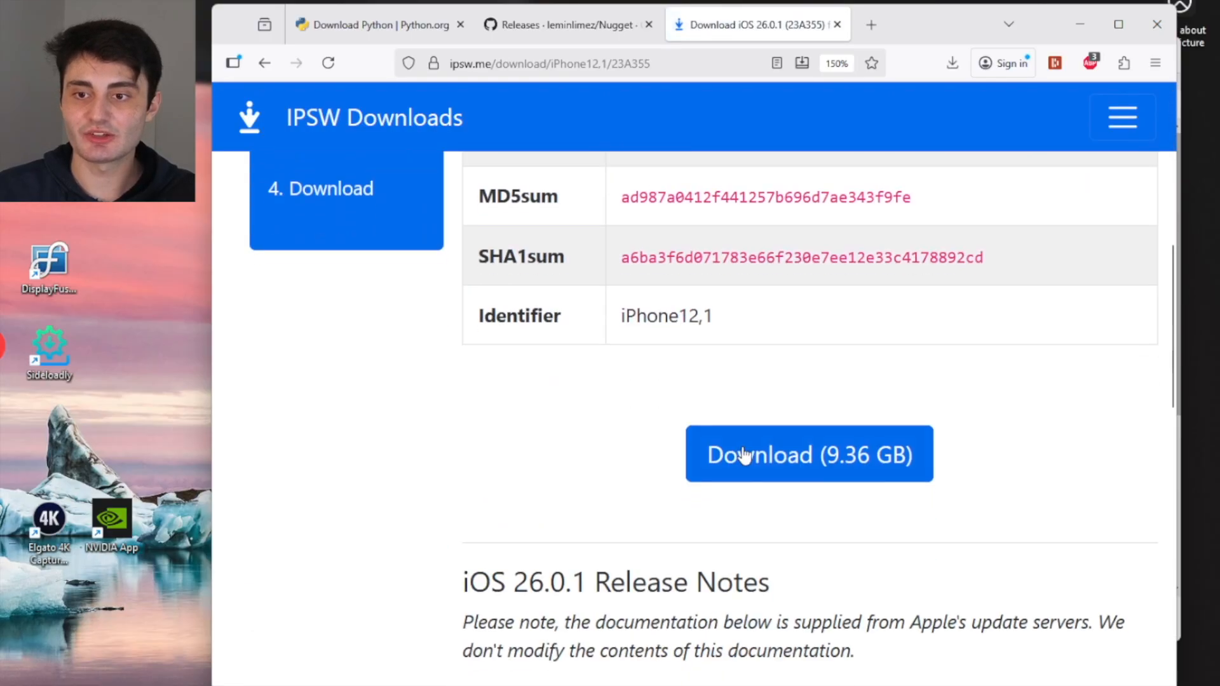
left_click(808, 454)
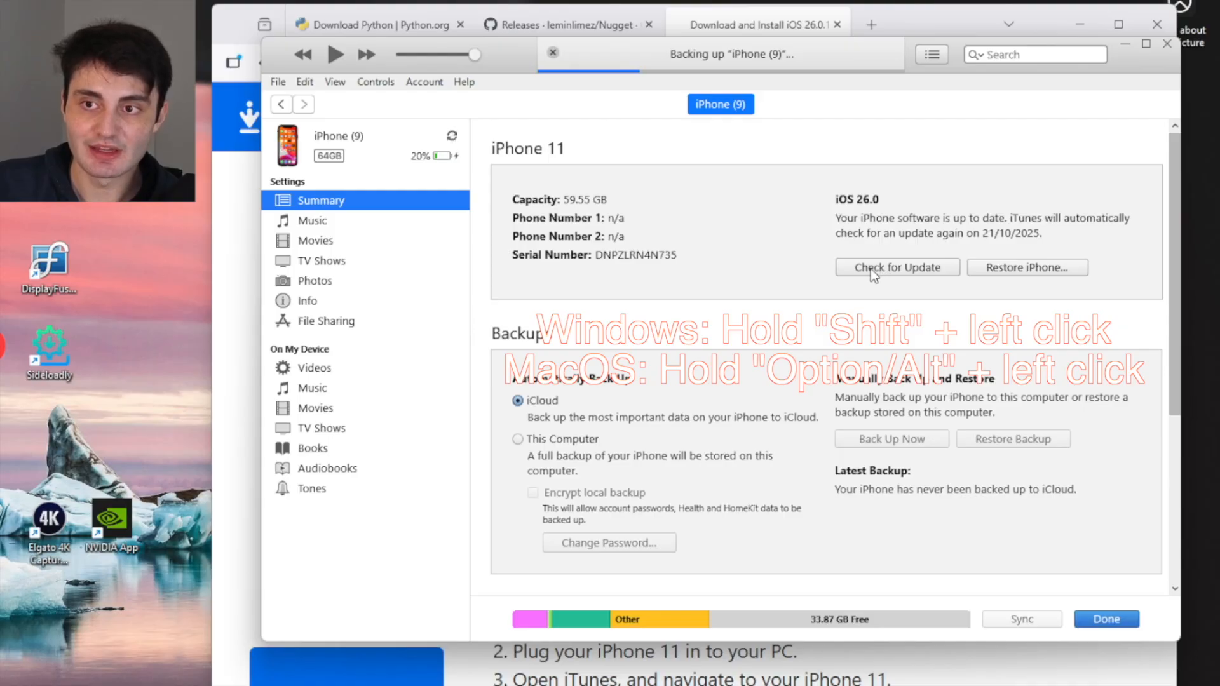
mouse_move(885, 280)
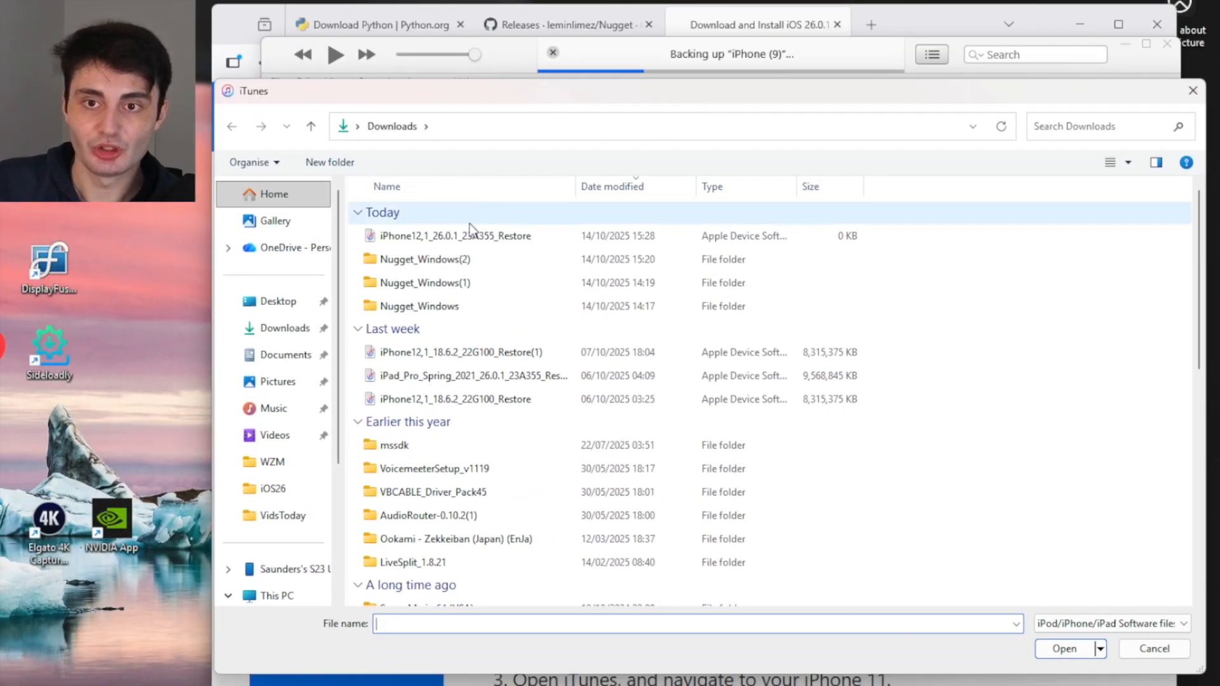
Pick the iPhone12,1_26.0.1_23A355_Restore file from Downloads and confirm, returning to the iPhone 11 summary
left_click(455, 236)
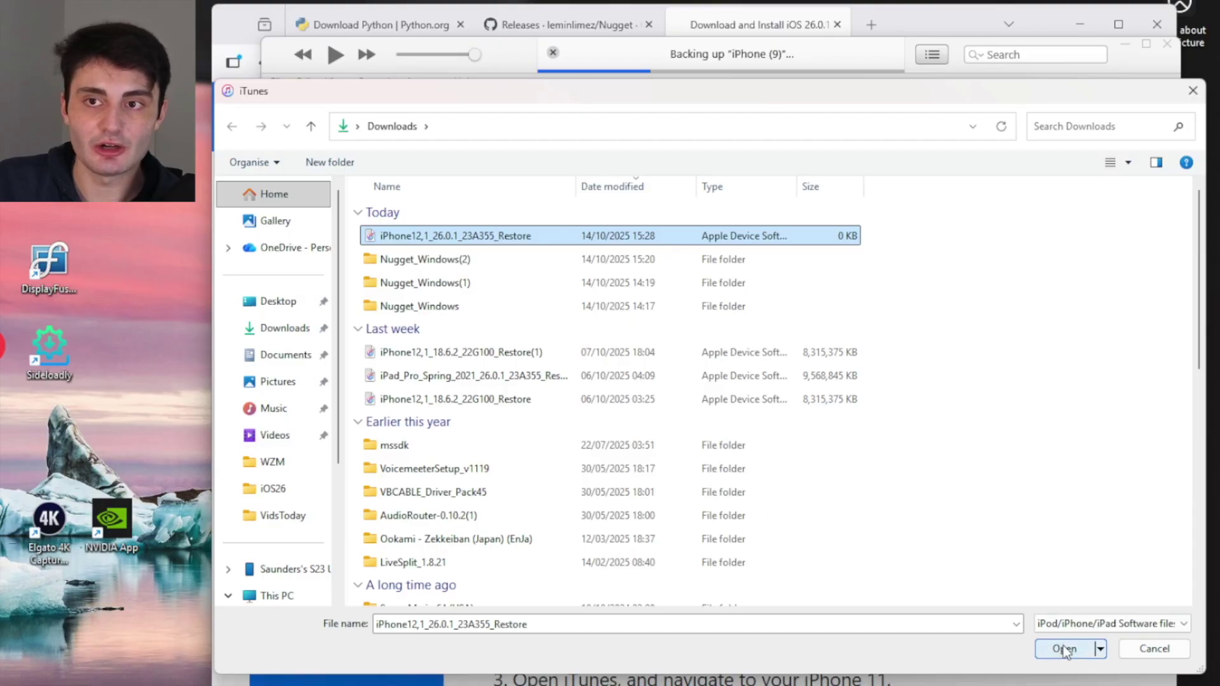
left_click(1063, 648)
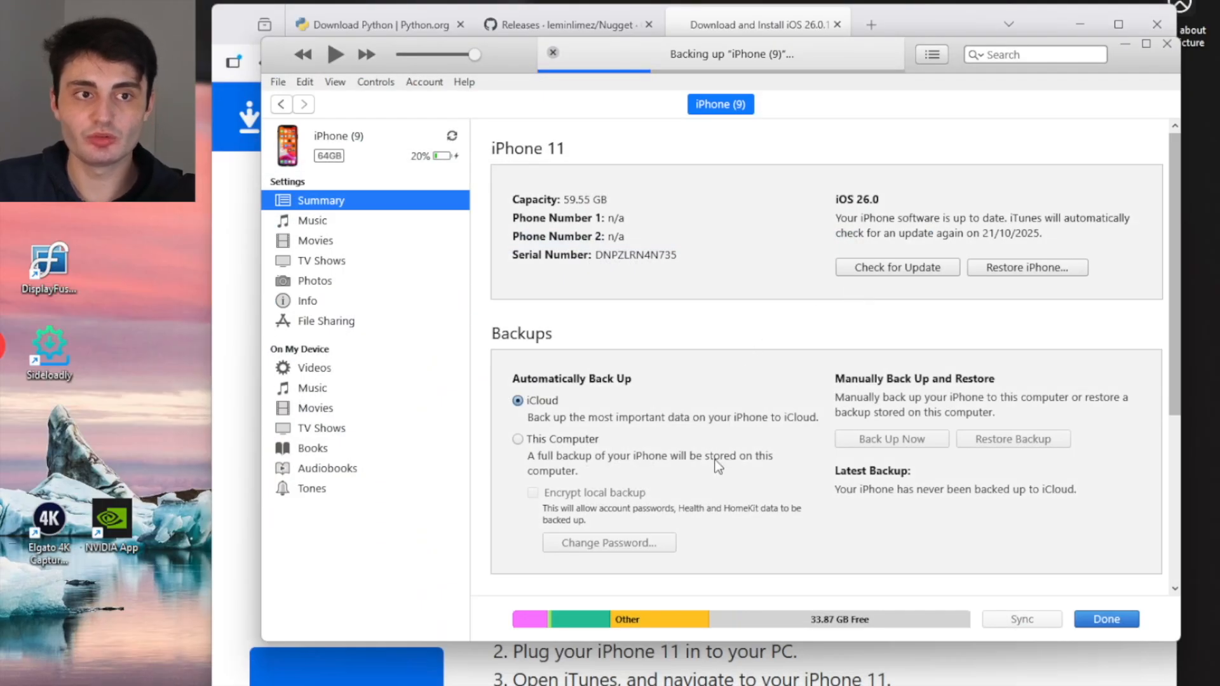
mouse_move(723, 453)
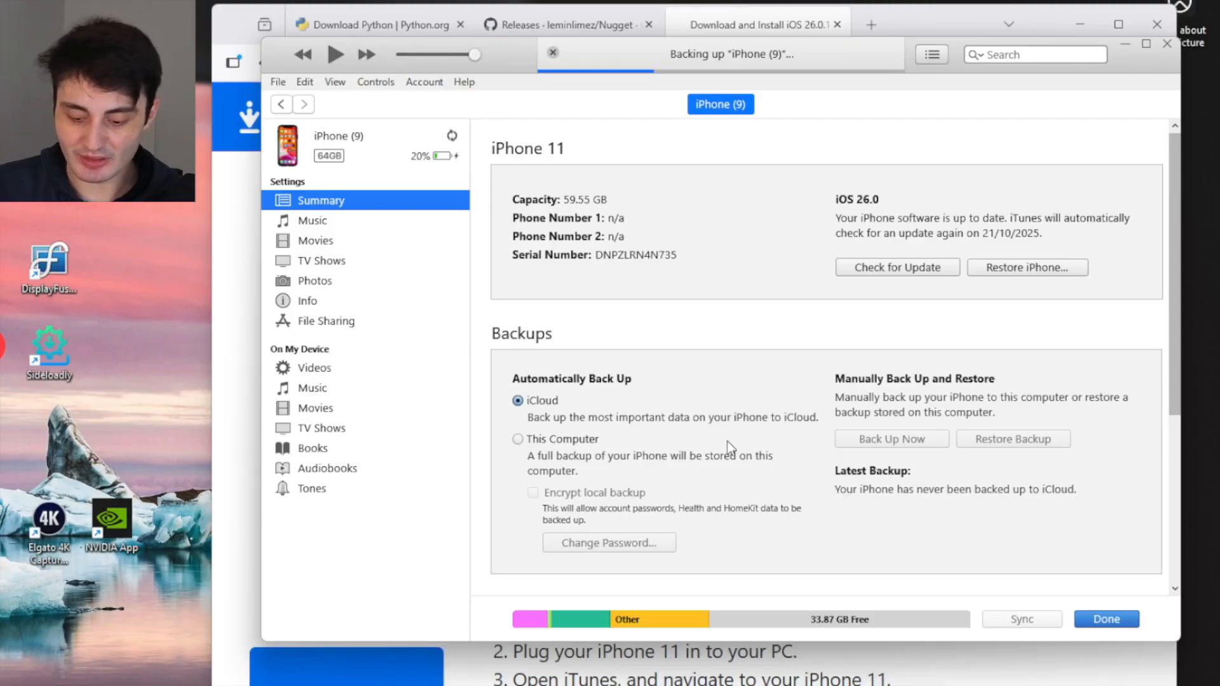
mouse_move(738, 445)
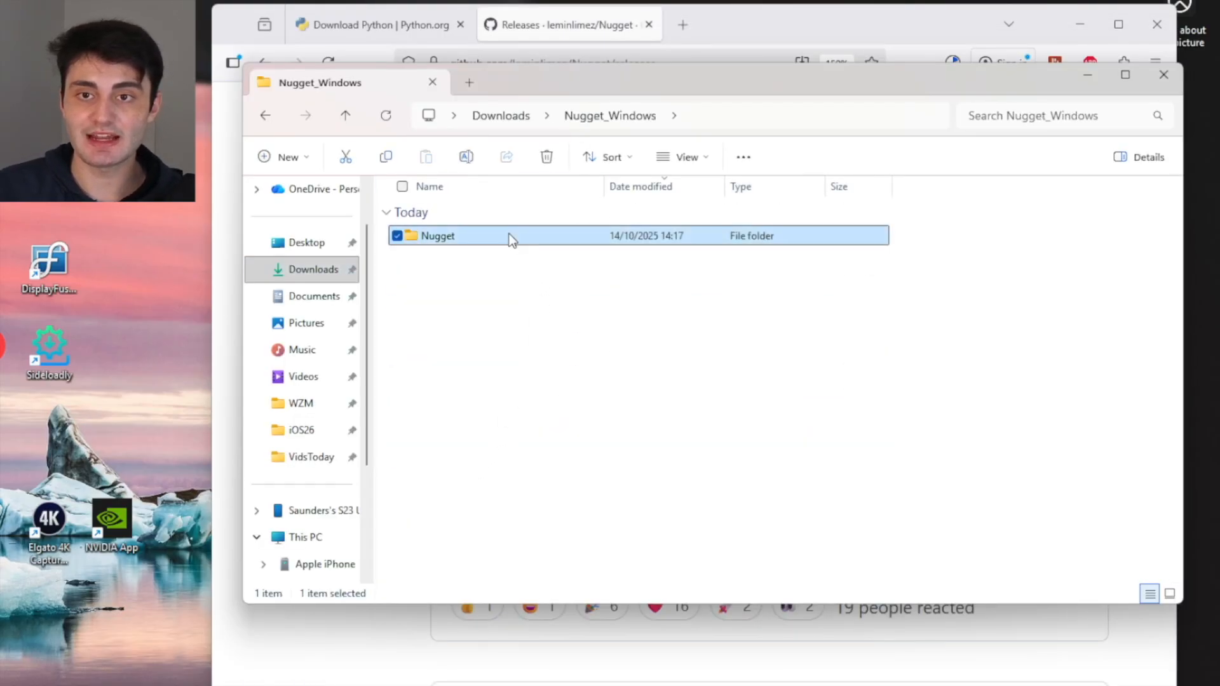
Run Nugget.exe from the Nugget_Windows > Nugget folder and choose the connected iPhone (9) as target device
double_click(437, 236)
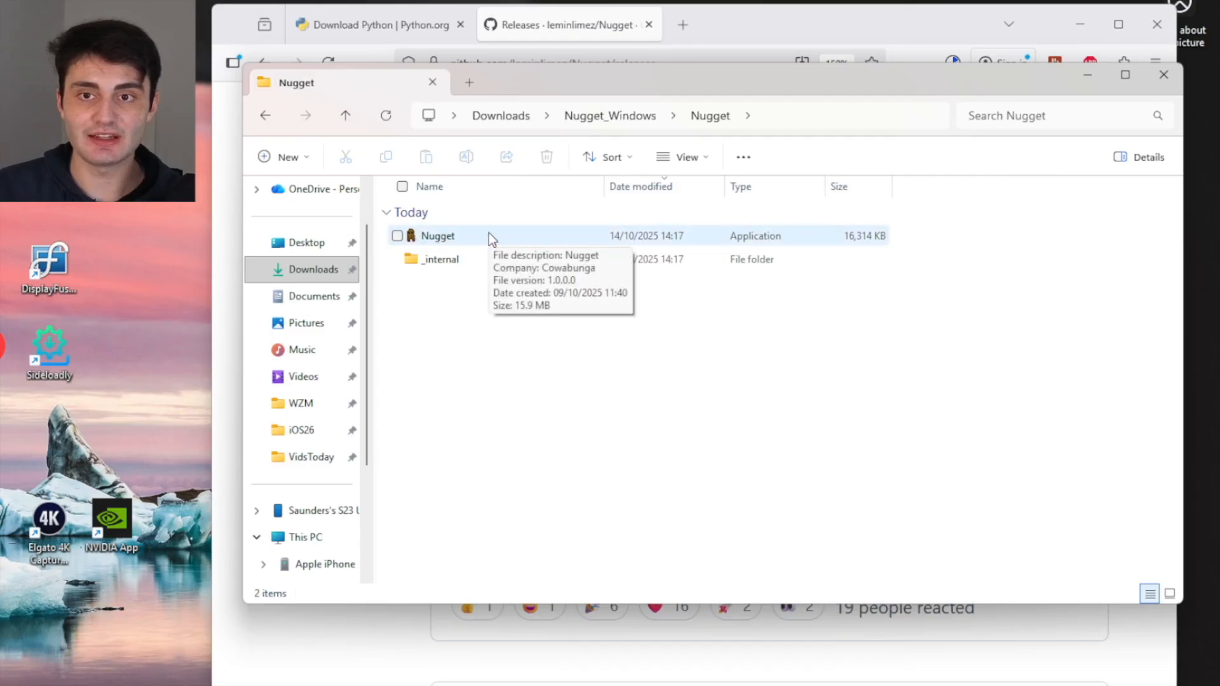
double_click(437, 236)
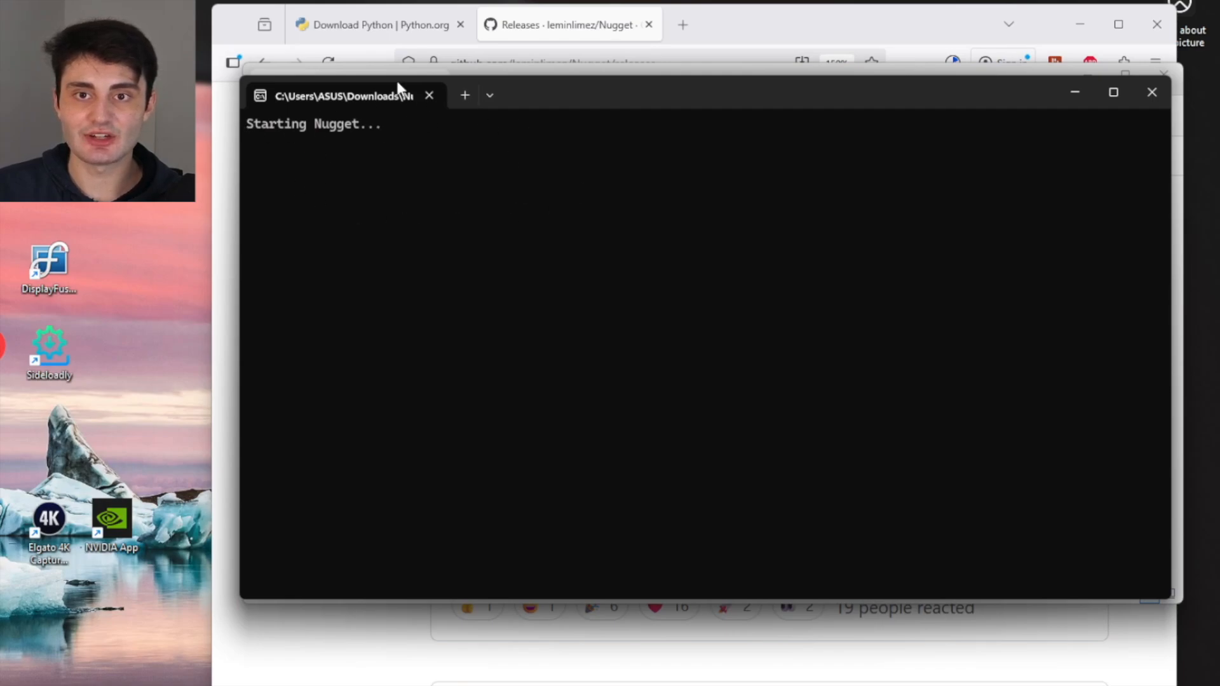
mouse_move(467, 201)
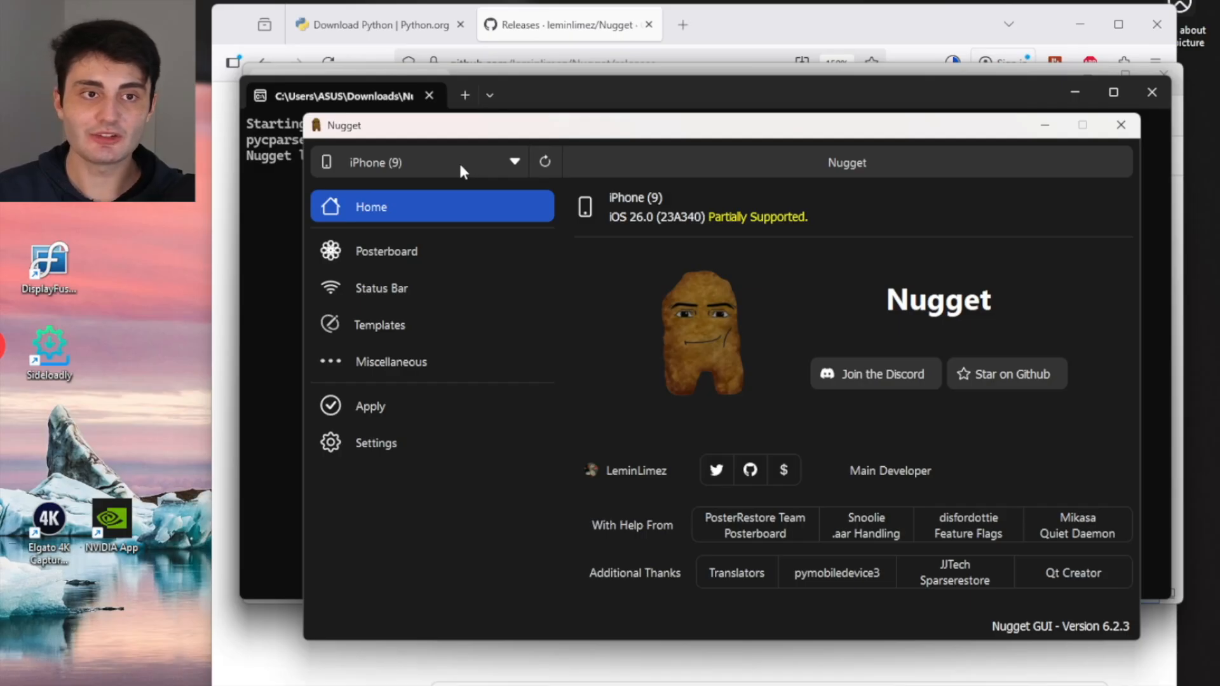
mouse_move(417, 165)
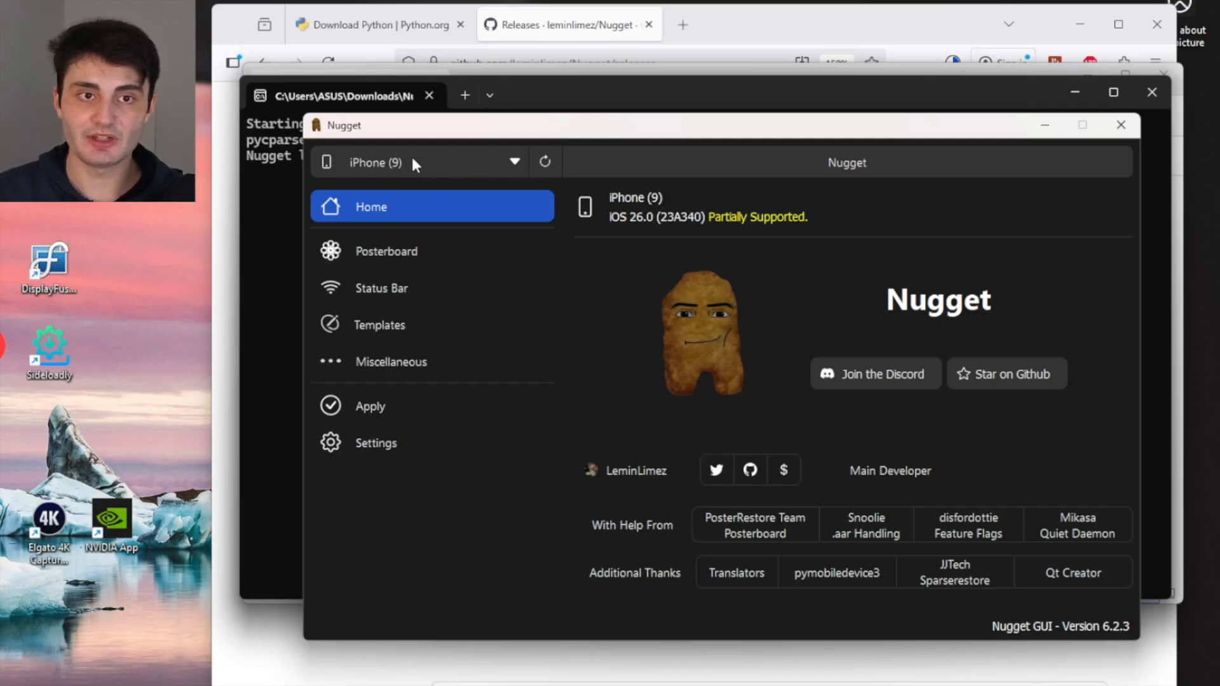
mouse_move(730, 163)
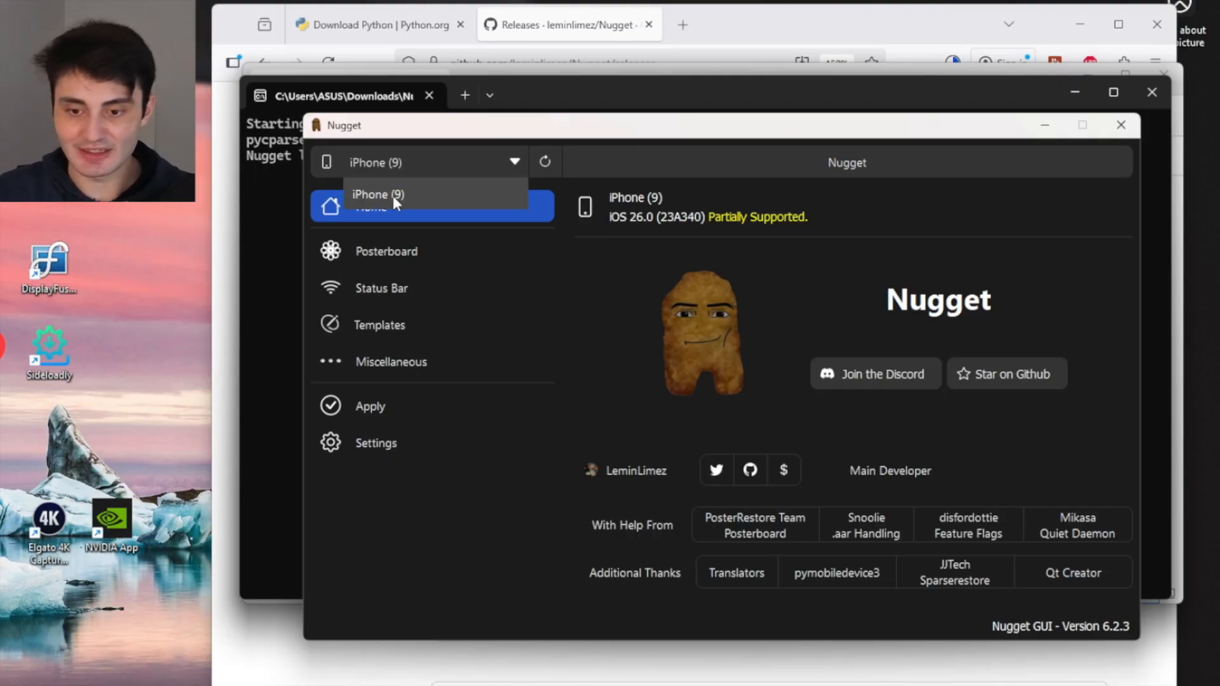
left_click(391, 193)
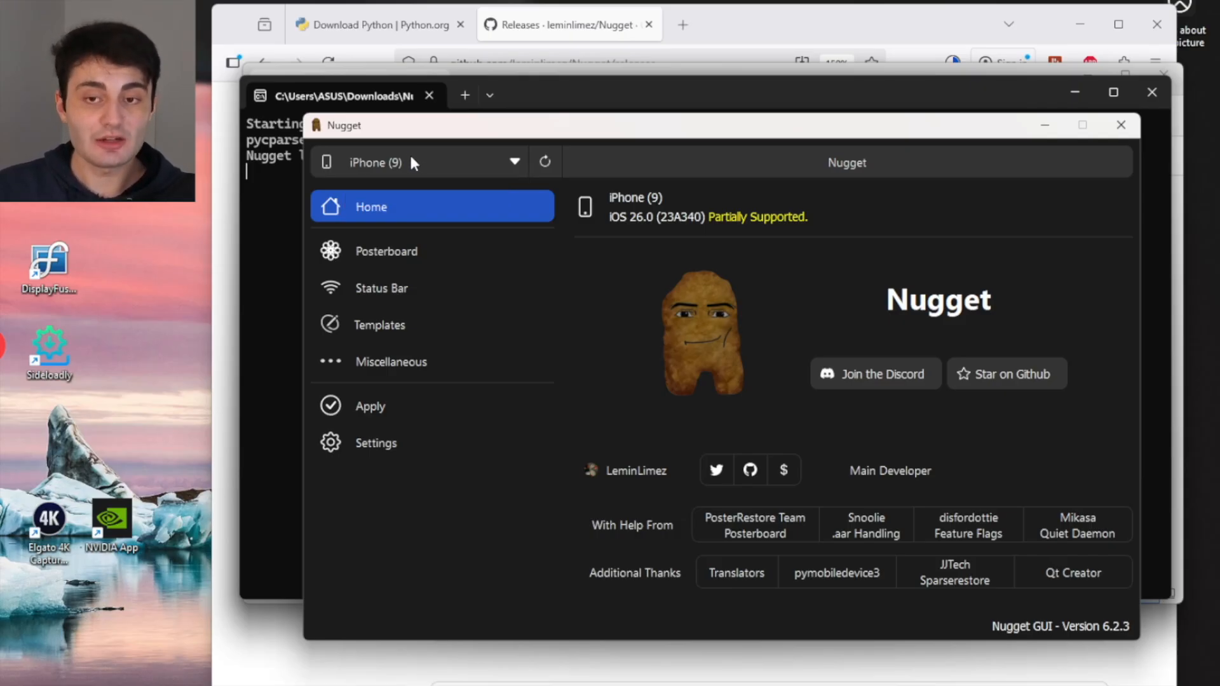
mouse_move(356, 373)
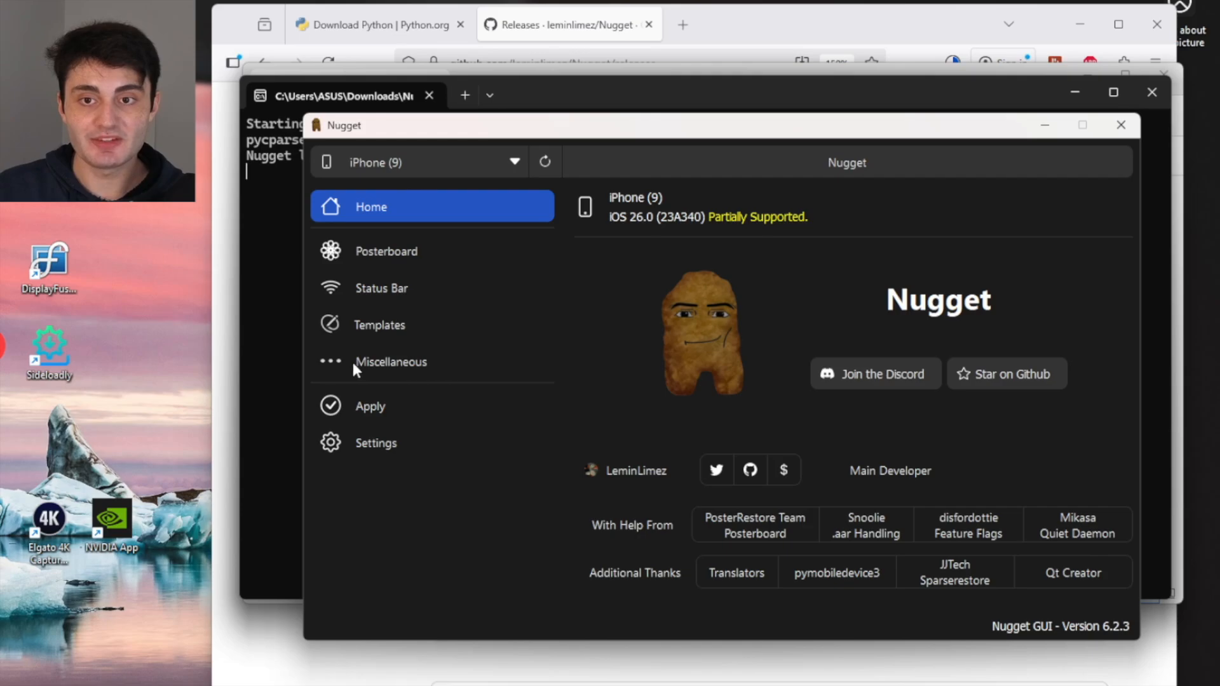
Tick Disable Liquid Glass under Miscellaneous > Internal and go to the Apply page
left_click(391, 361)
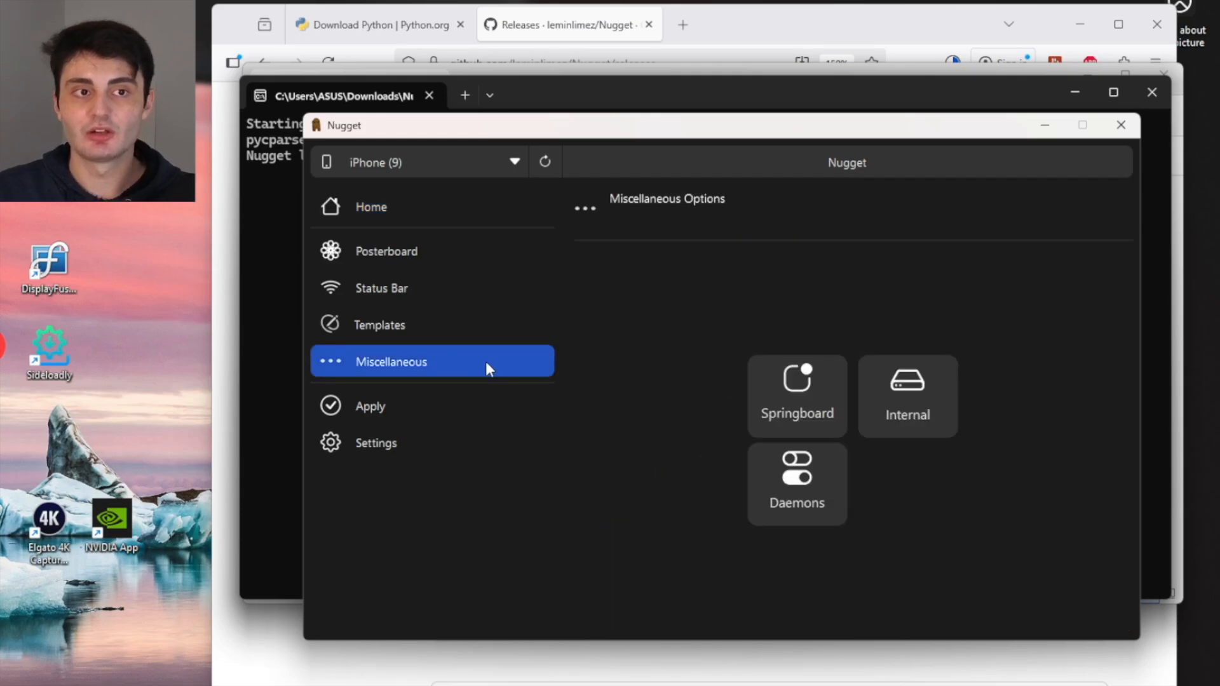
mouse_move(935, 407)
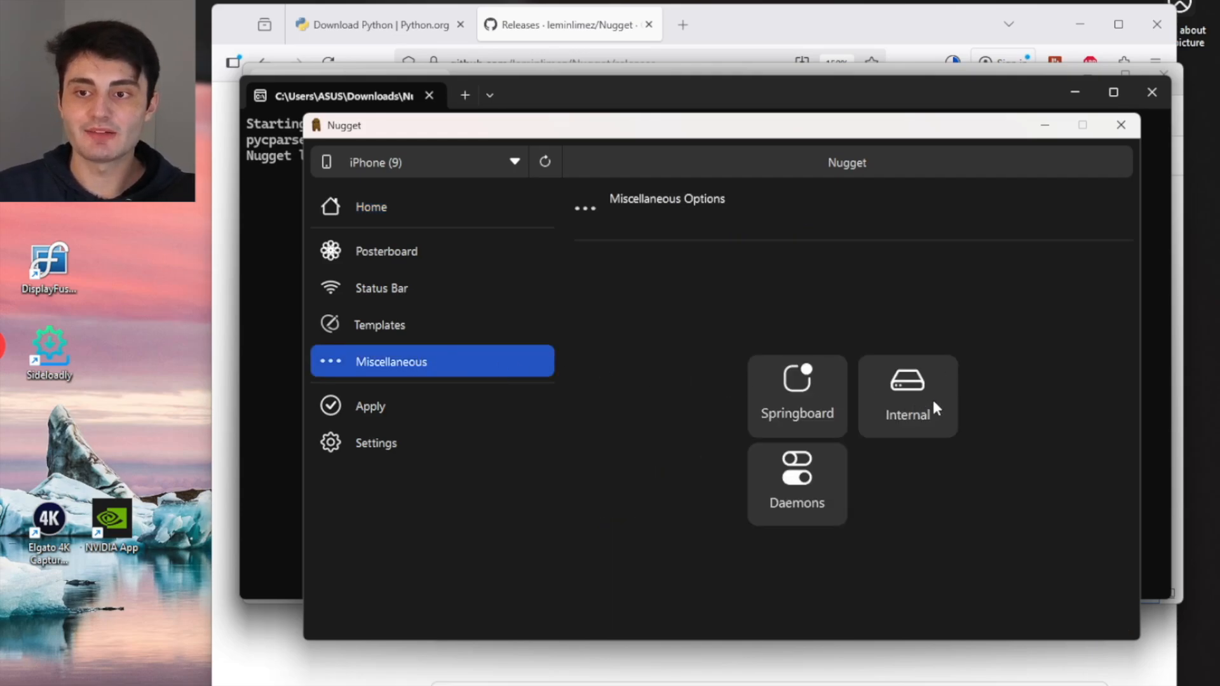
left_click(907, 397)
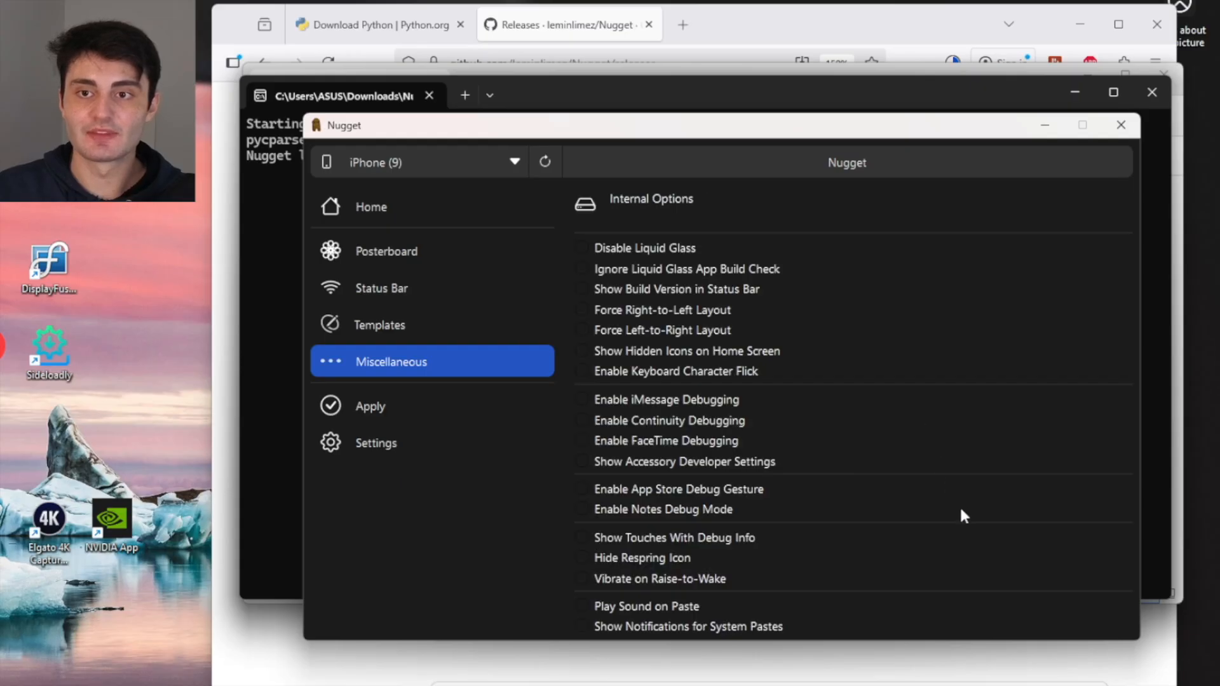
left_click(582, 248)
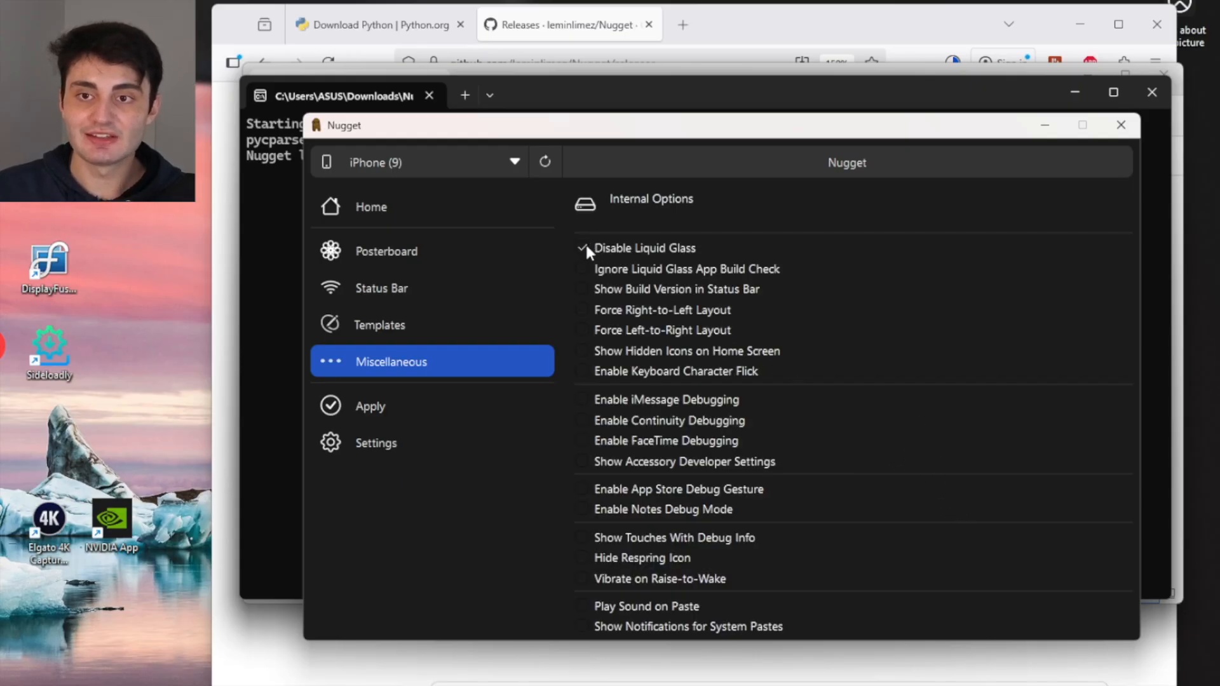
mouse_move(672, 268)
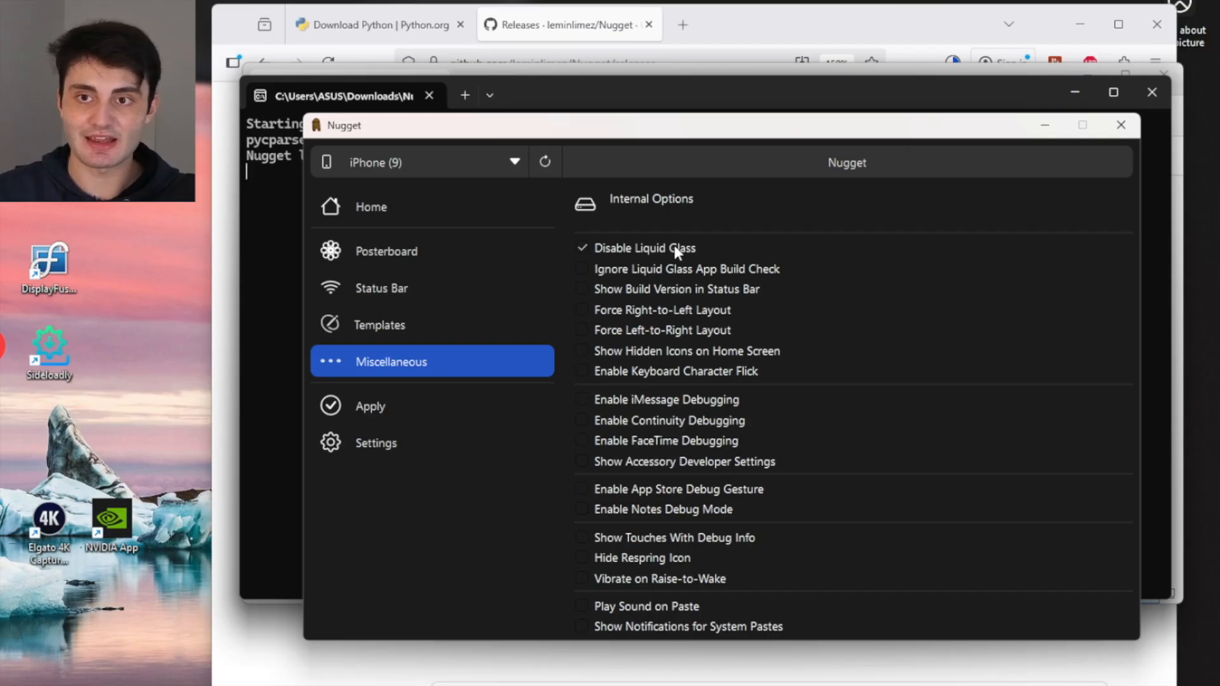
mouse_move(390, 379)
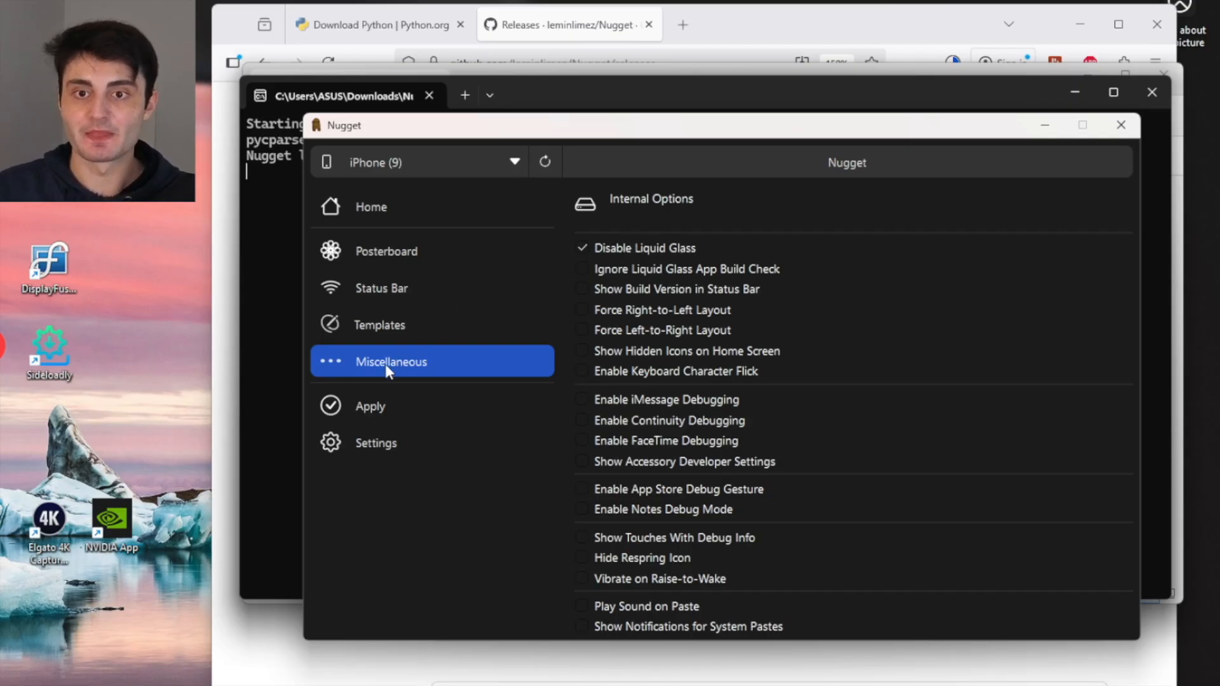
left_click(370, 407)
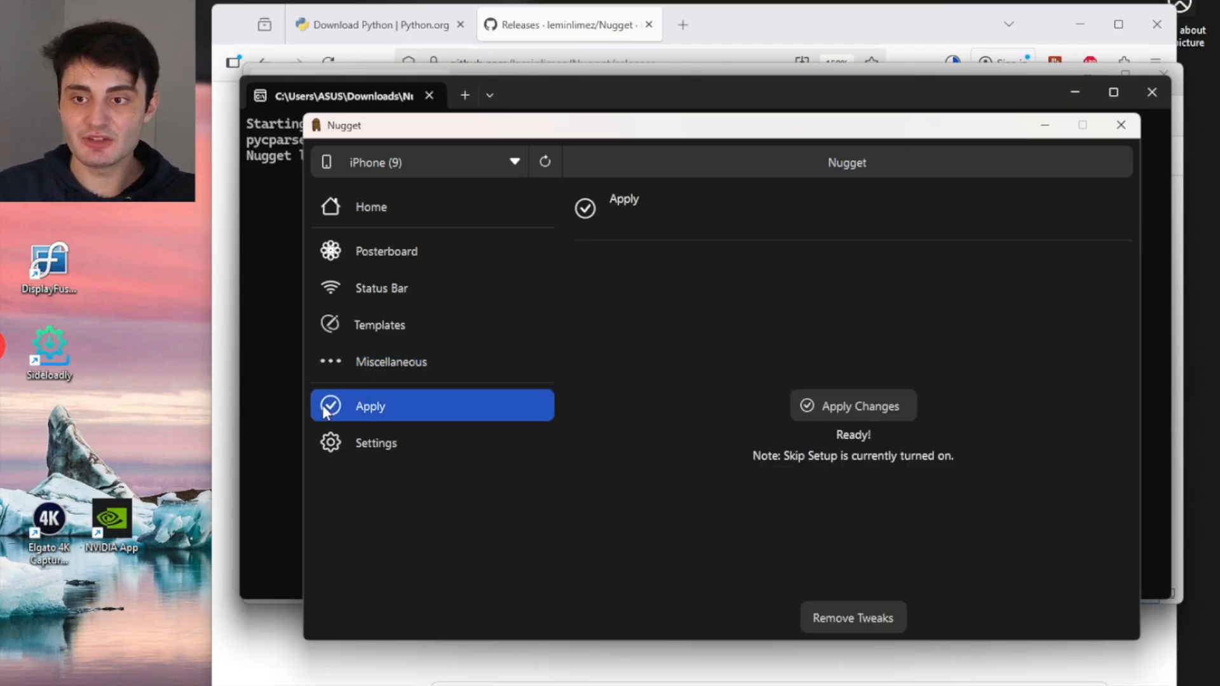
Apply the changes to the iPhone, acknowledging the Success message as the device restarts
left_click(853, 405)
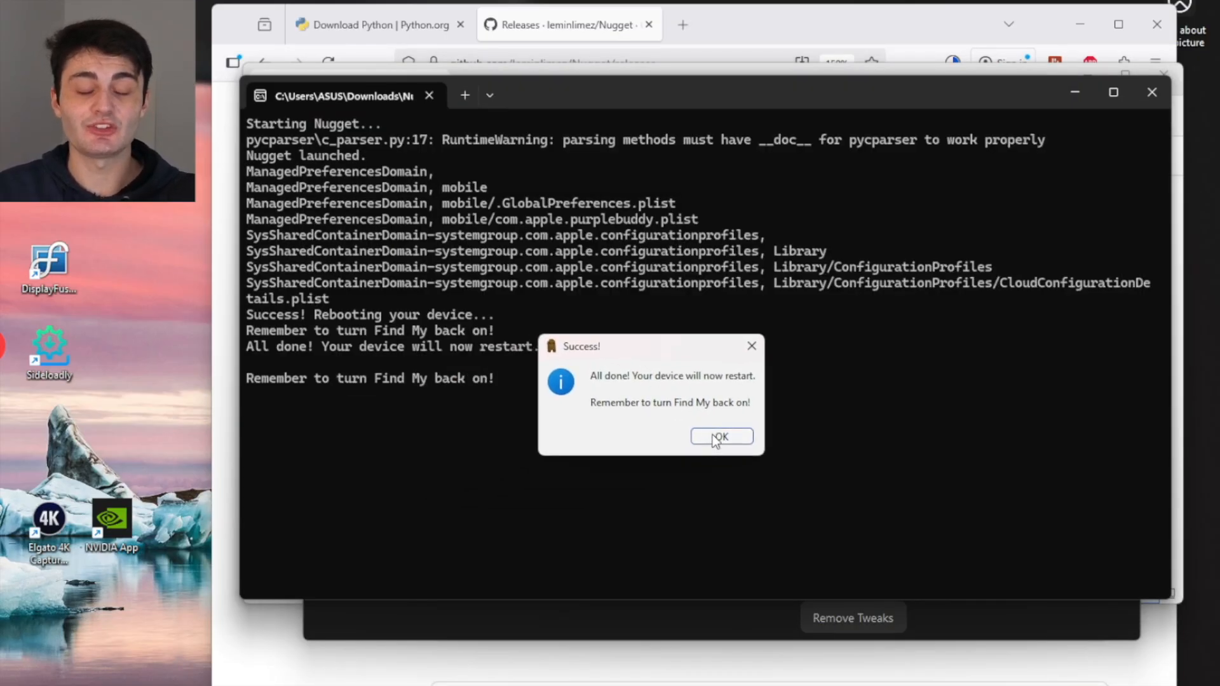
left_click(721, 437)
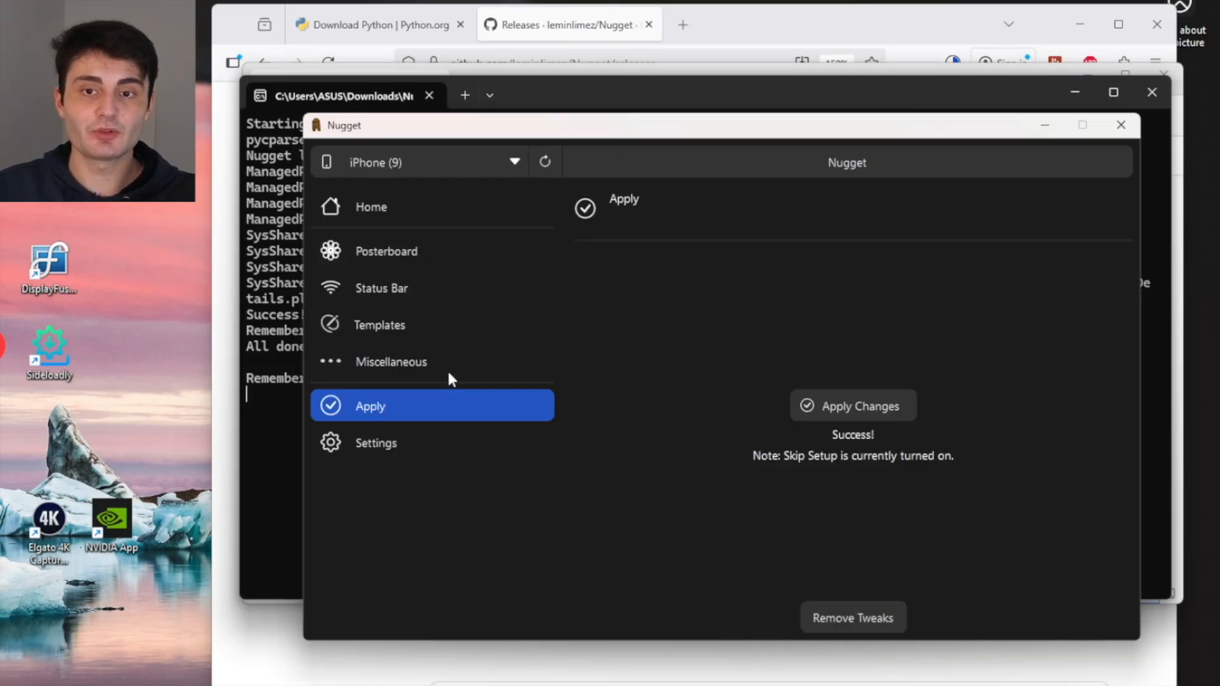
mouse_move(378, 371)
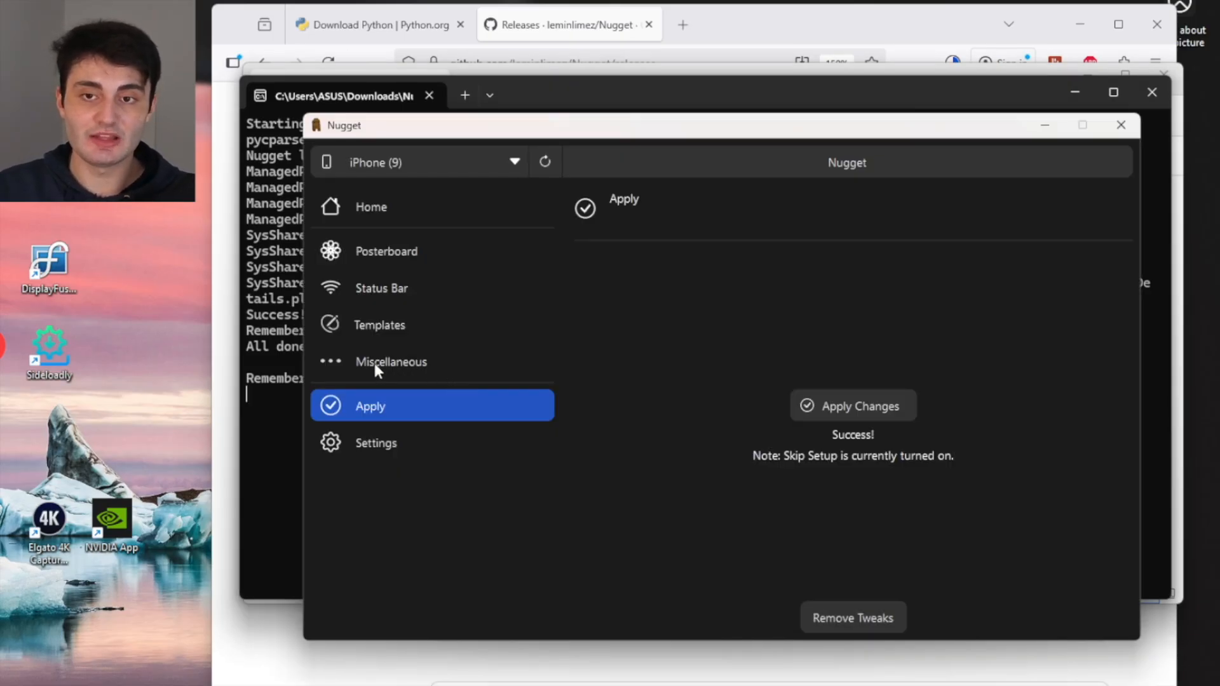
Untick Disable Liquid Glass under Miscellaneous > Internal and return to the Apply page
left_click(392, 361)
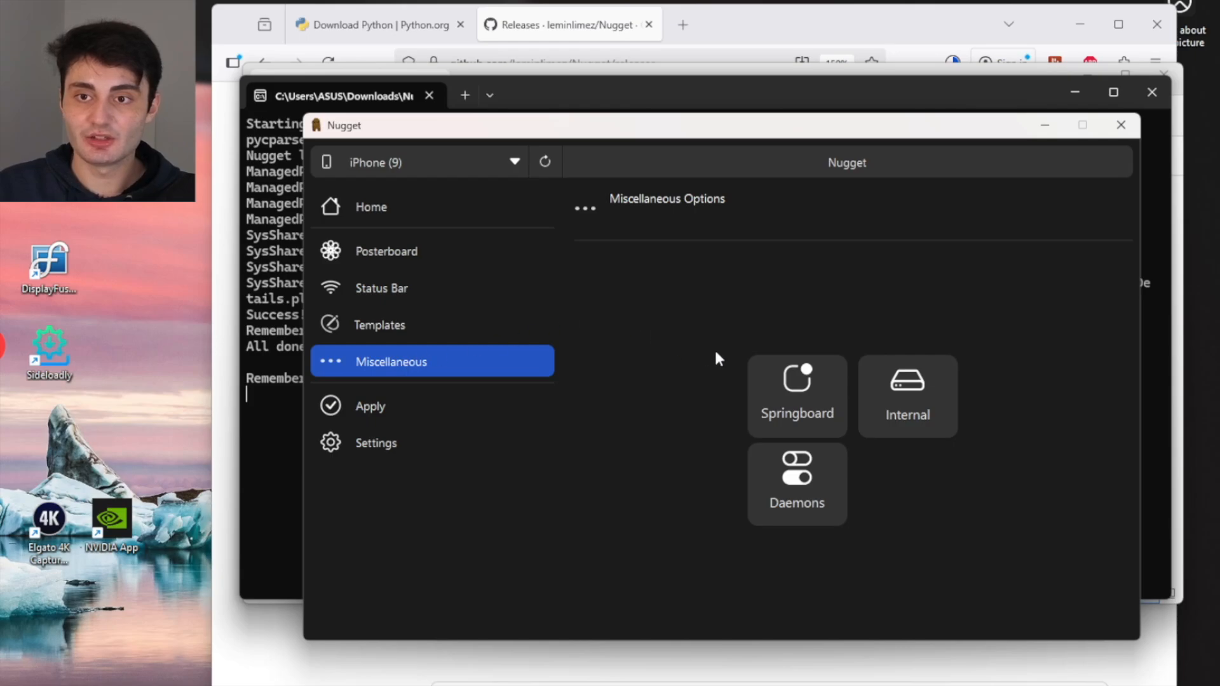
left_click(907, 396)
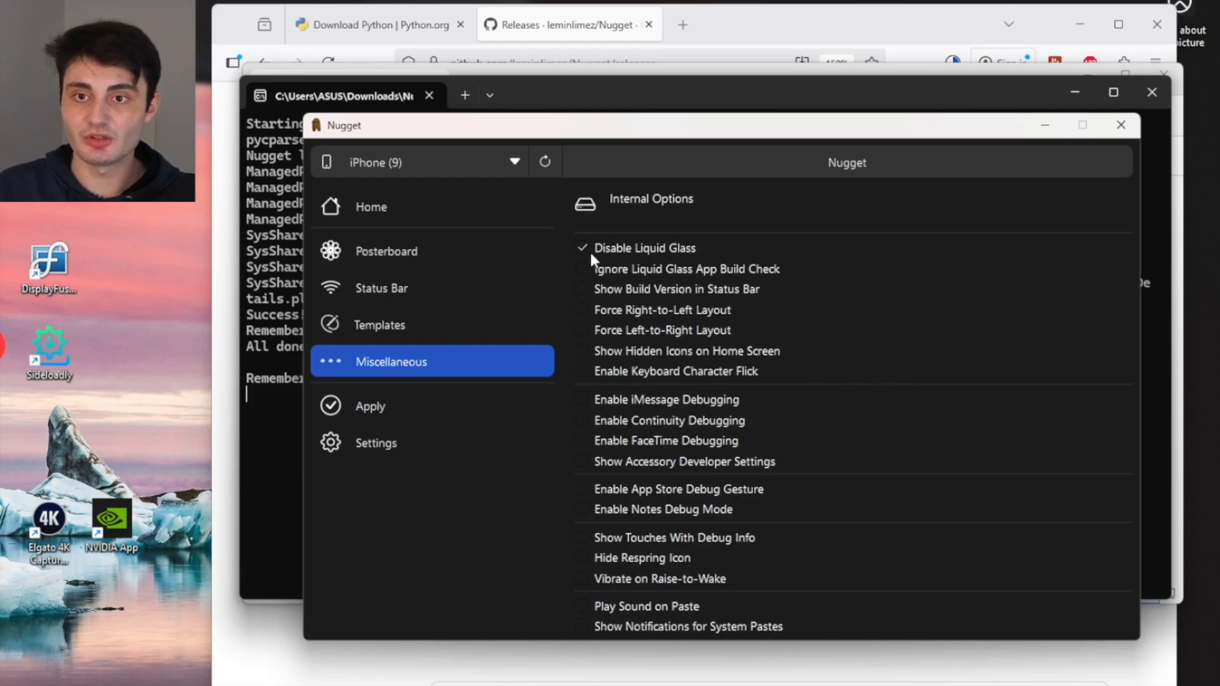
left_click(582, 247)
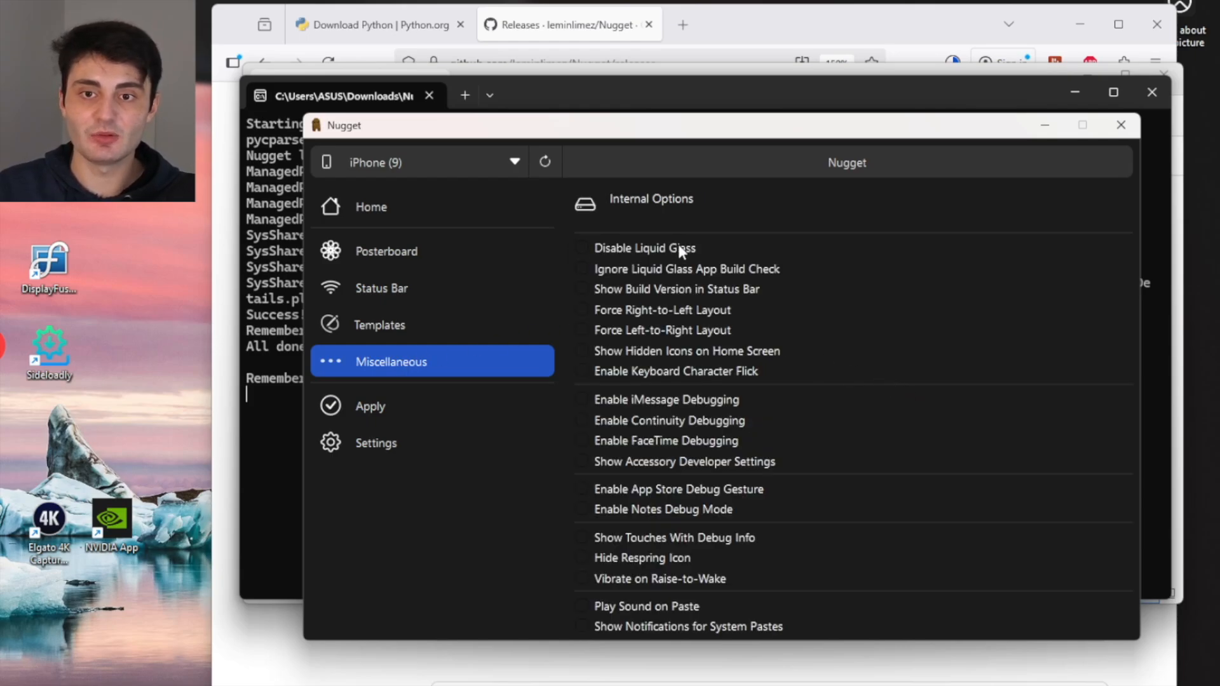
left_click(370, 407)
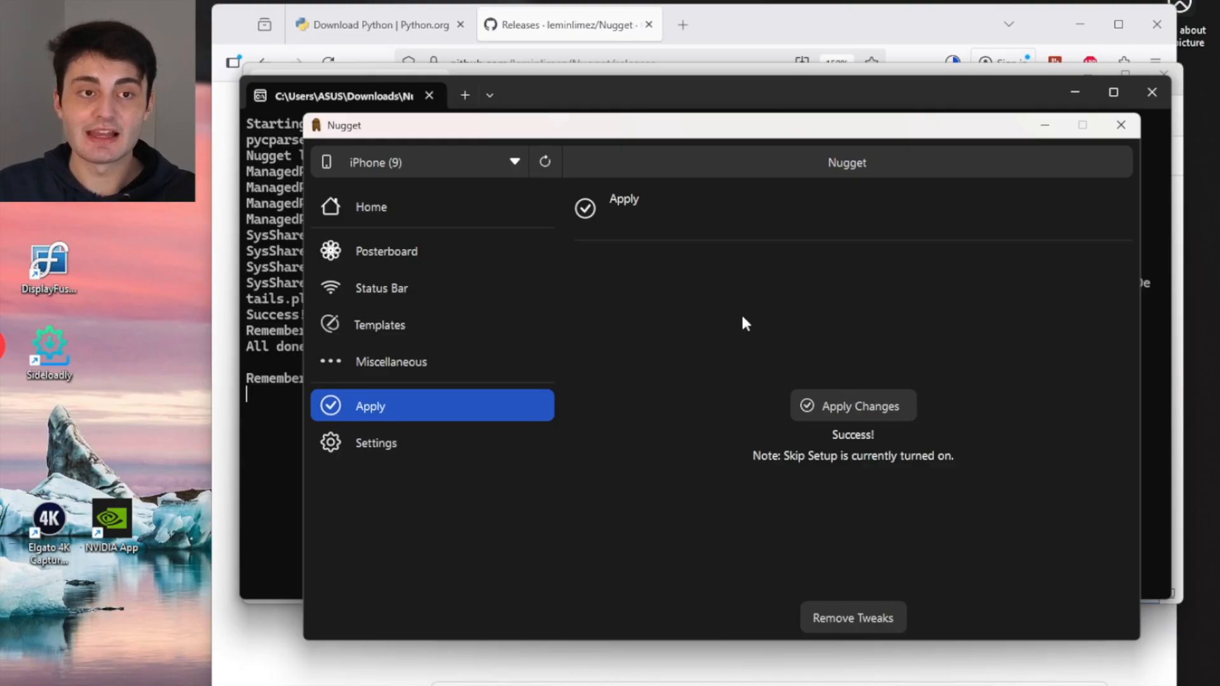
mouse_move(740, 318)
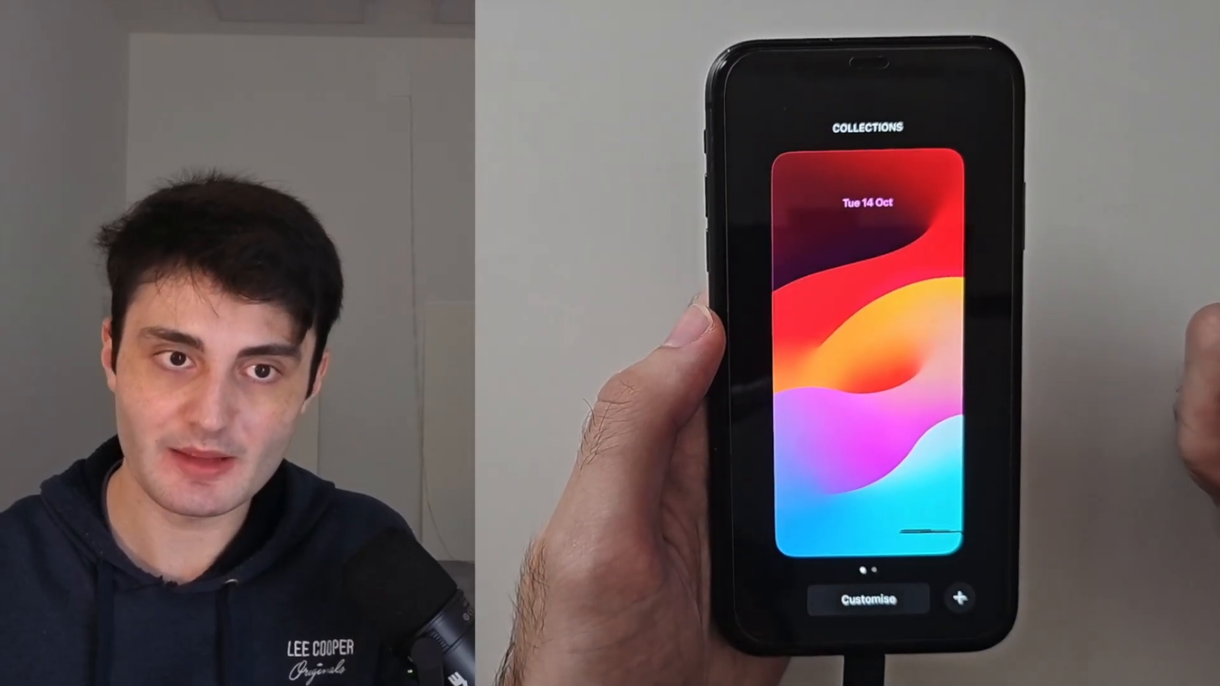
Customise the current lock screen wallpaper from the Collections screen to check it lacks the Liquid Glass look
left_click(868, 599)
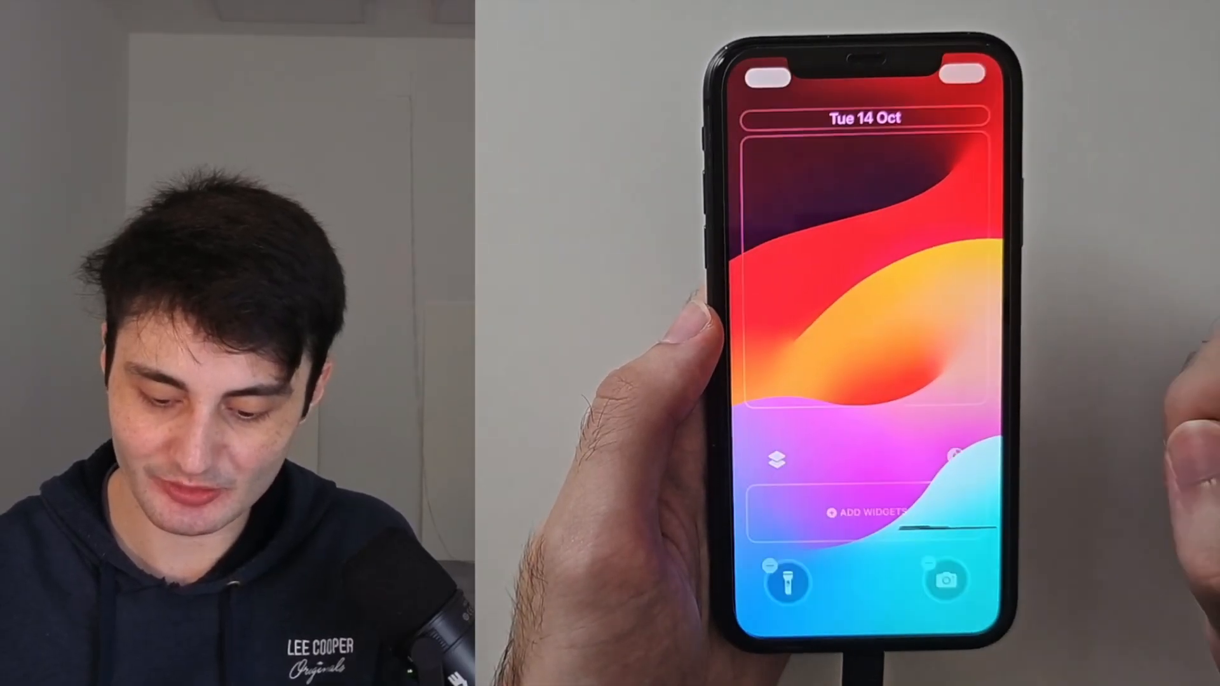